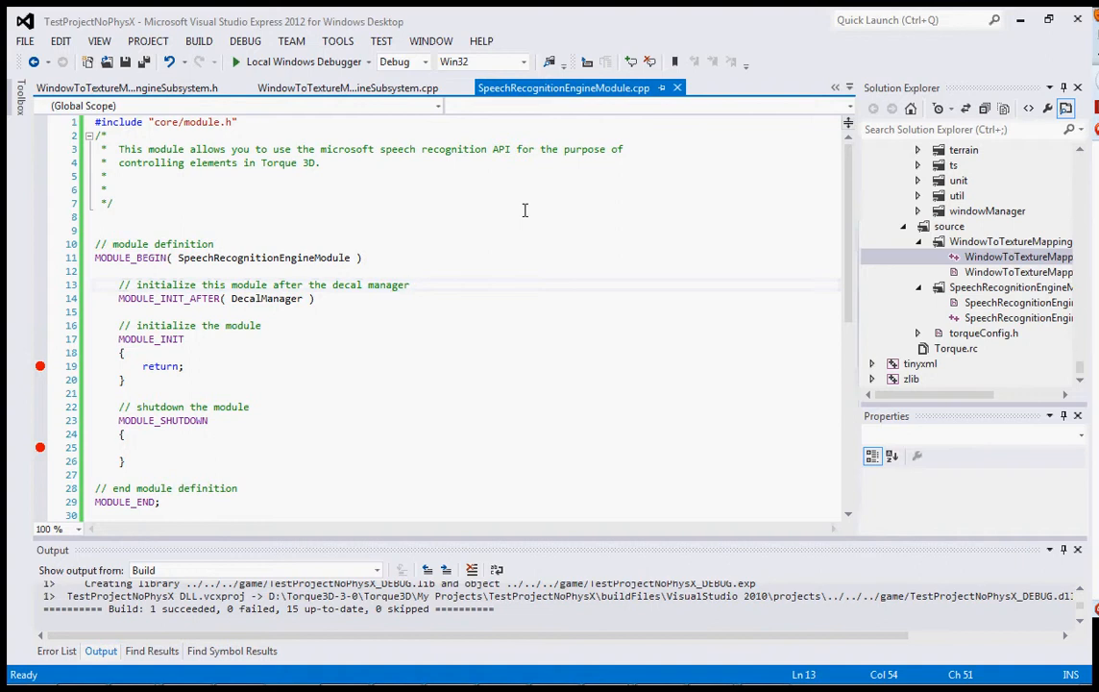
mouse_move(270, 355)
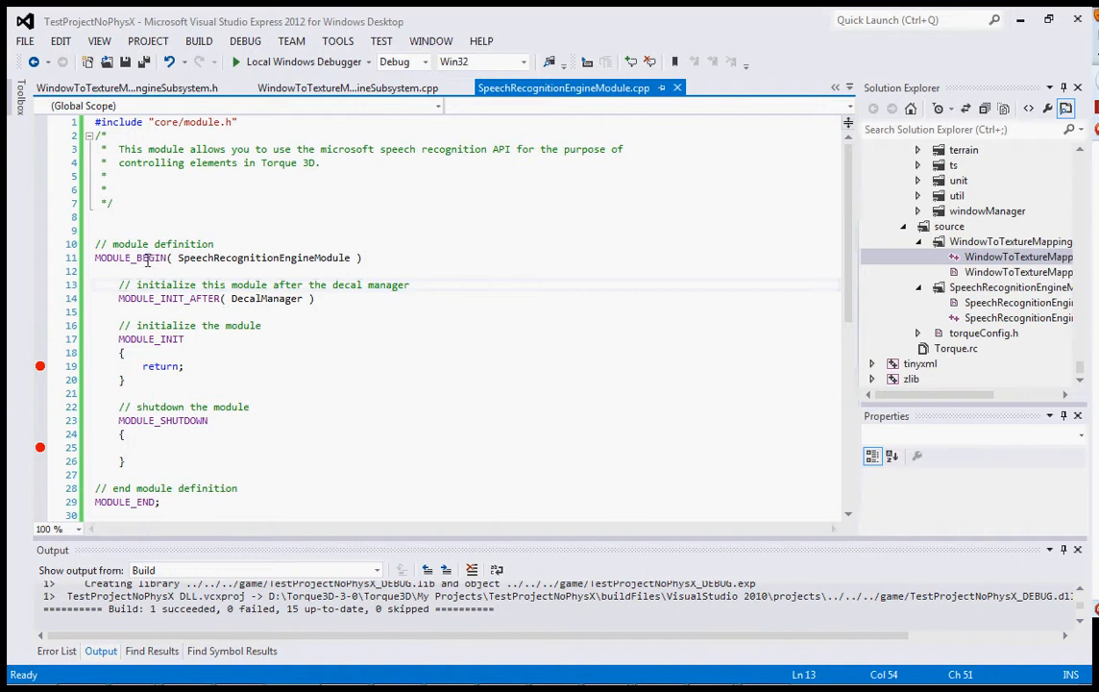
mouse_move(131, 515)
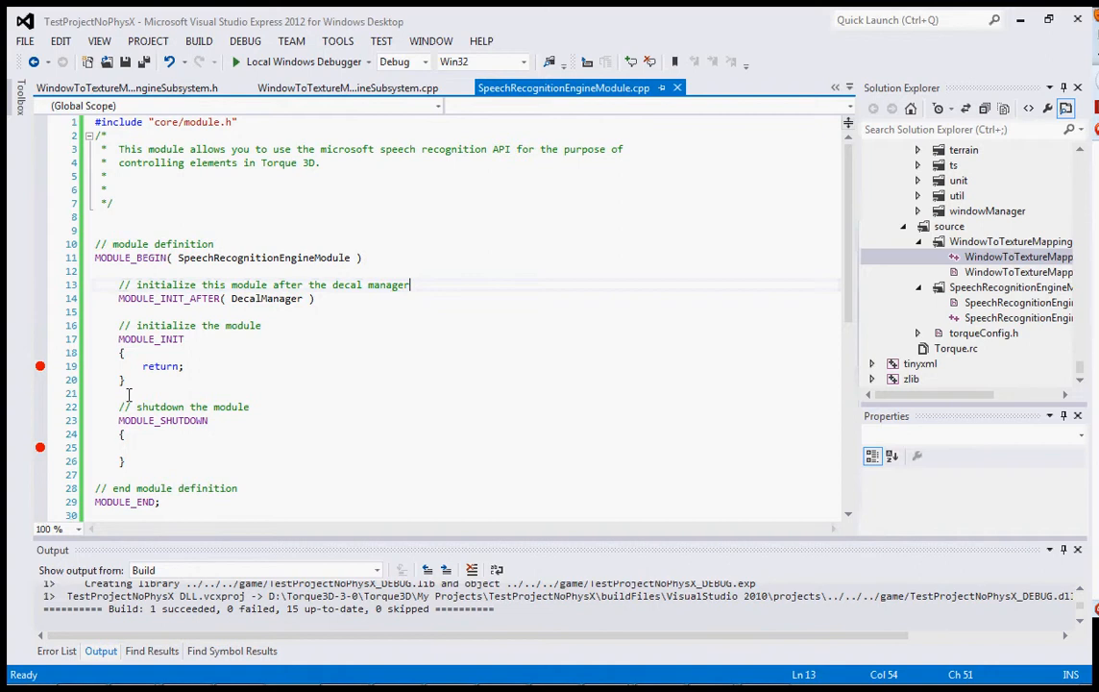
mouse_move(349, 331)
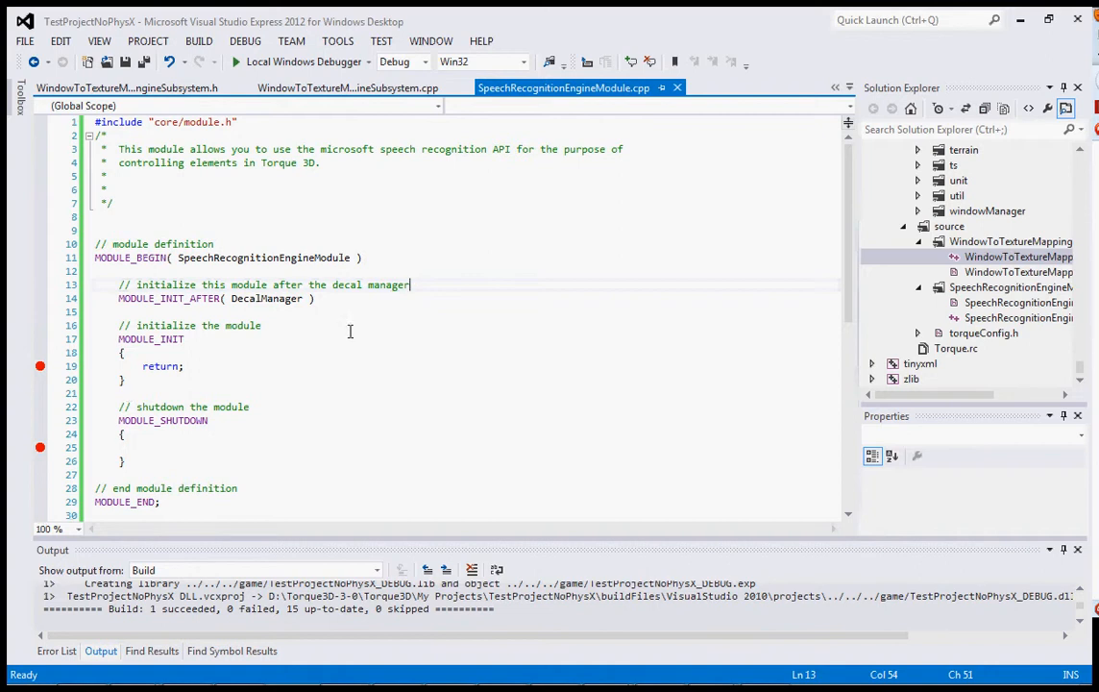
Widen the Solution Explorer so the WindowToTextureMappingEngineSubsystem file names are readable.
left_click(979, 257)
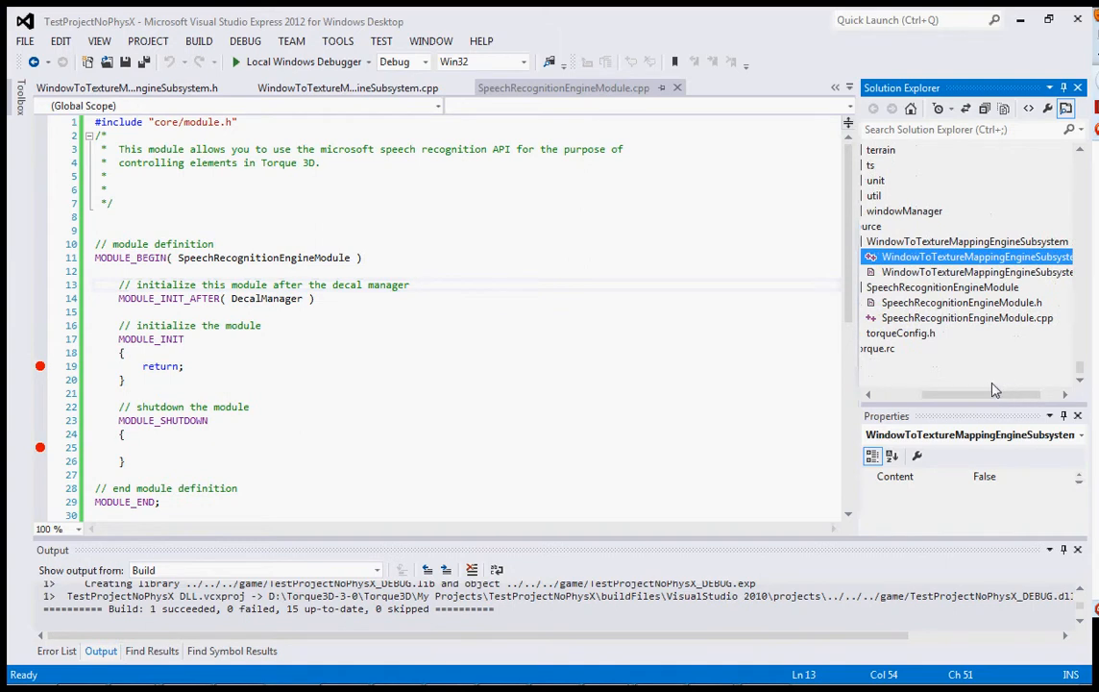
mouse_move(1016, 246)
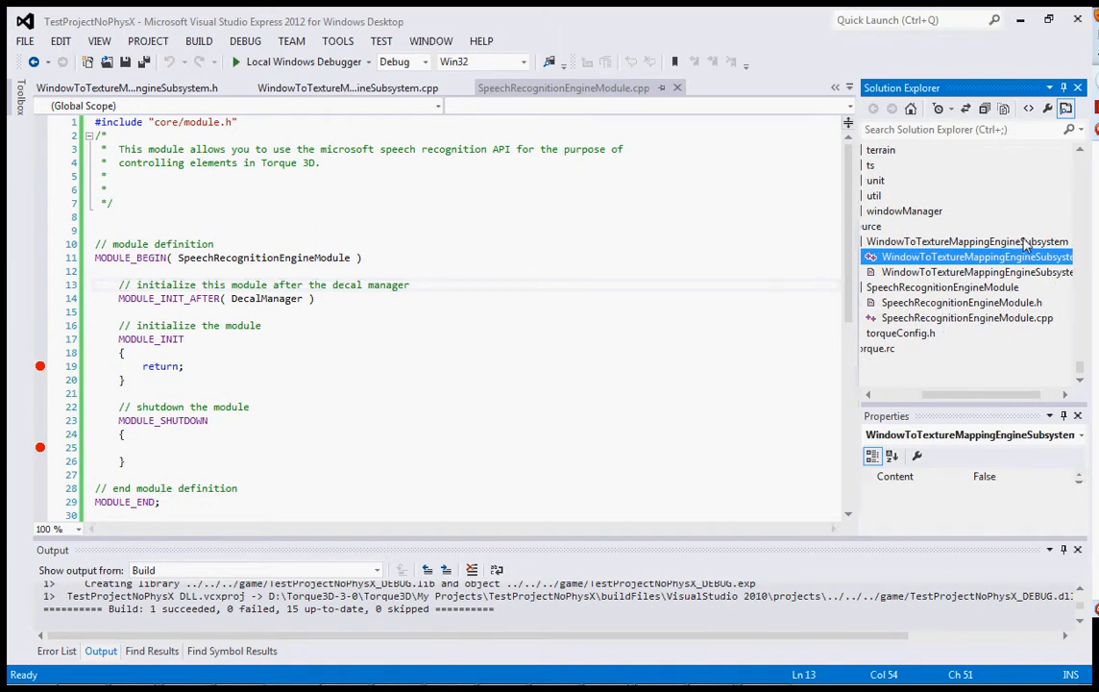
mouse_move(901, 292)
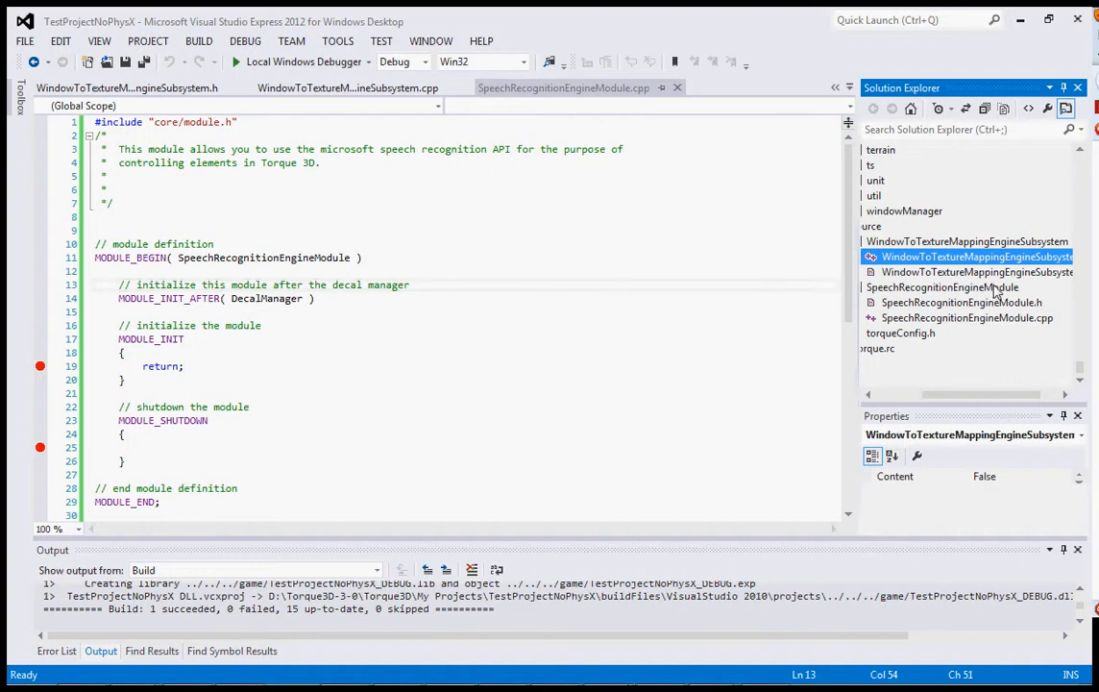
mouse_move(829, 352)
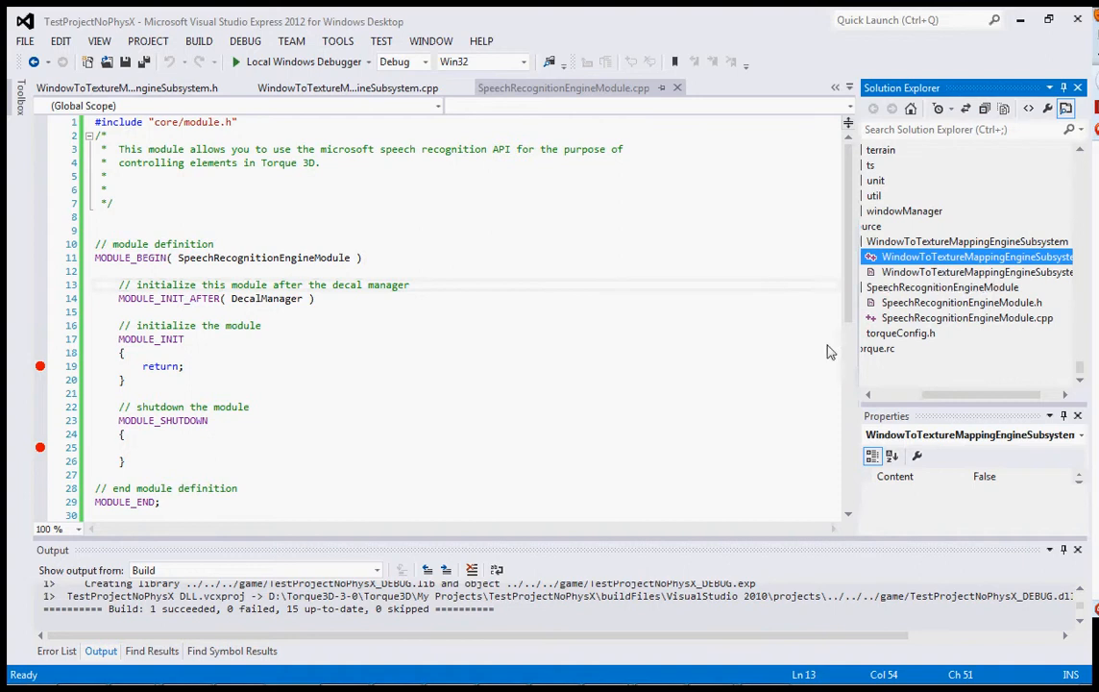
mouse_move(749, 384)
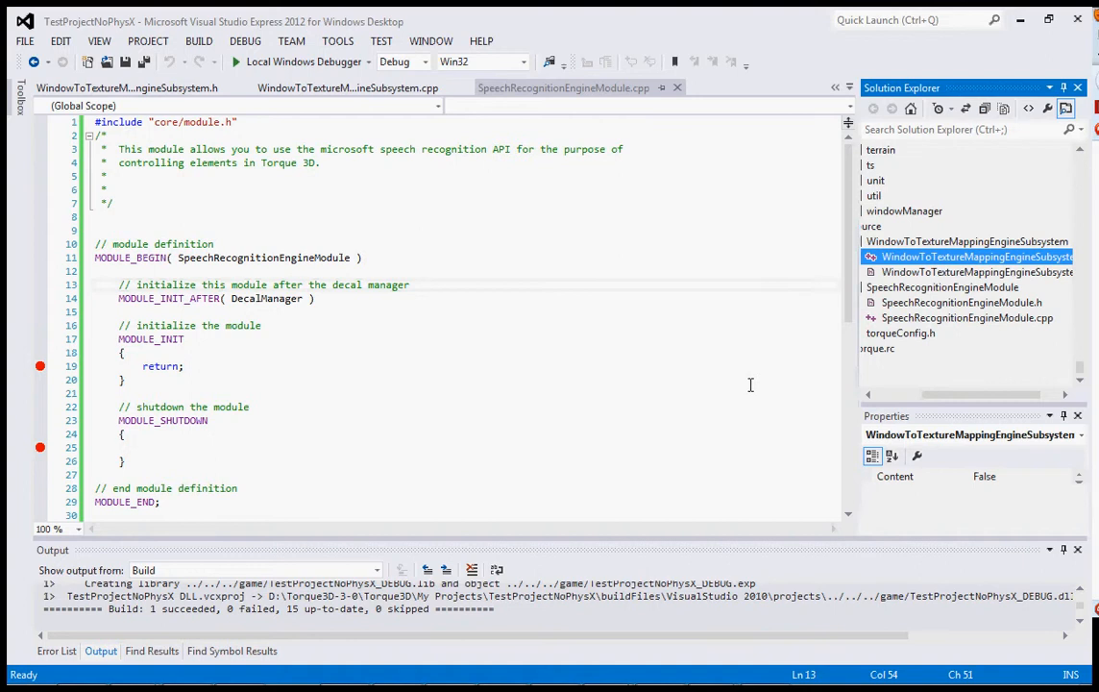
mouse_move(422, 415)
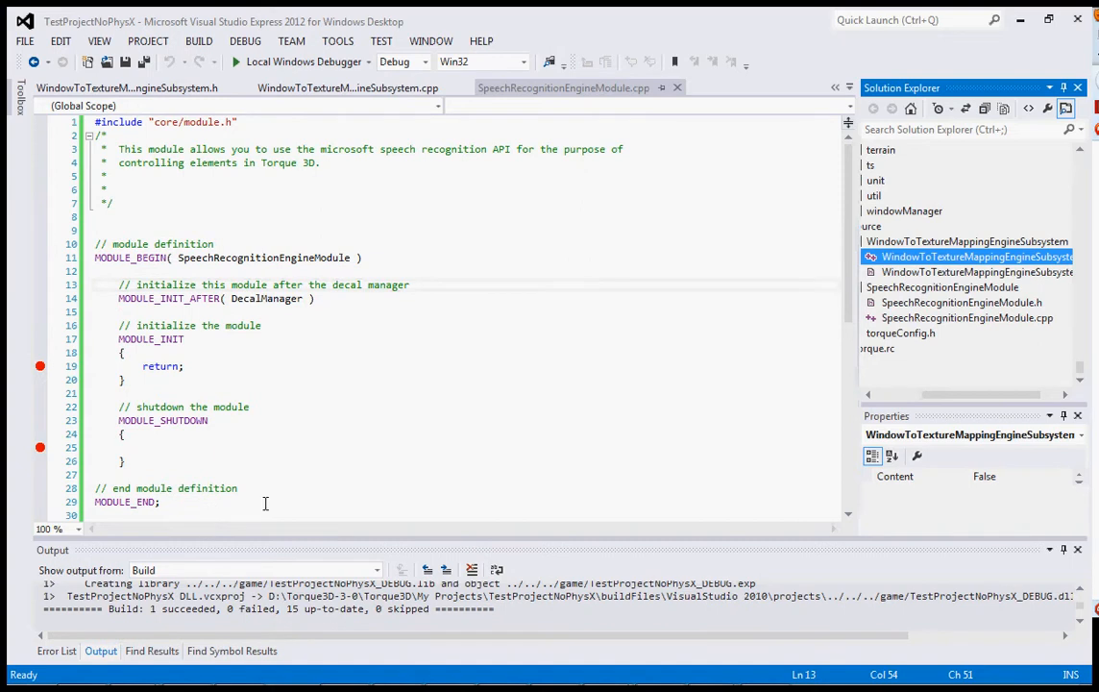
Show WindowToTextureMappingEngineSubsystem.cpp, briefly viewing the empty SpeechRecognitionEngineModule.h header.
left_click(346, 88)
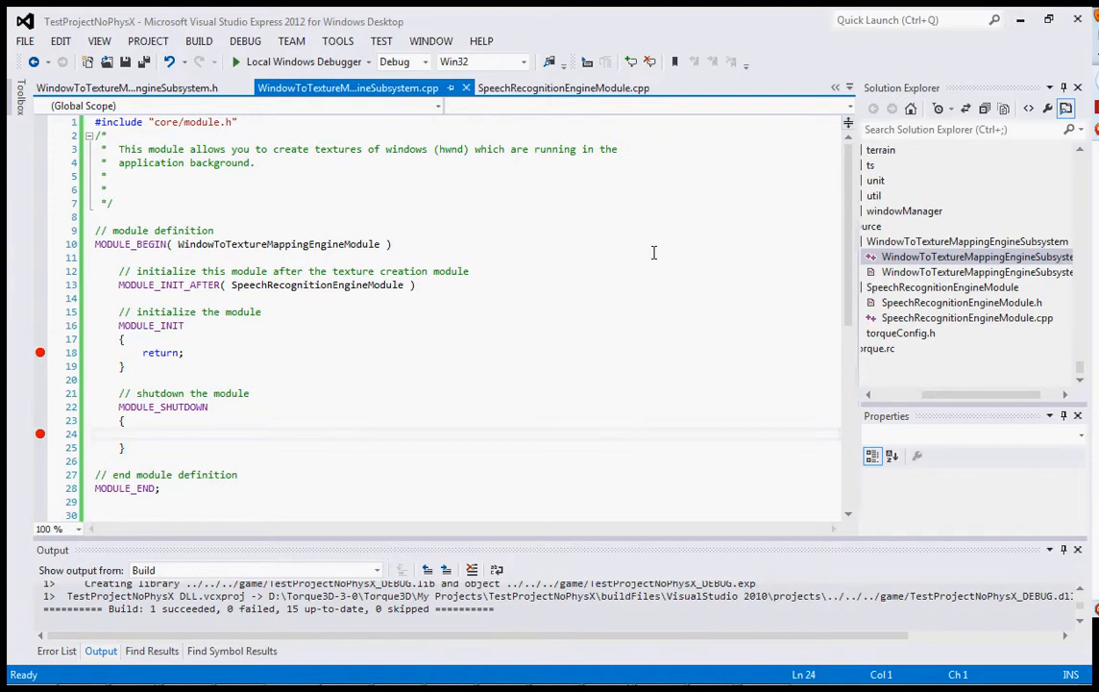
left_click(127, 88)
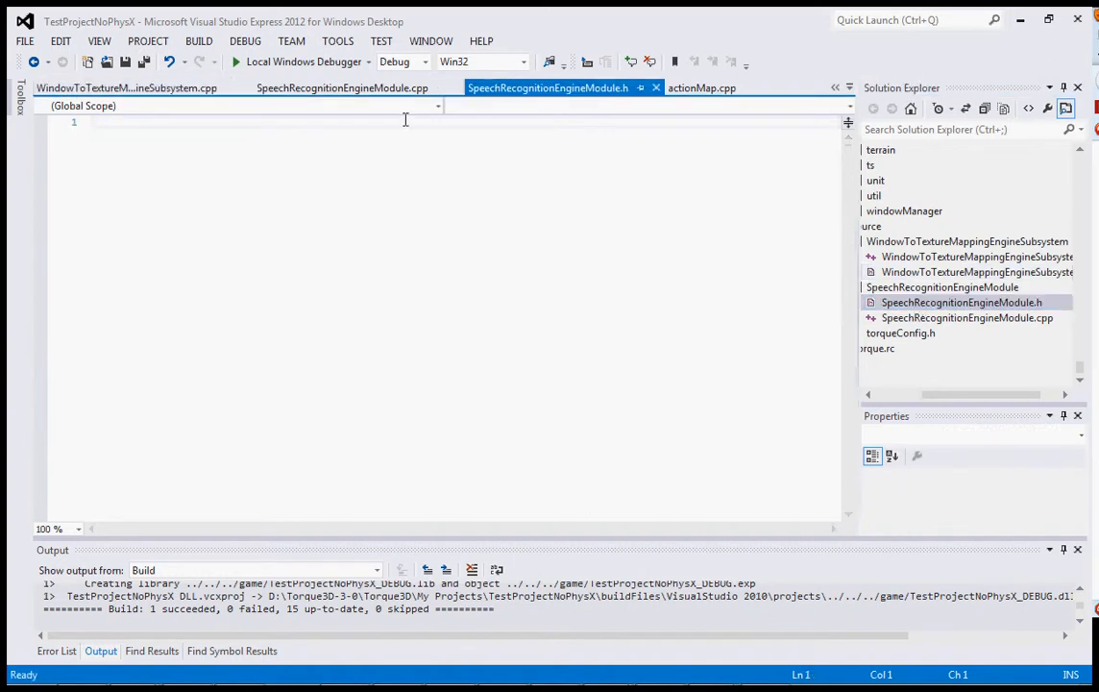
left_click(126, 89)
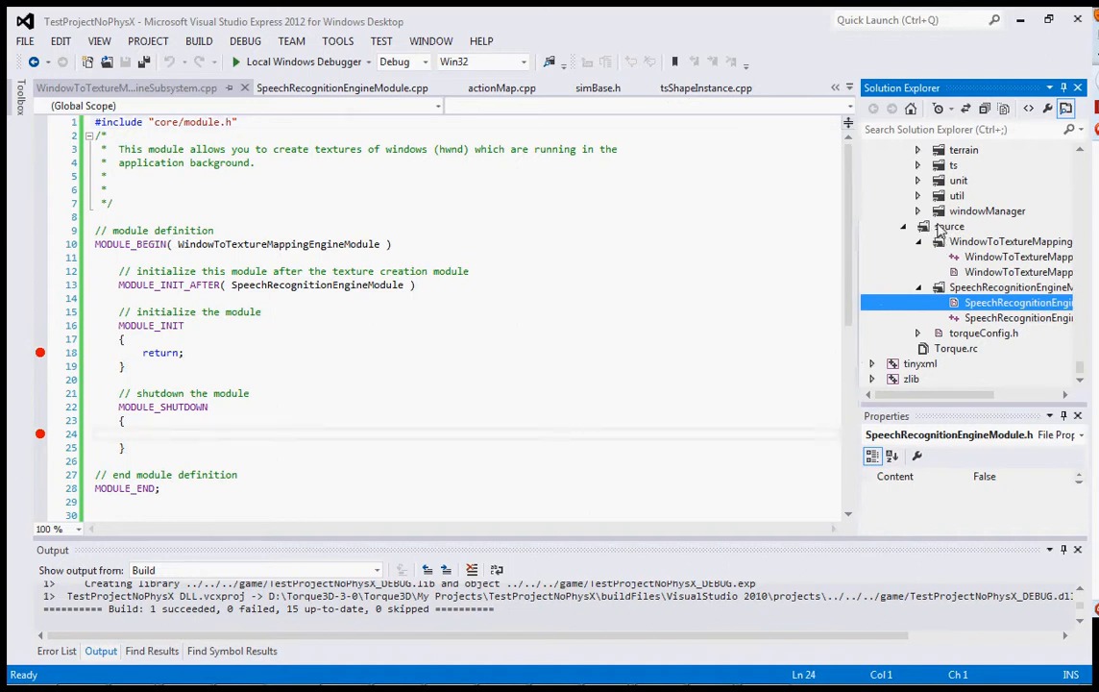
mouse_move(958, 230)
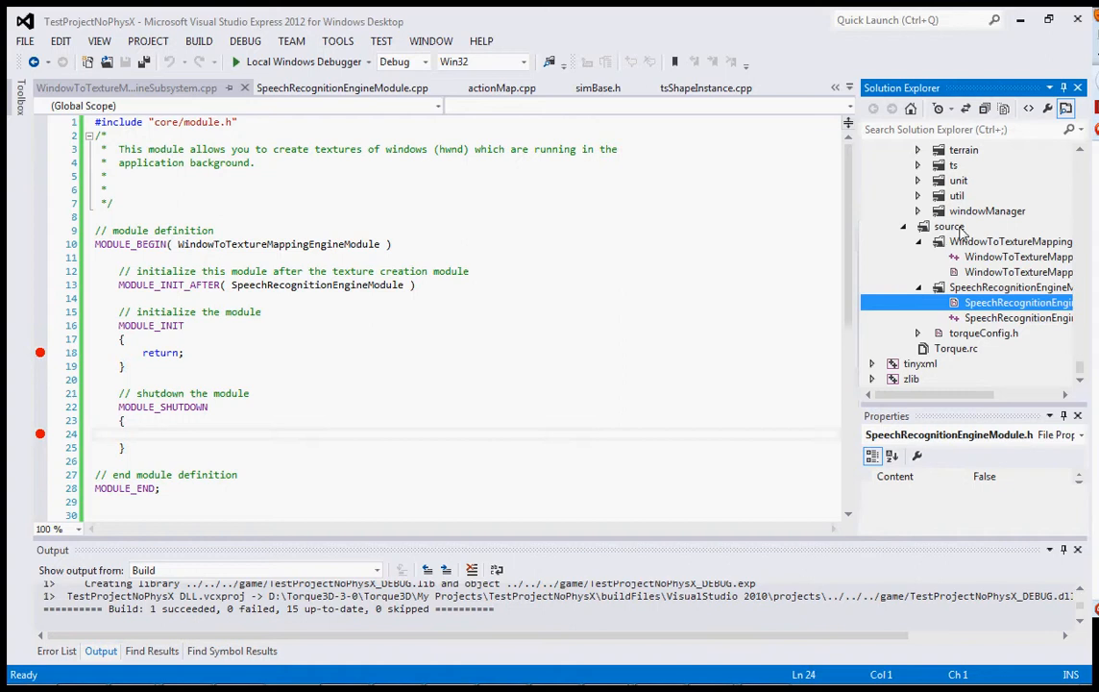
mouse_move(997, 242)
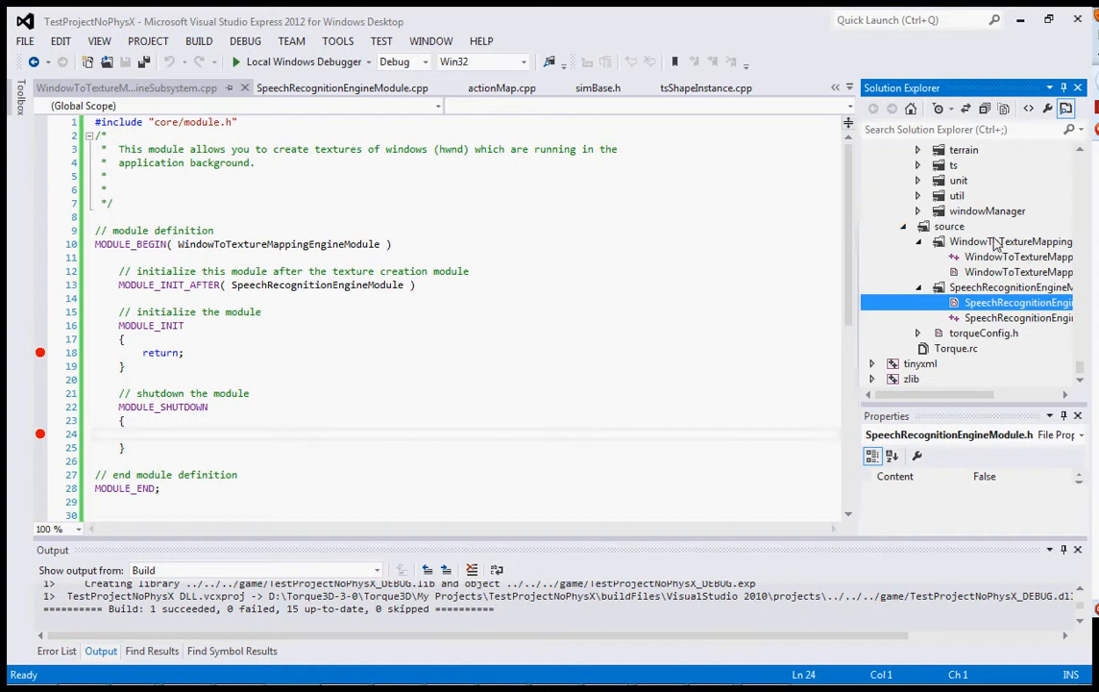
mouse_move(999, 246)
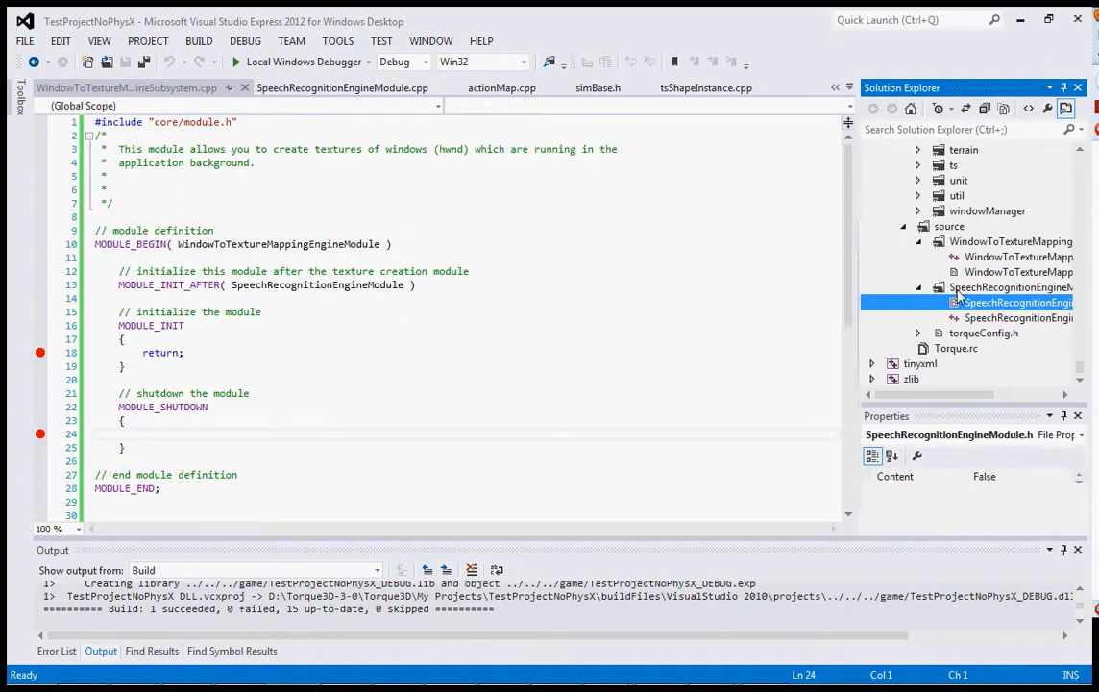
mouse_move(972, 301)
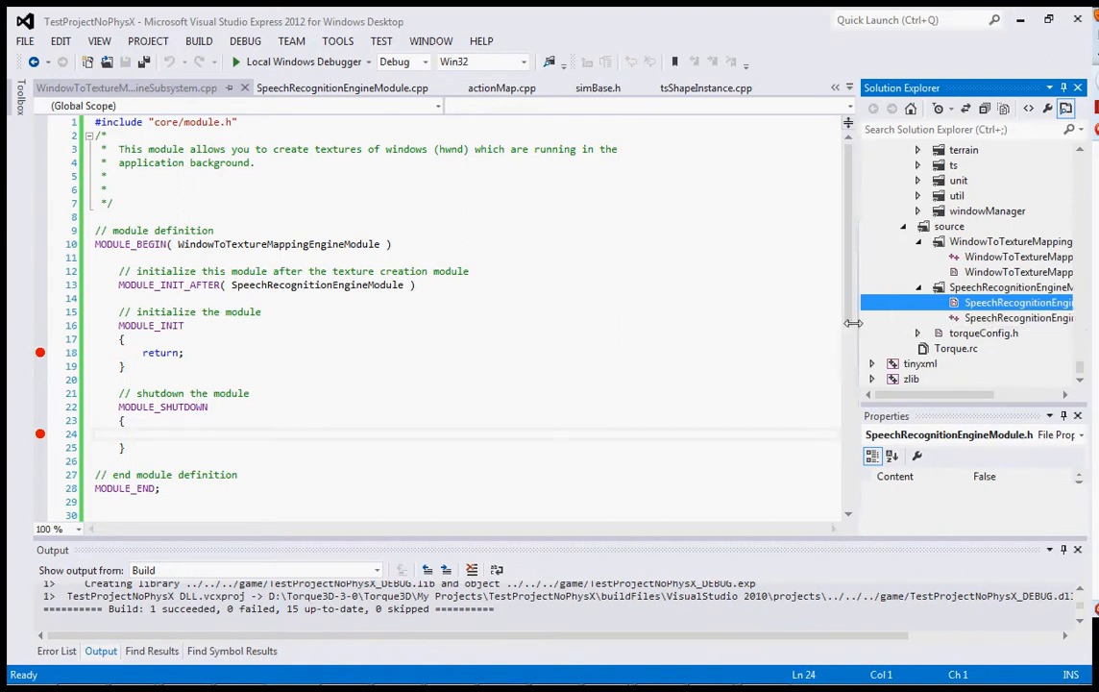
mouse_move(645, 265)
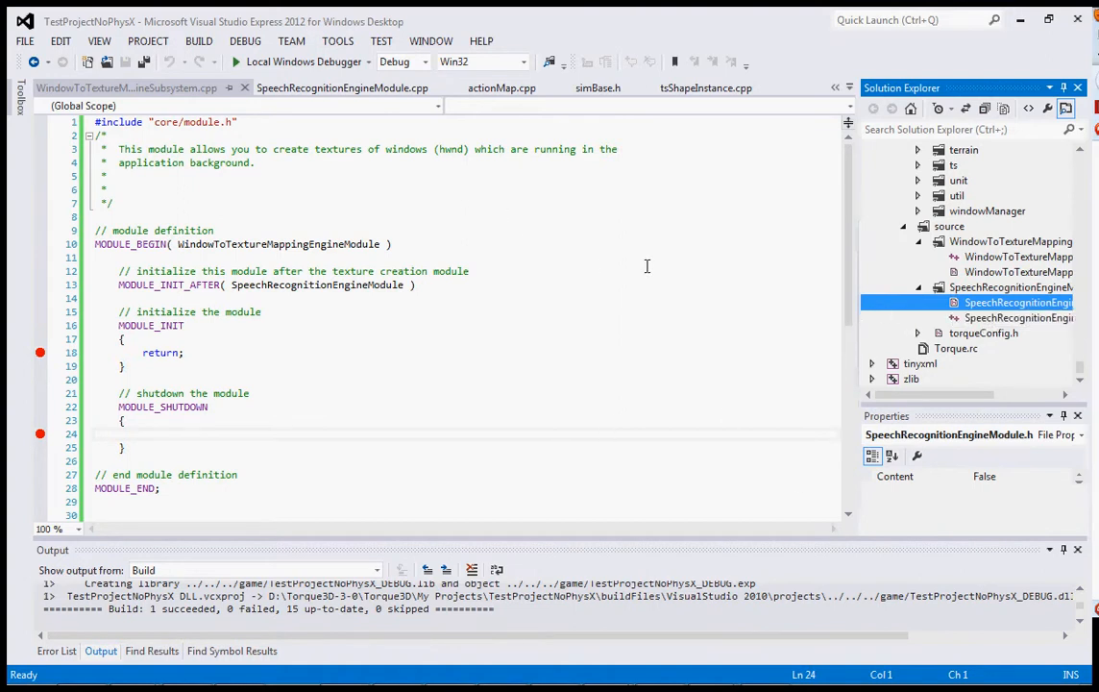
mouse_move(303, 61)
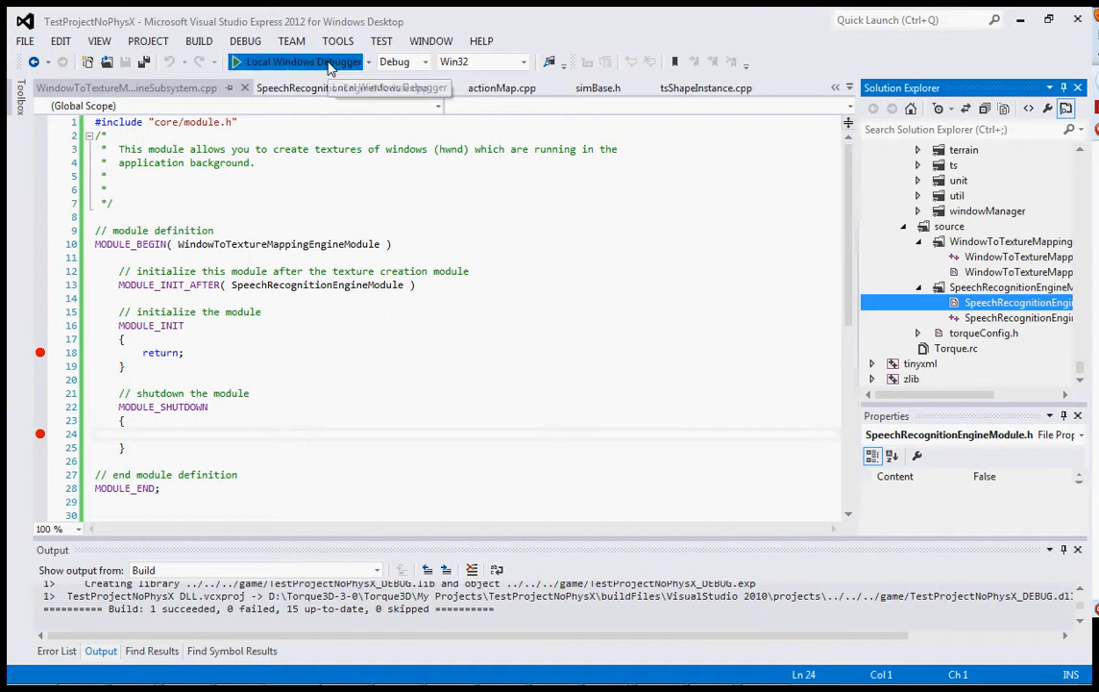
Start the project under the Local Windows Debugger.
left_click(298, 61)
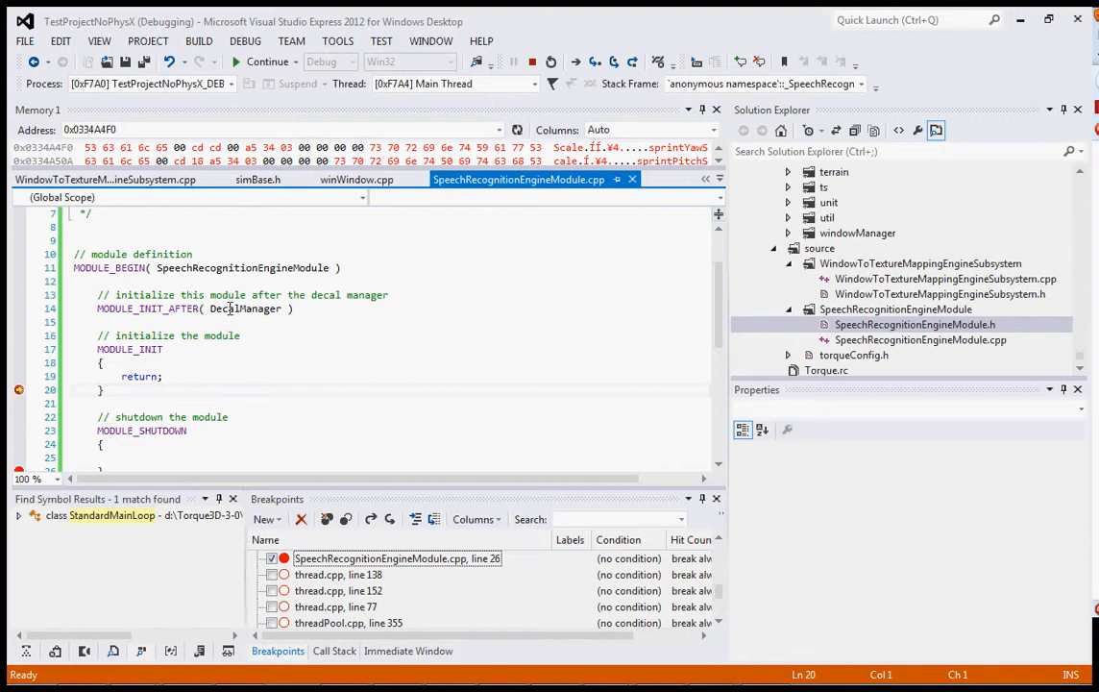
mouse_move(247, 307)
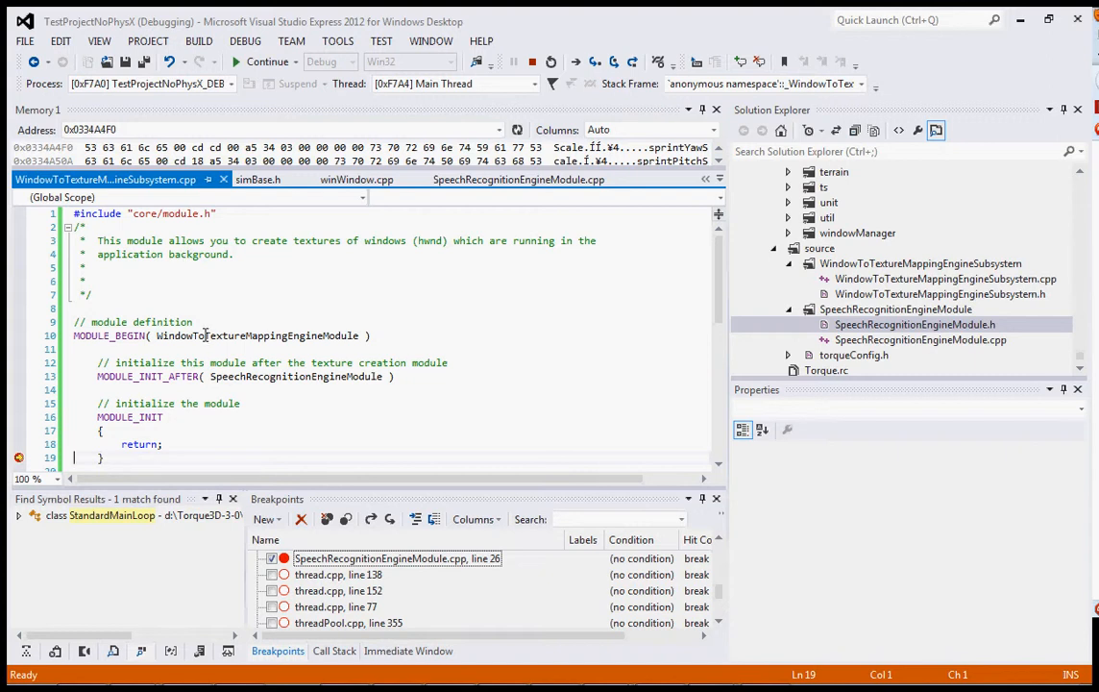
mouse_move(229, 344)
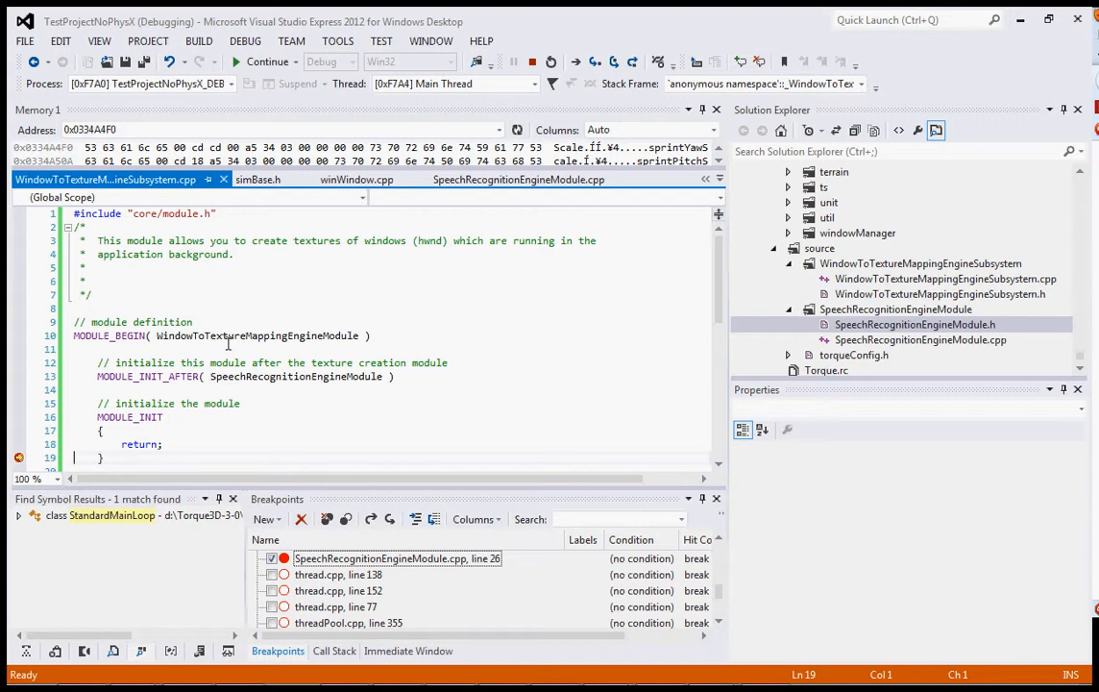
Step out into ModuleManager::initializeSystem, review its module loop, then continue to torque_engineinit.
left_click(209, 350)
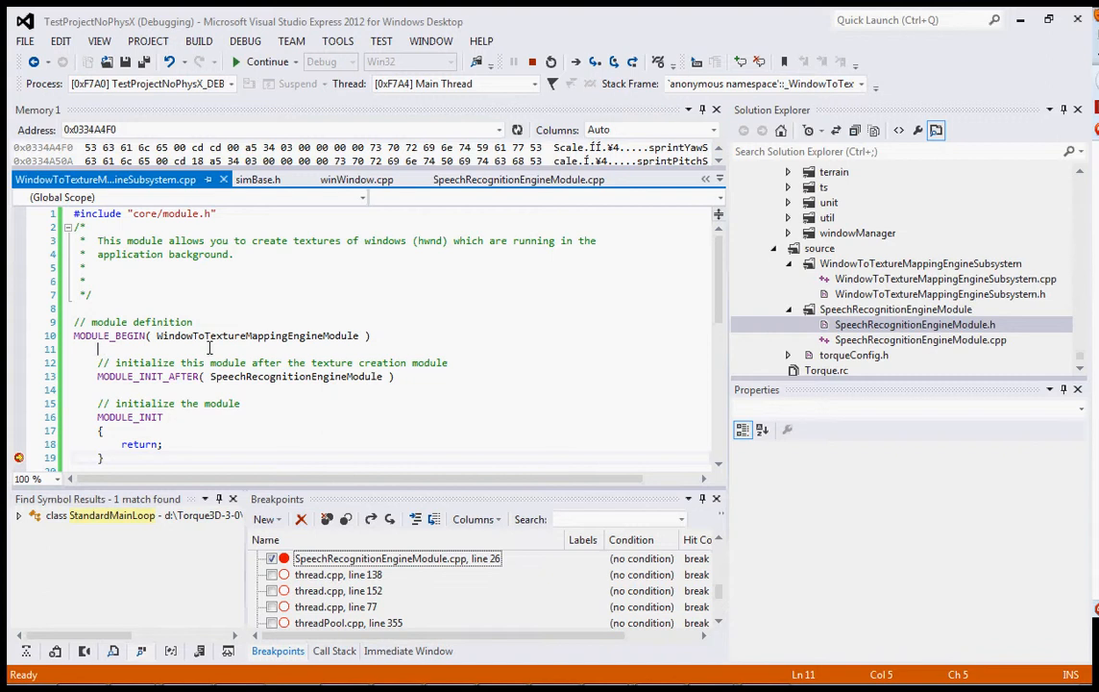
scroll("down", 3)
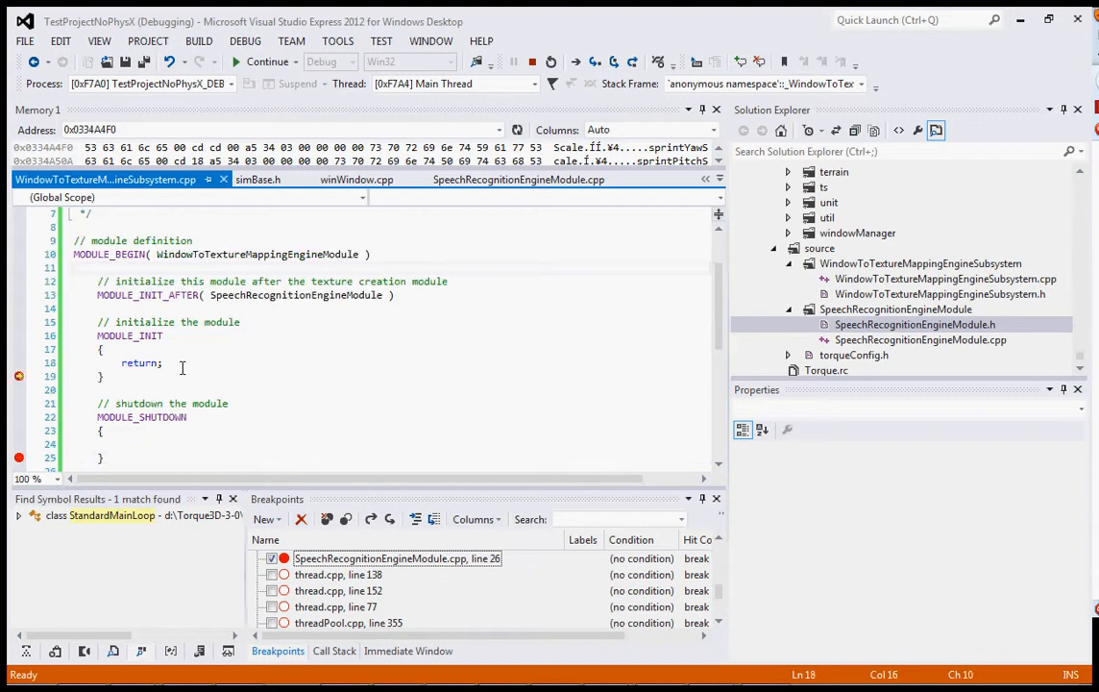
left_click(267, 62)
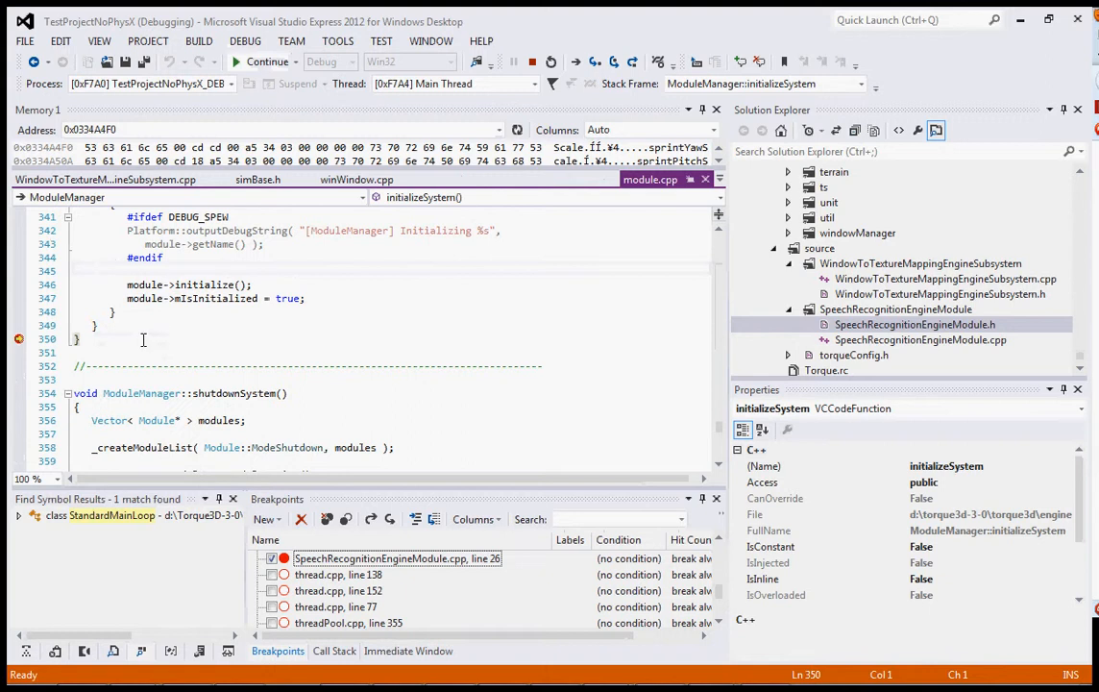
scroll("up", 3)
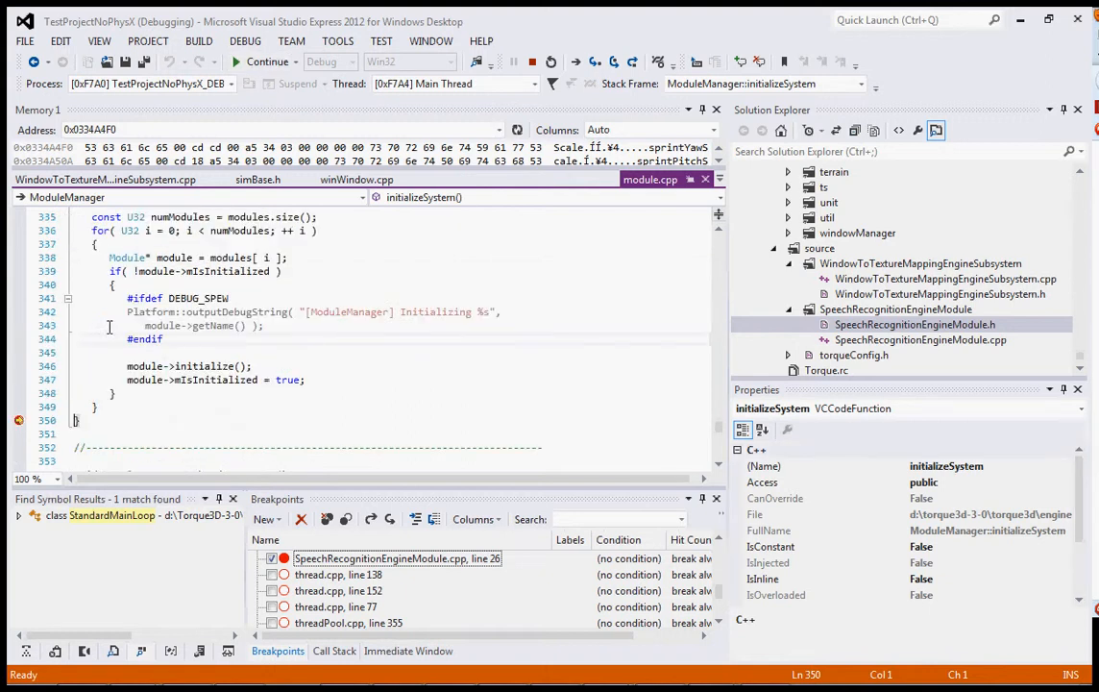
scroll("up", 3)
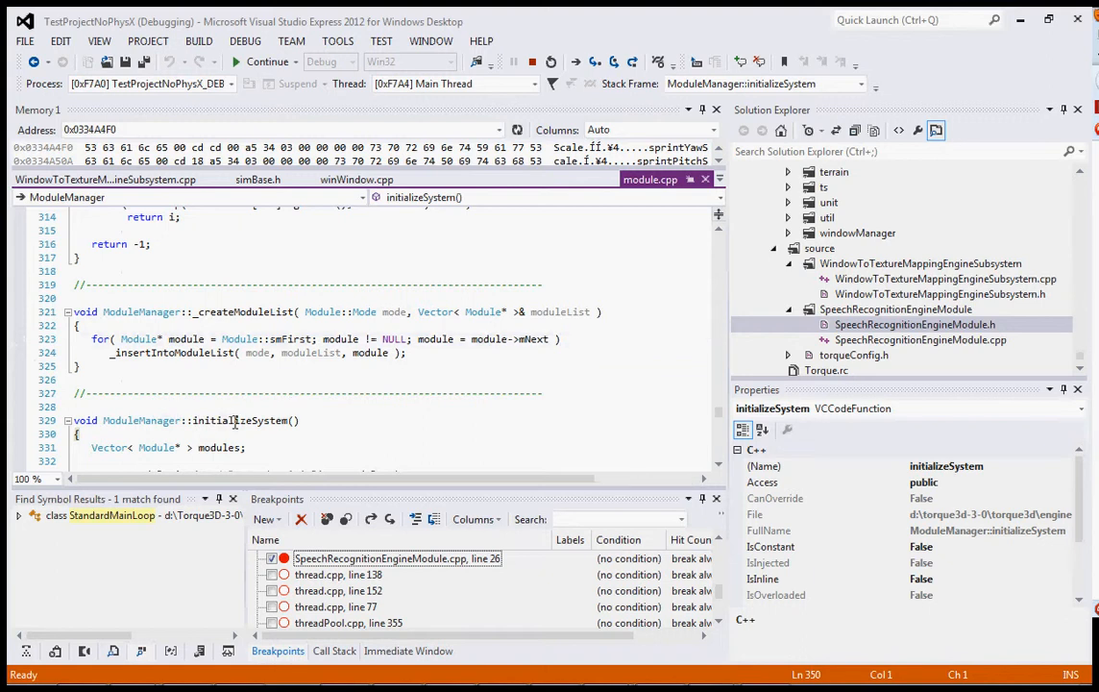
scroll("down", 3)
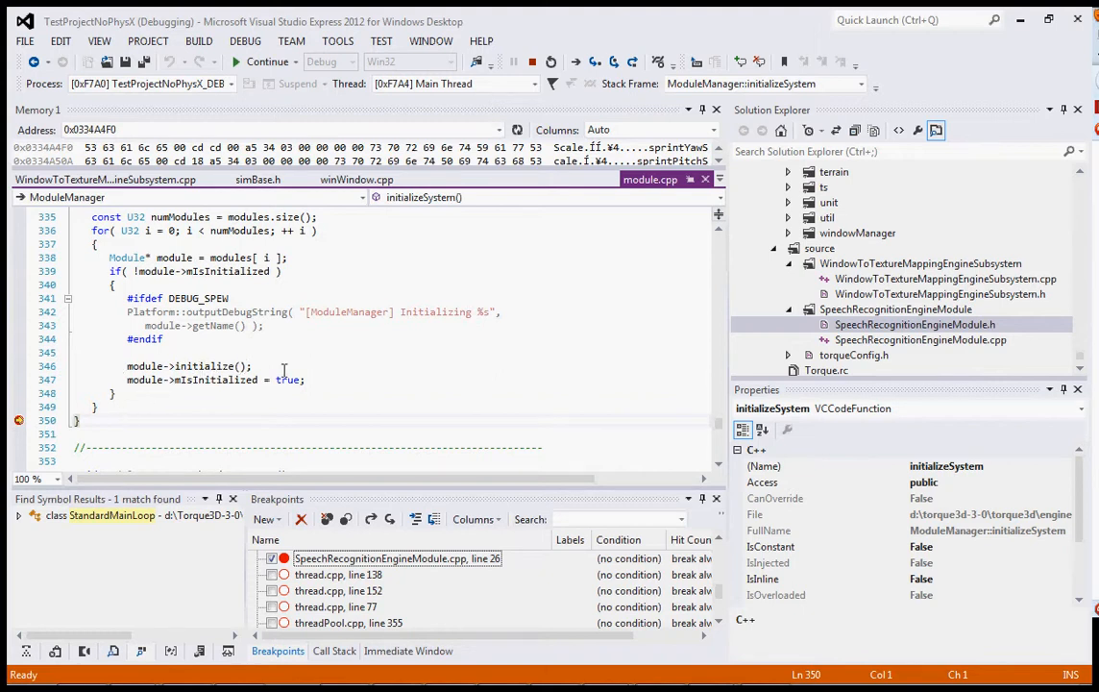
mouse_move(843, 299)
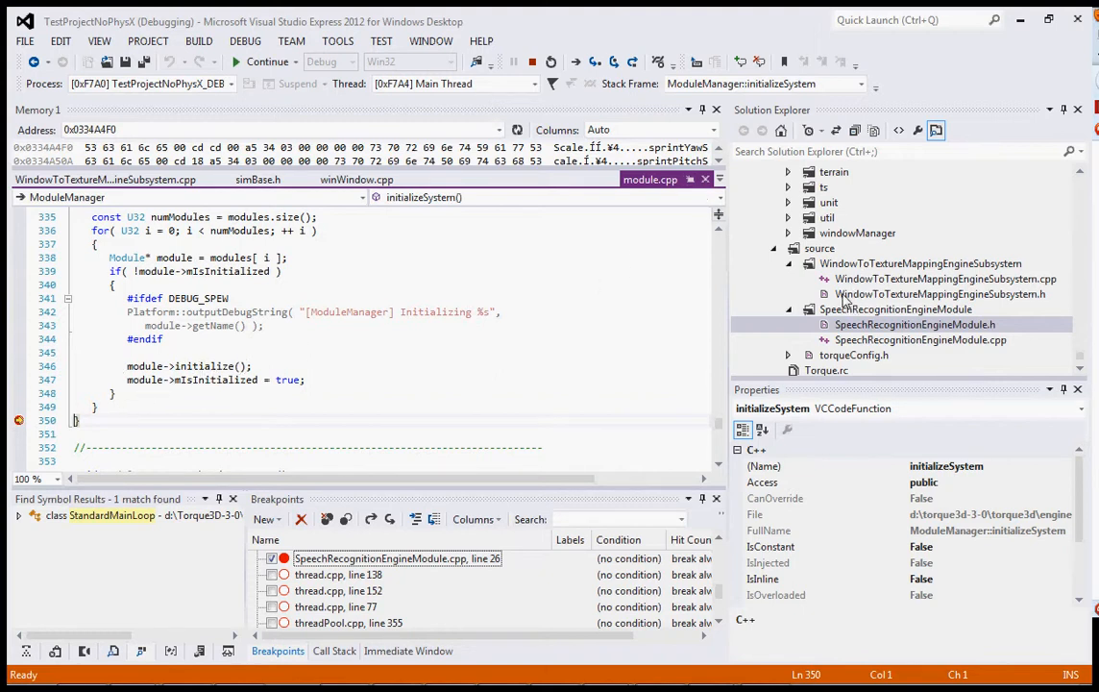
mouse_move(715, 324)
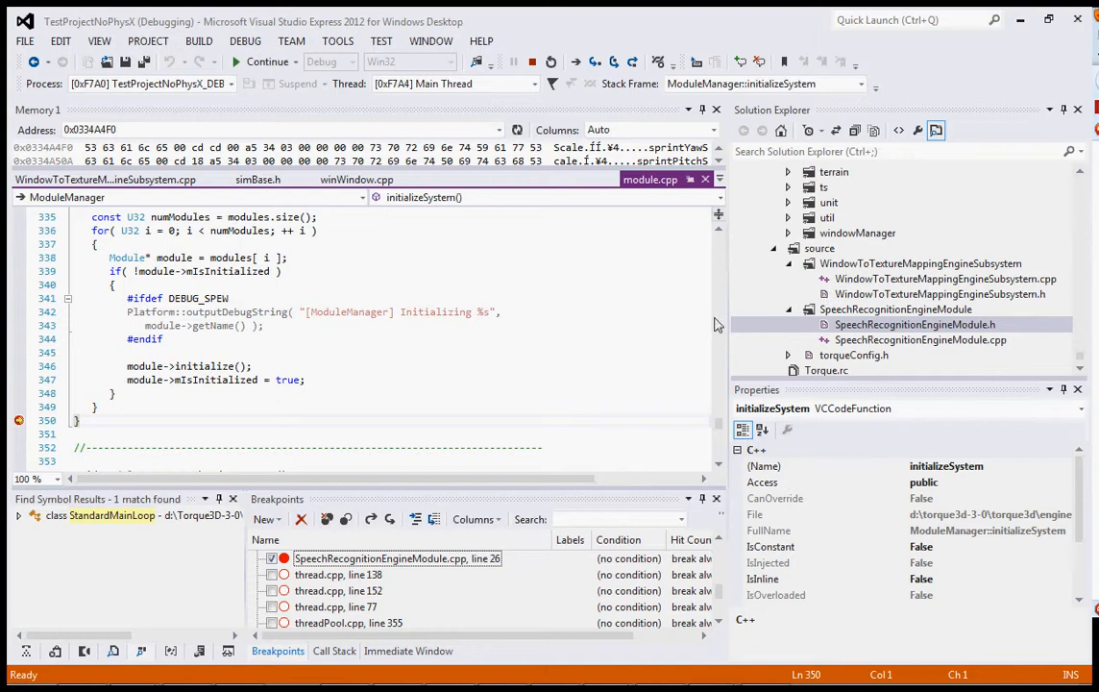
mouse_move(788, 376)
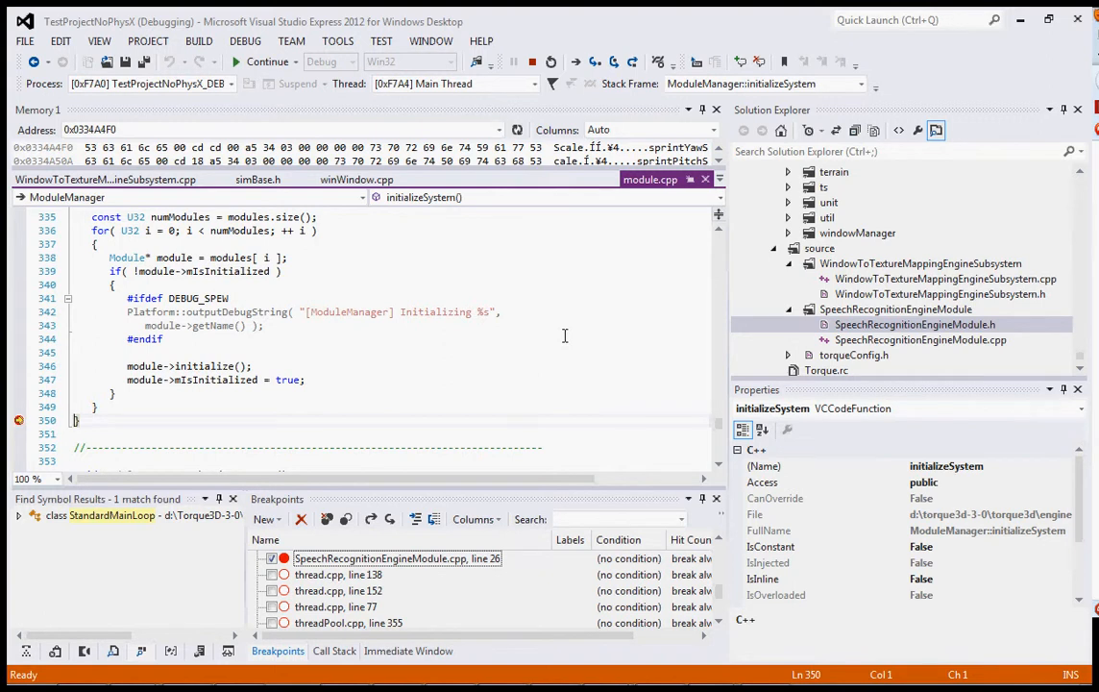
mouse_move(553, 341)
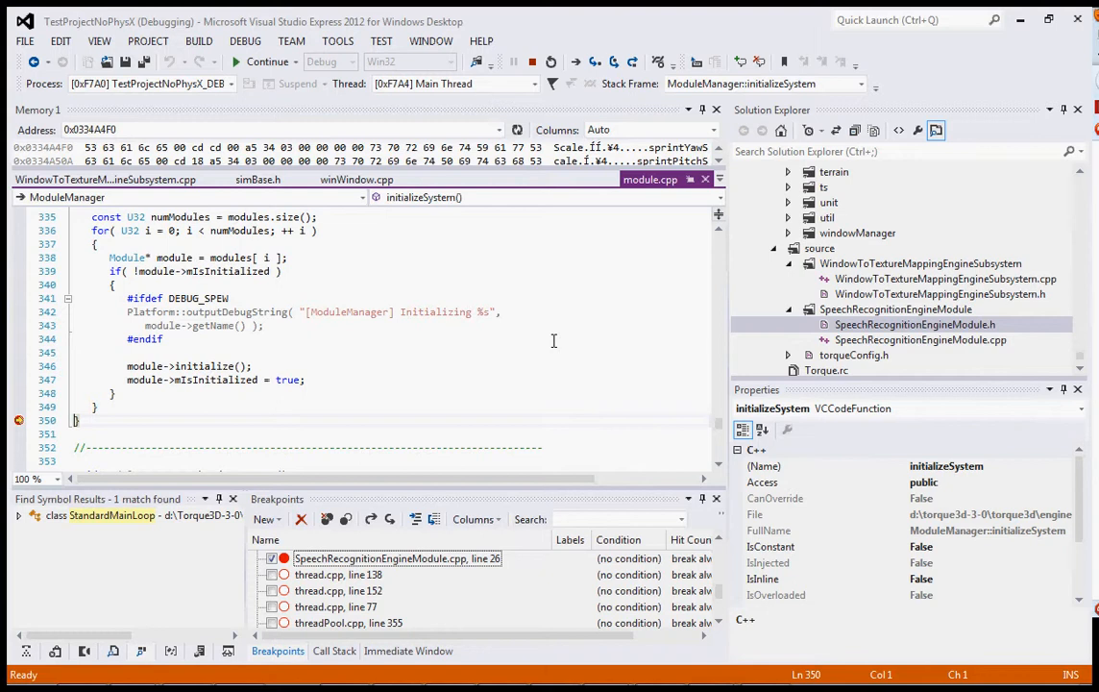
mouse_move(511, 329)
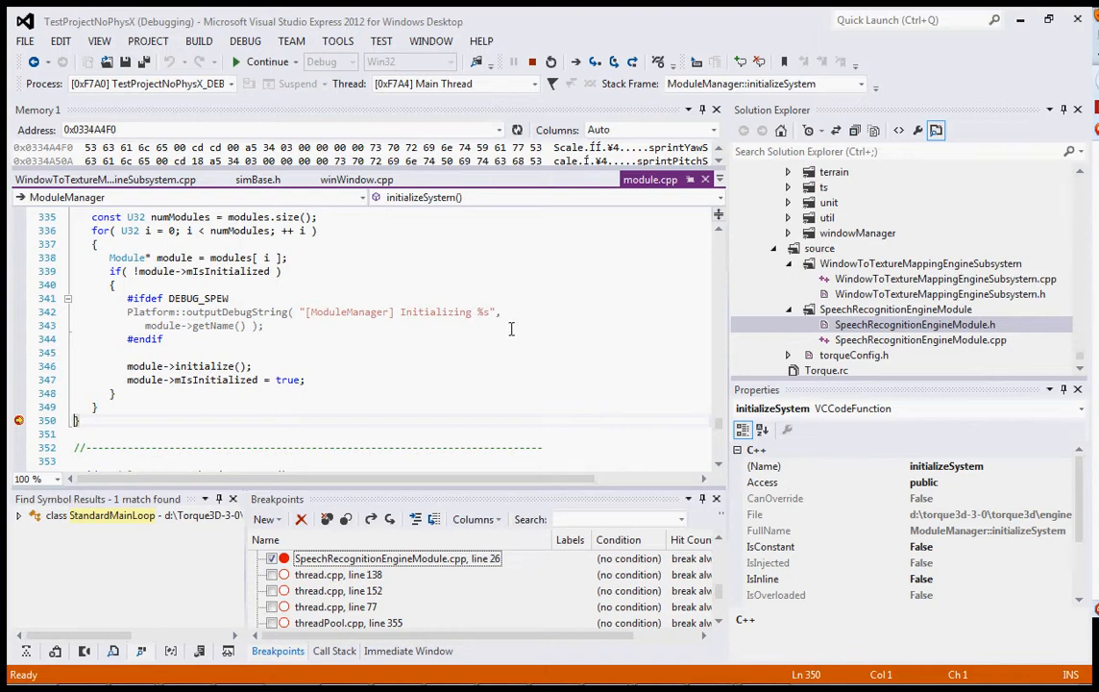
left_click(267, 62)
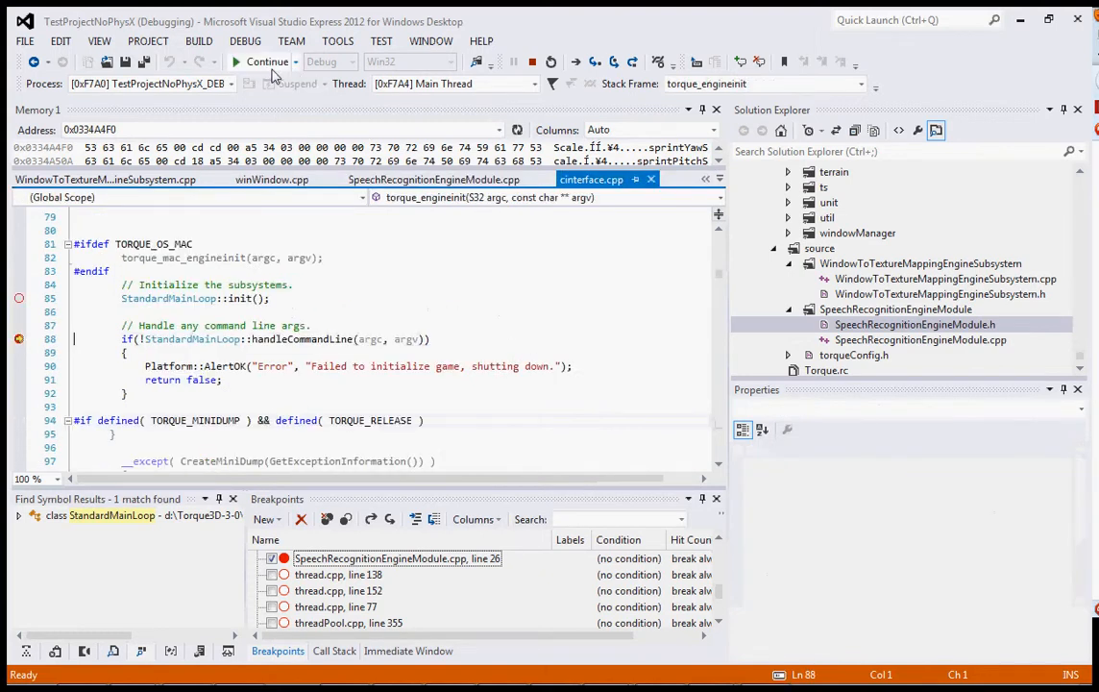
Continue to torque_enginetick, disable the cinterface.cpp line 120 tick breakpoint, and resume the game.
left_click(237, 61)
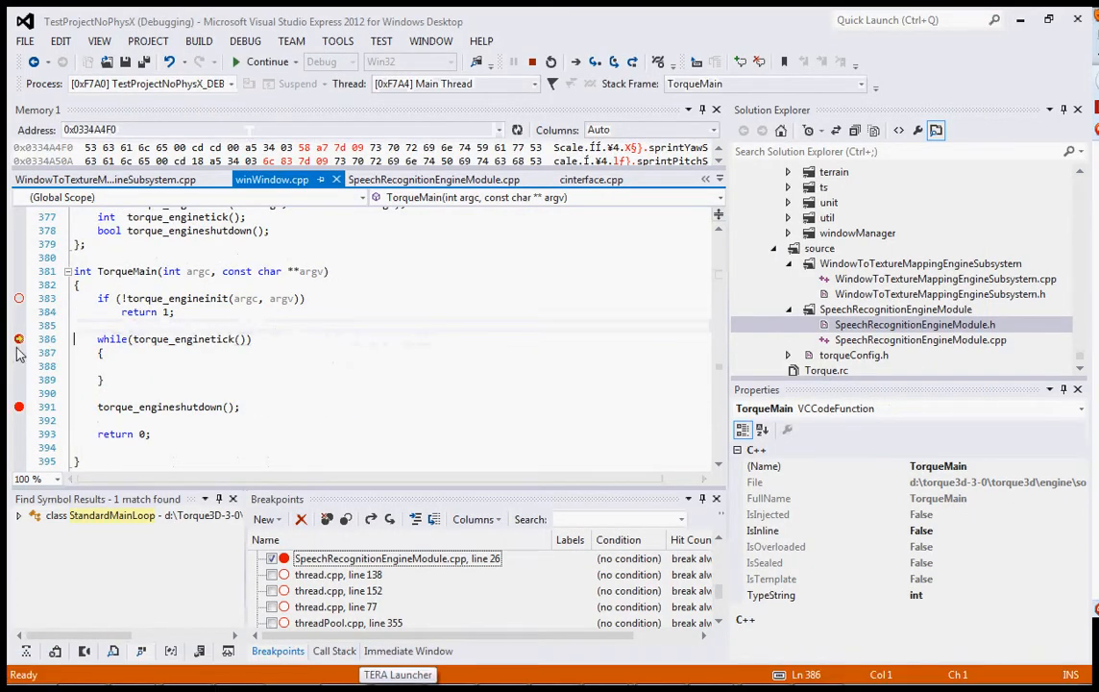
mouse_move(78, 375)
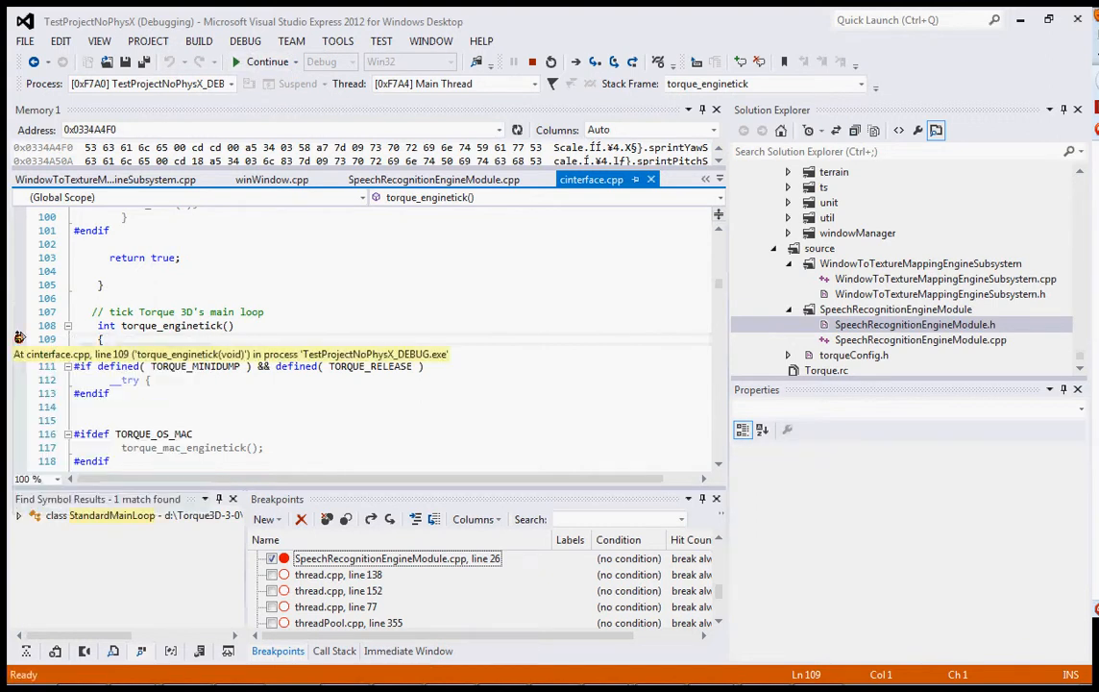
right_click(19, 338)
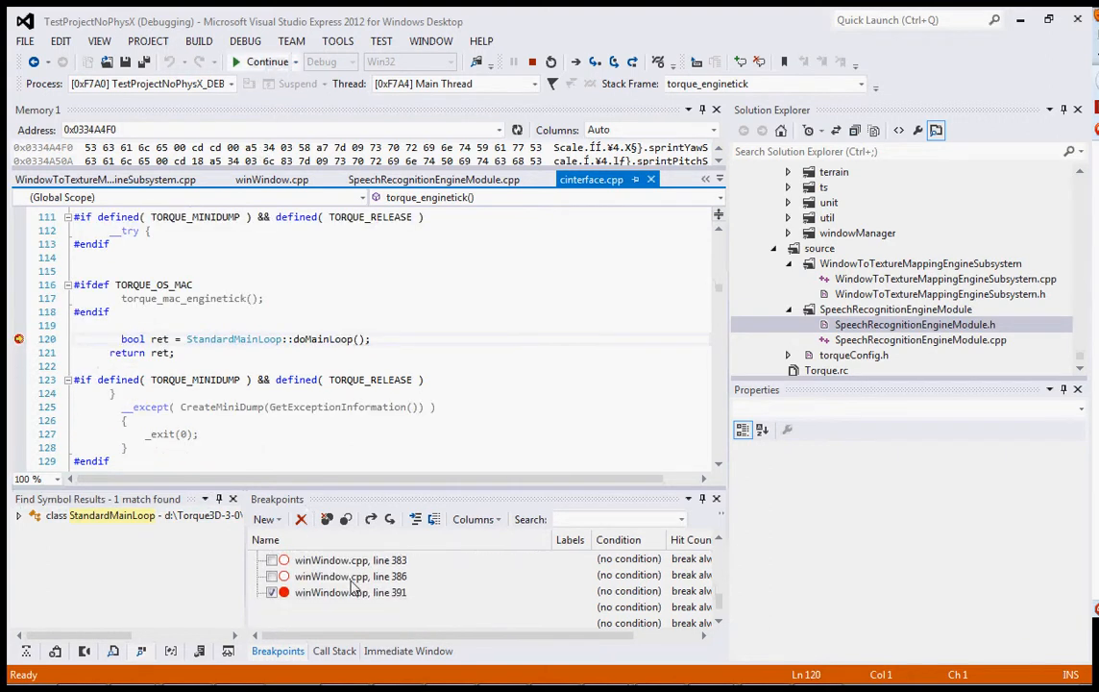
scroll("down", 3)
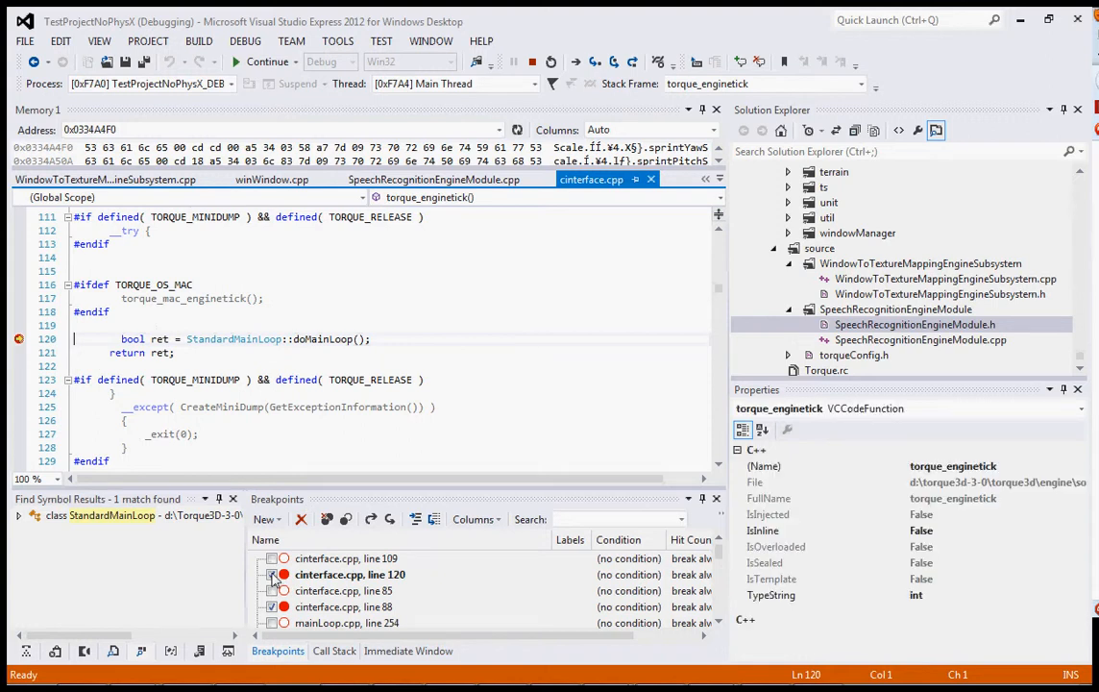
left_click(273, 574)
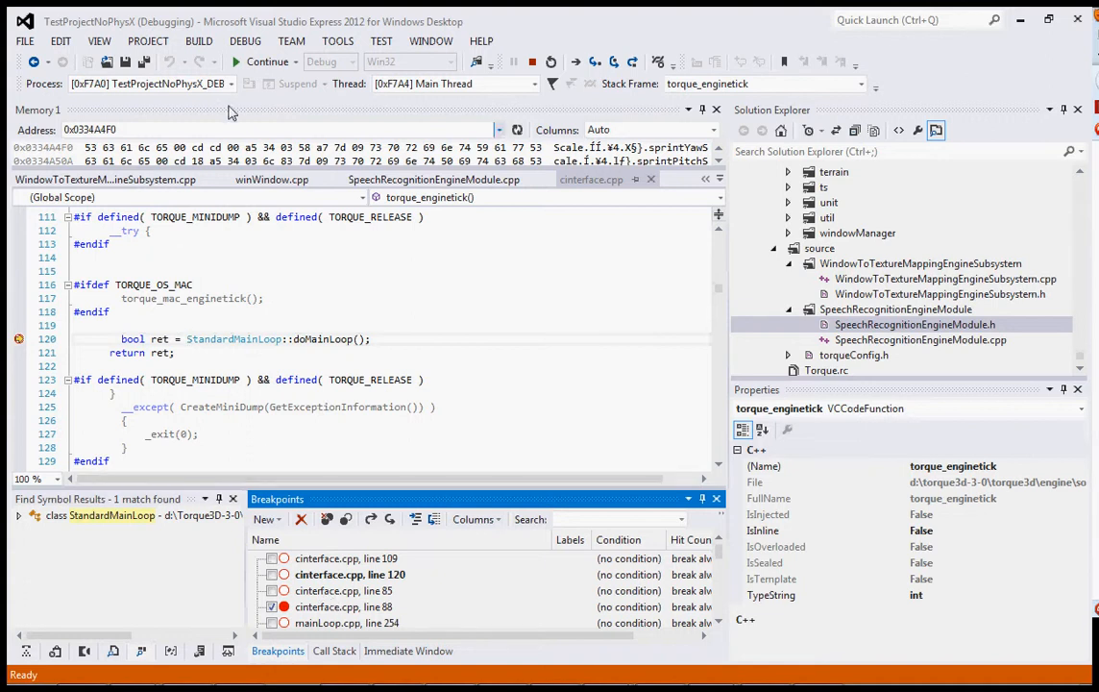
left_click(267, 62)
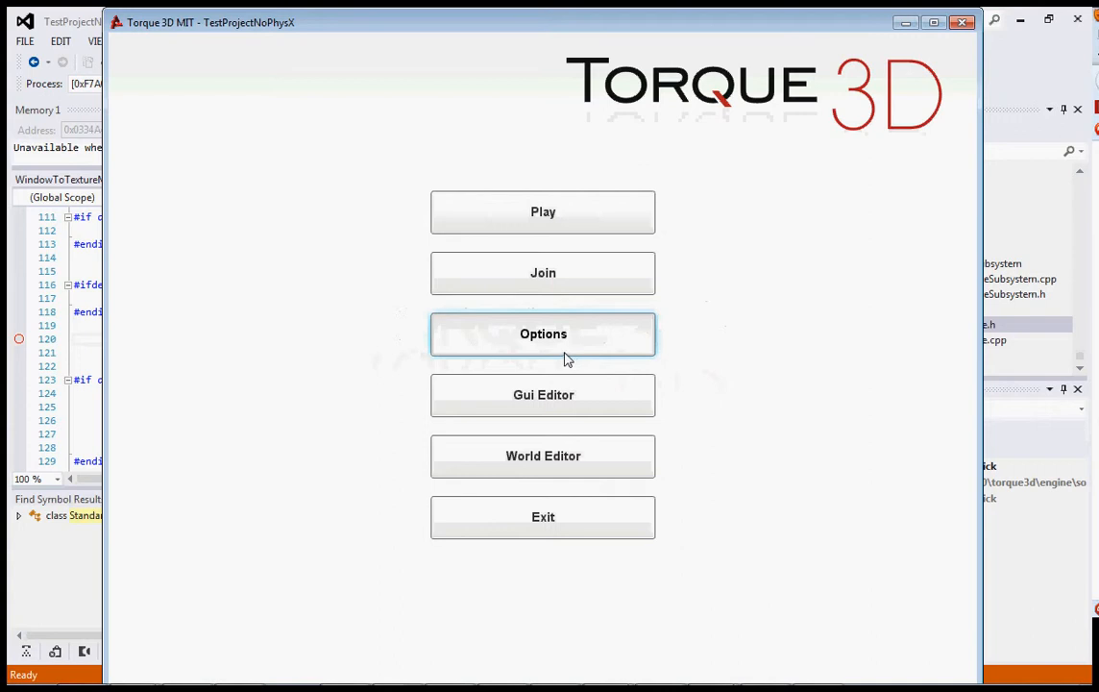
Play the Empty Room level, return to the main menu and exit the game.
left_click(541, 211)
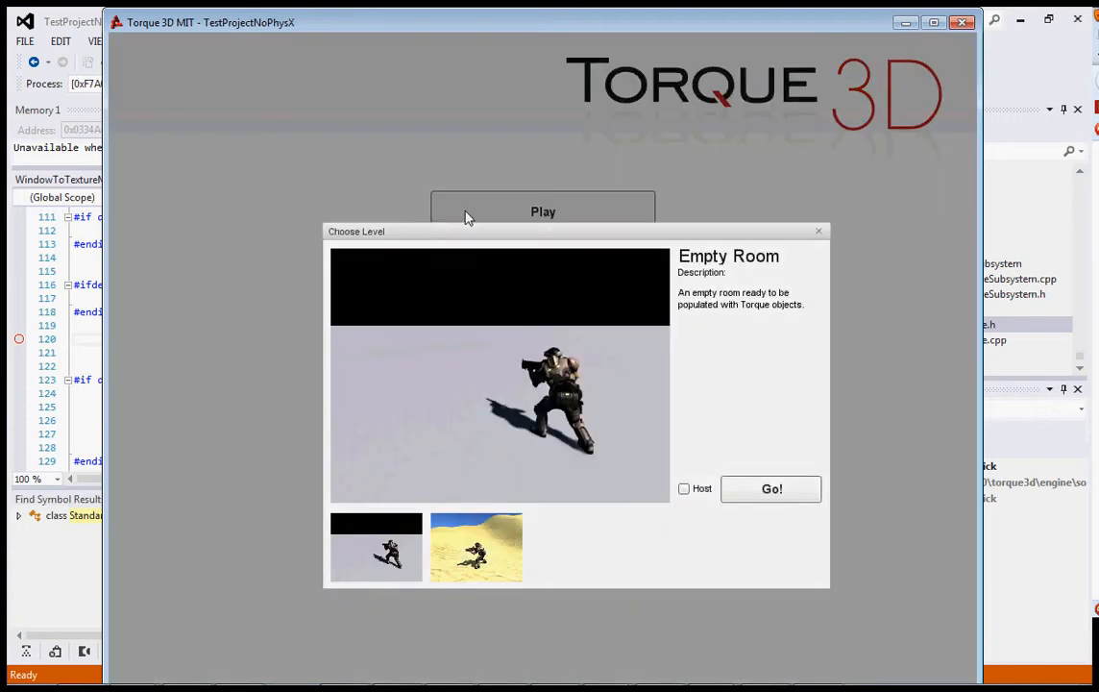
left_click(770, 488)
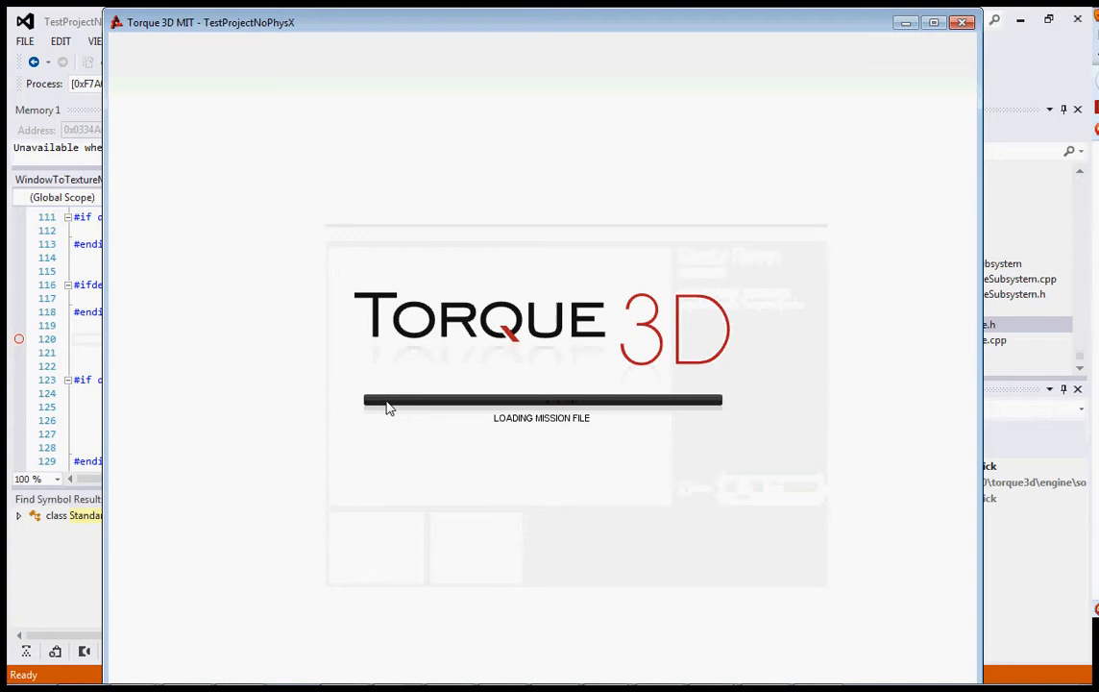
mouse_move(331, 217)
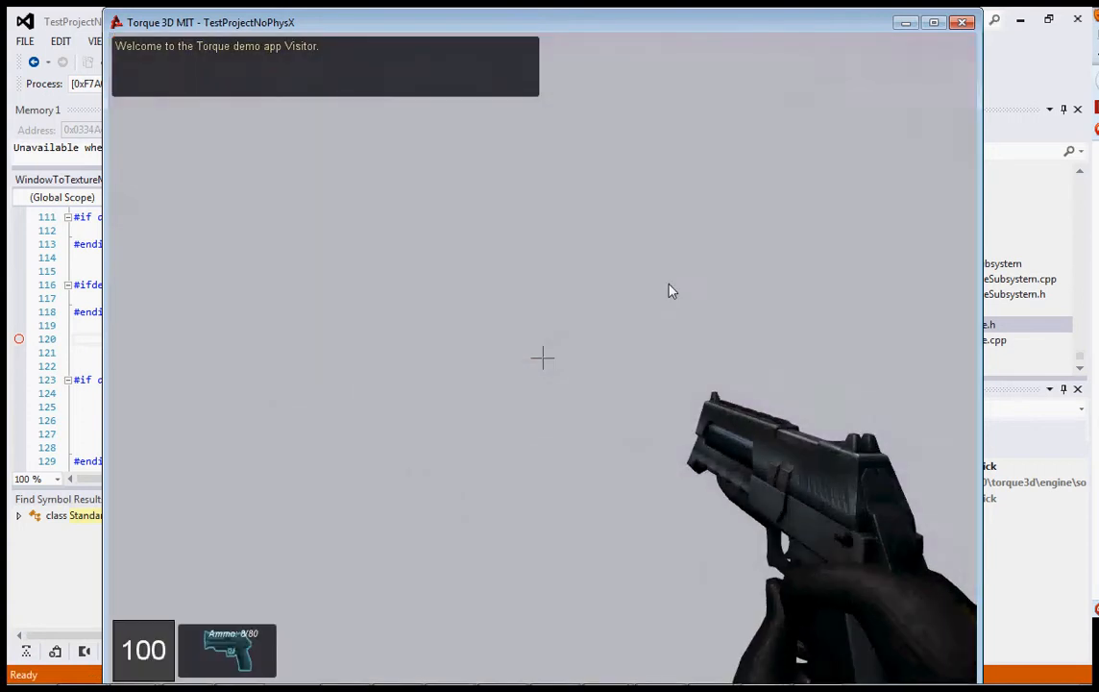
left_click(541, 357)
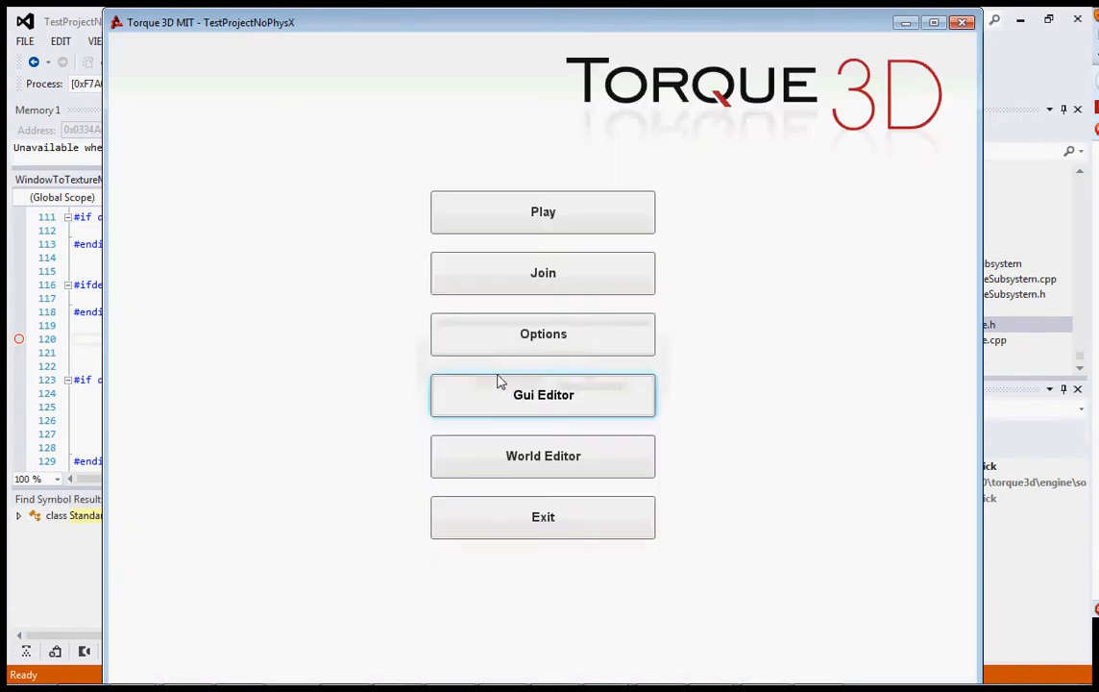
mouse_move(542, 517)
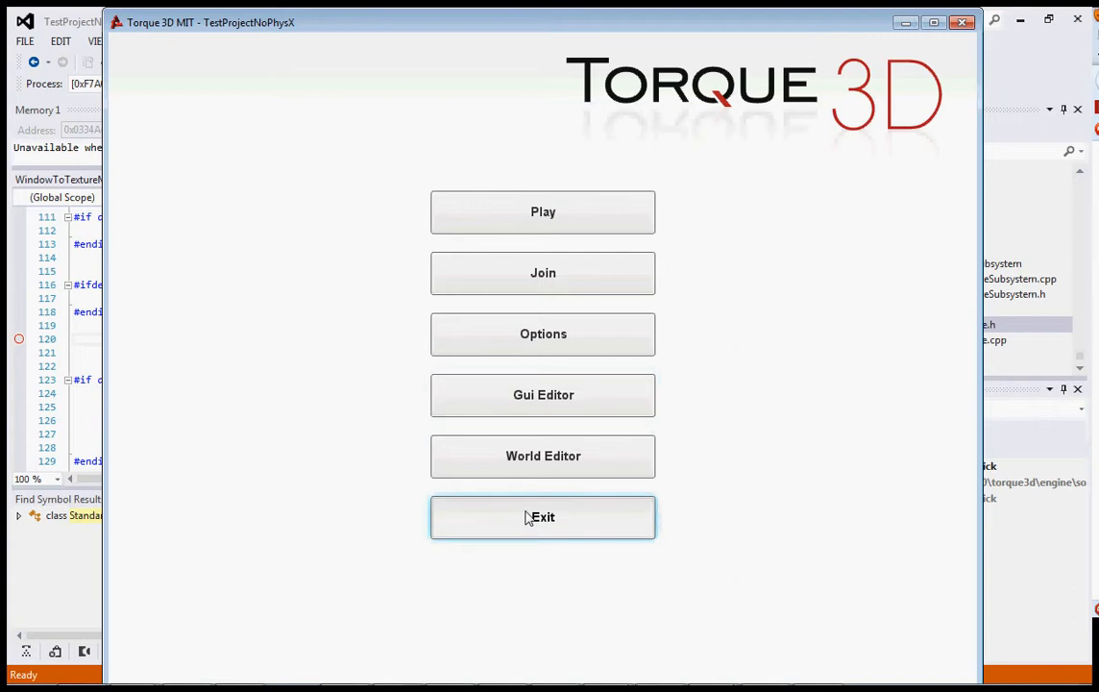
left_click(542, 516)
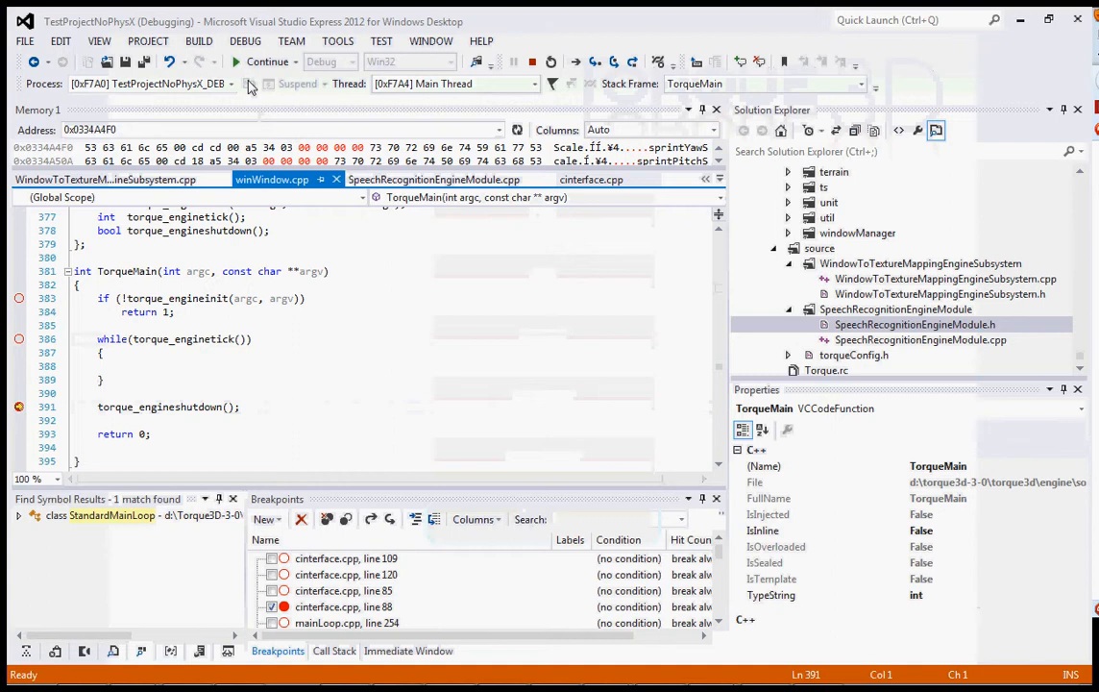
Review the MODULE_SHUTDOWN blocks in WindowToTextureMappingEngineSubsystem.cpp and SpeechRecognitionEngineModule.cpp, ending in module.cpp.
left_click(104, 181)
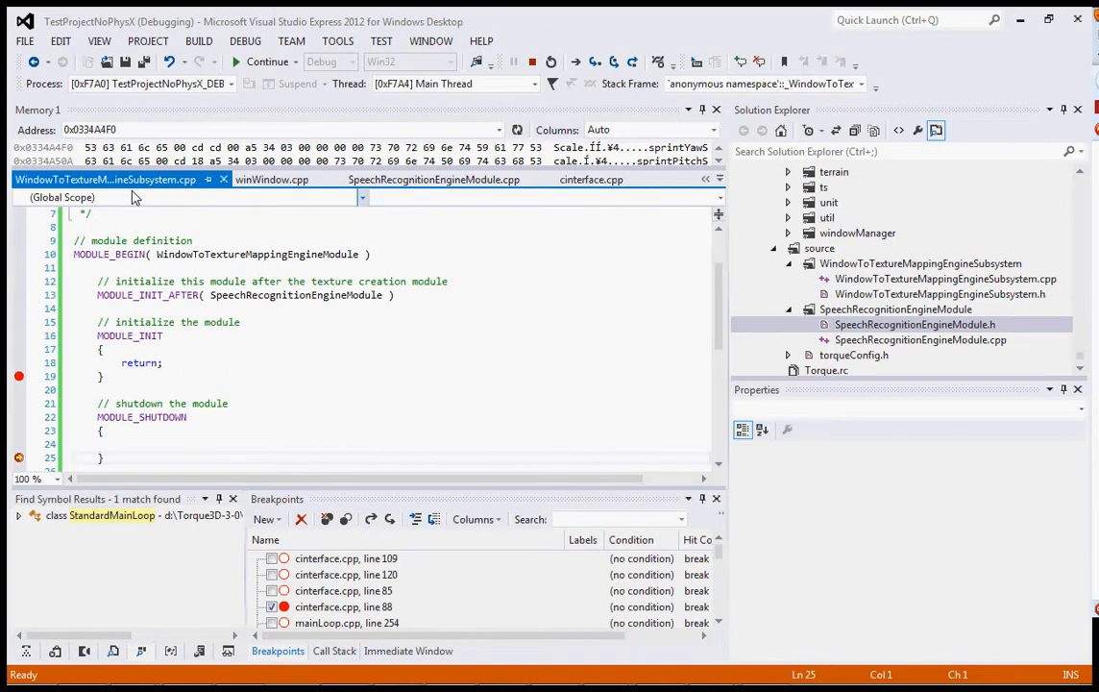
mouse_move(135, 181)
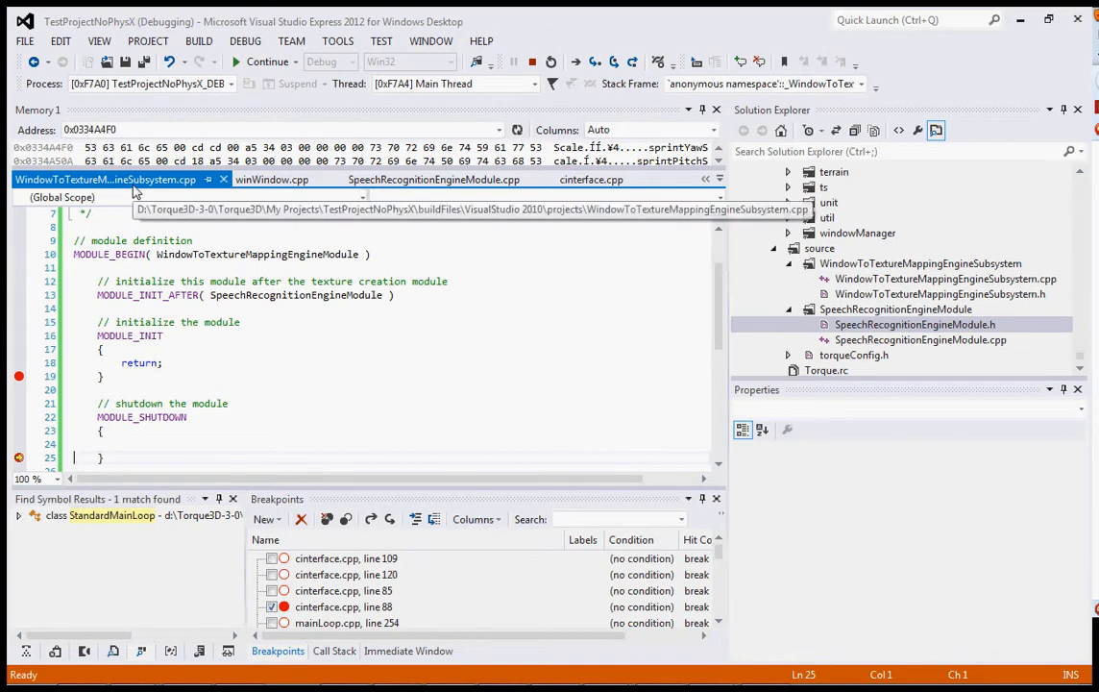
mouse_move(134, 193)
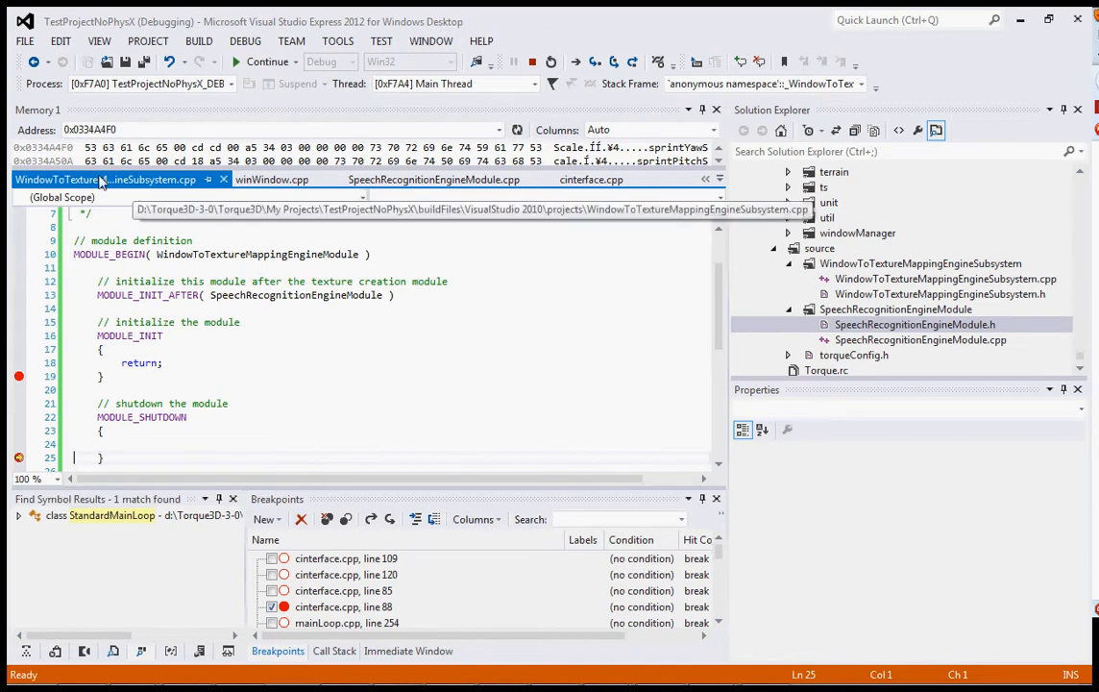
mouse_move(117, 192)
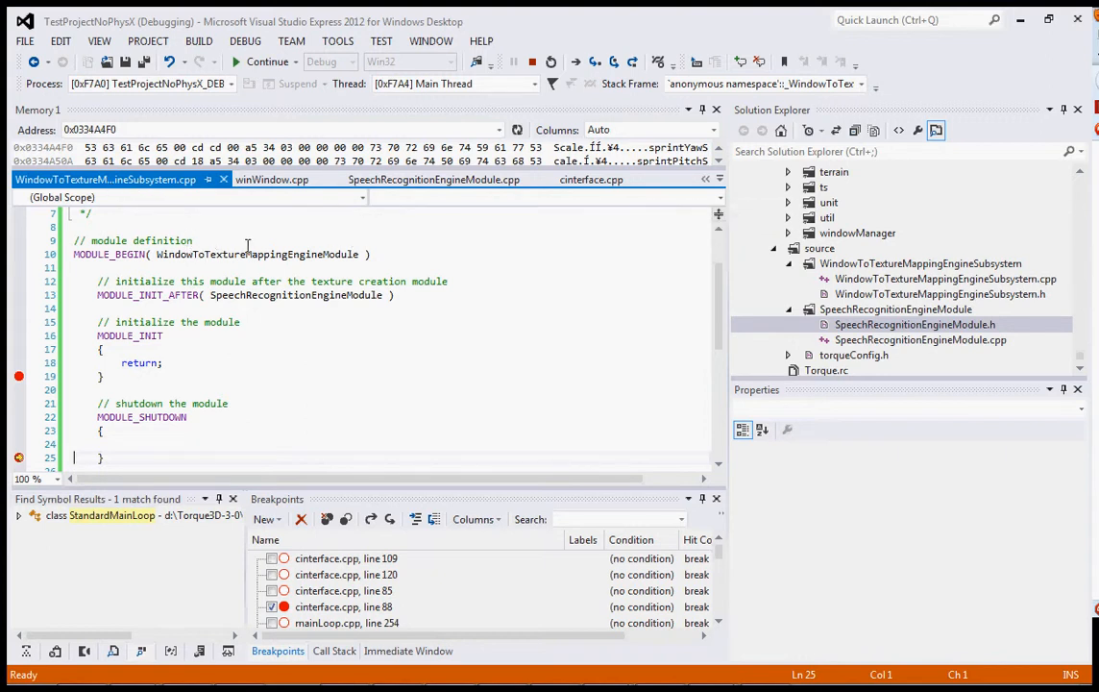
left_click(125, 349)
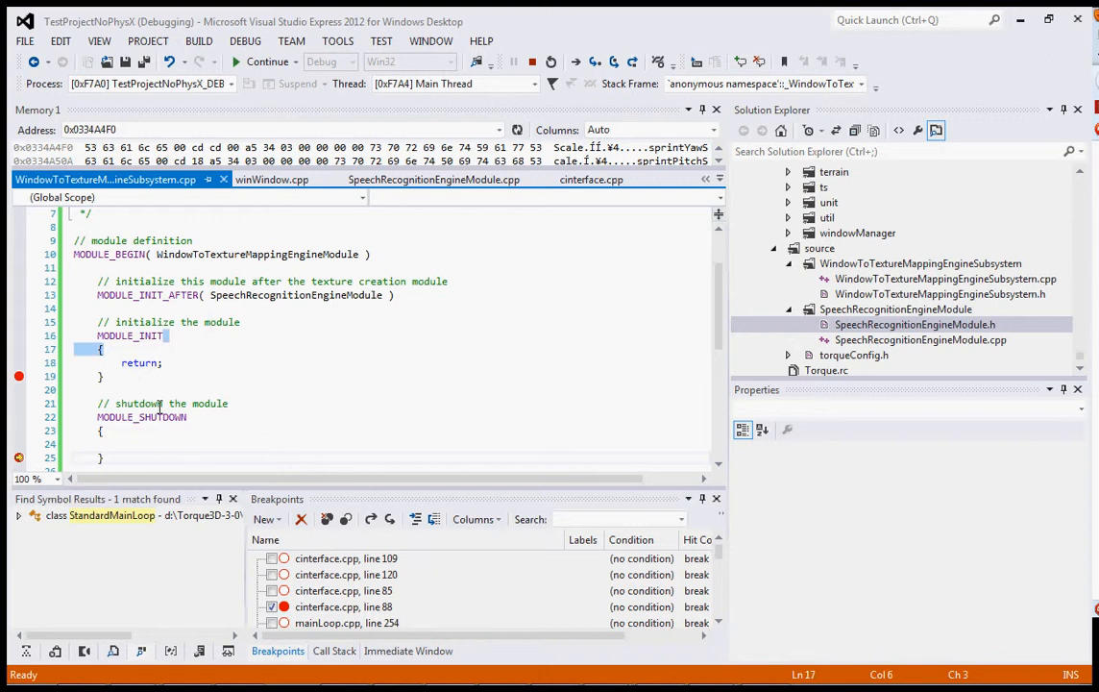
left_click(434, 181)
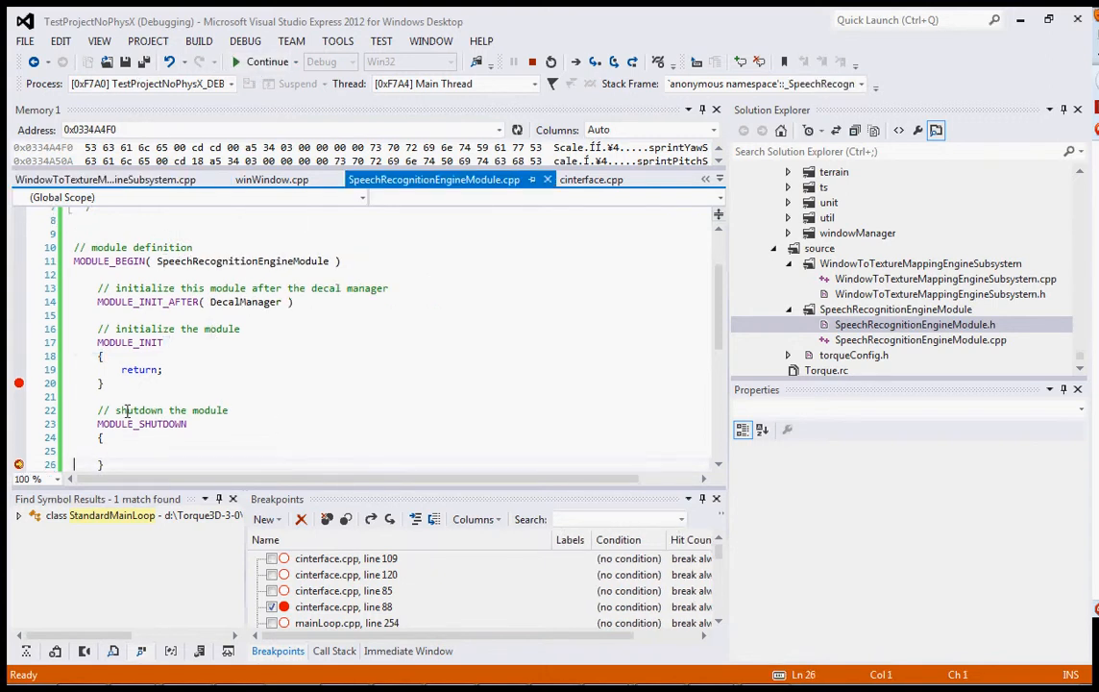
mouse_move(216, 203)
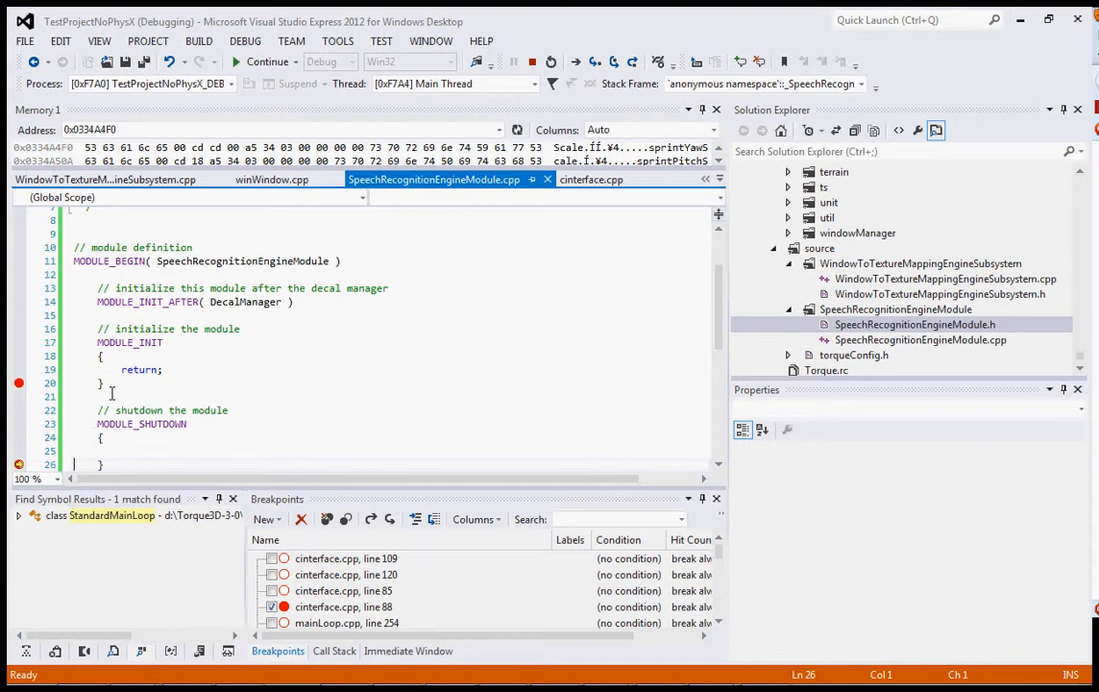
mouse_move(318, 342)
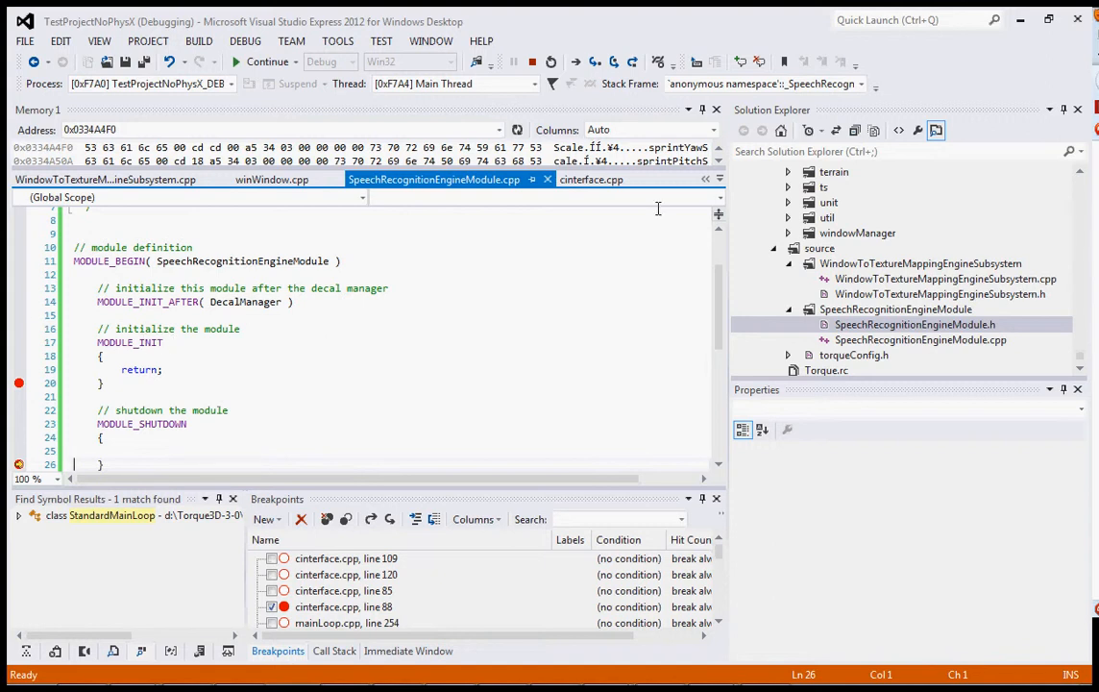
left_click(649, 179)
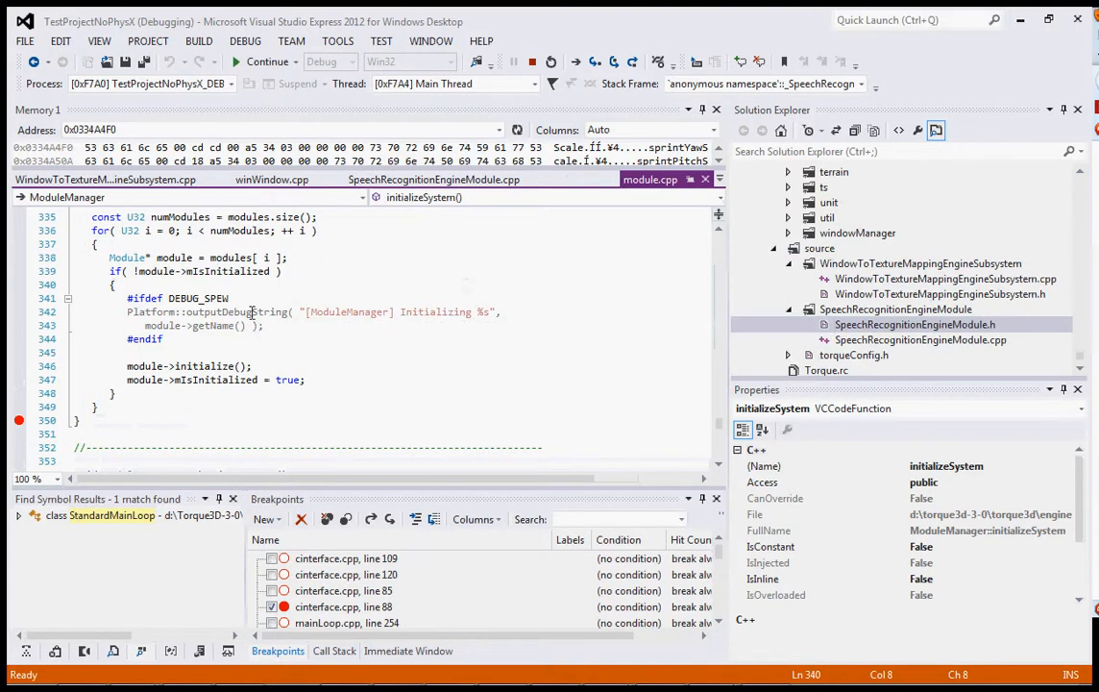
scroll("up", 3)
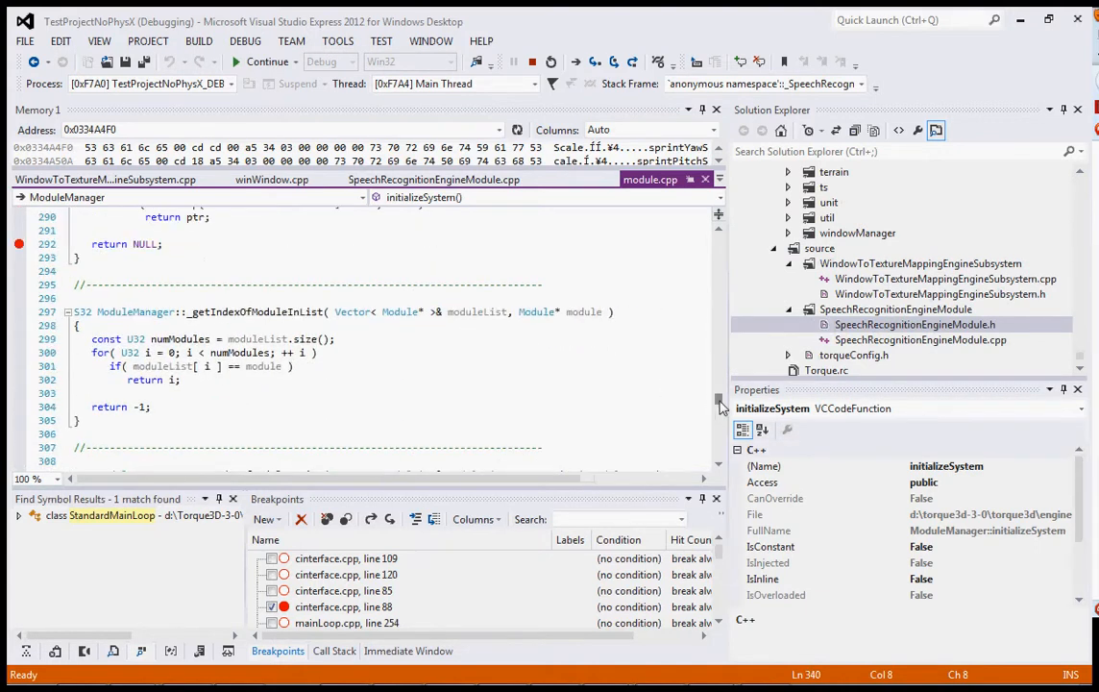
scroll("up", 3)
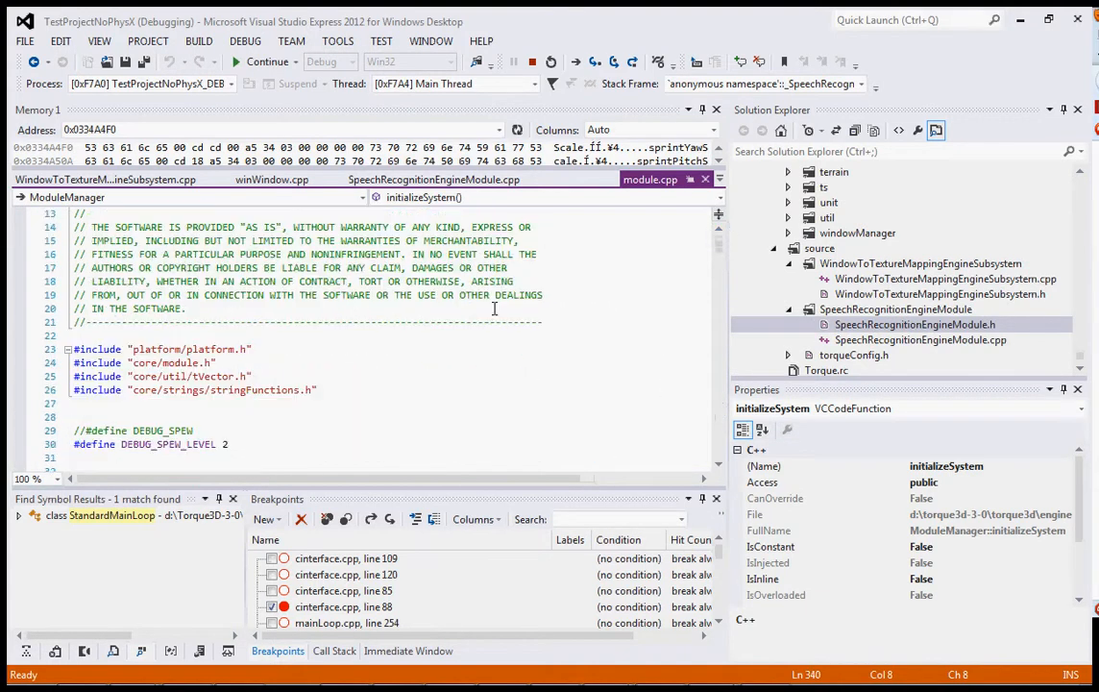
scroll("down", 3)
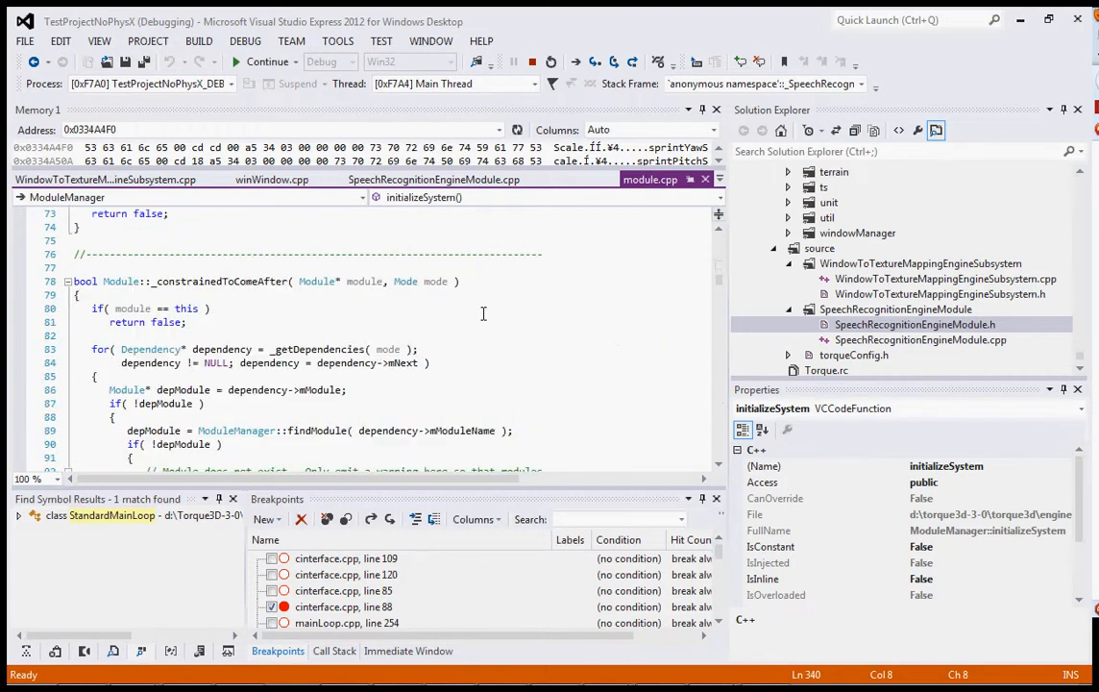
scroll("down", 3)
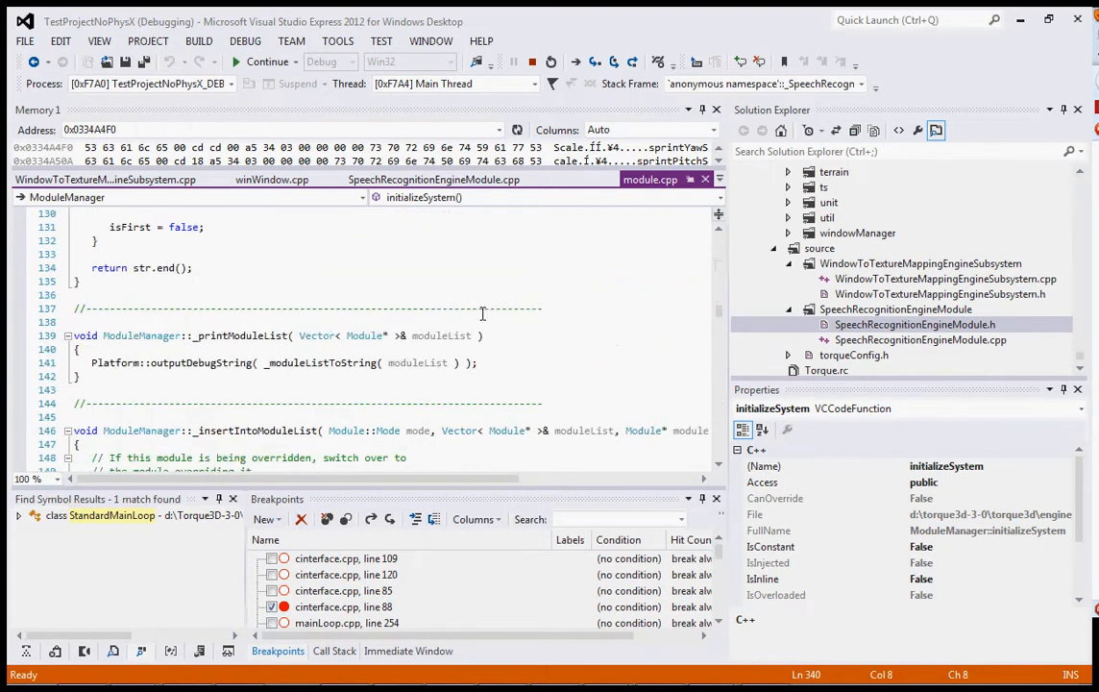
scroll("down", 3)
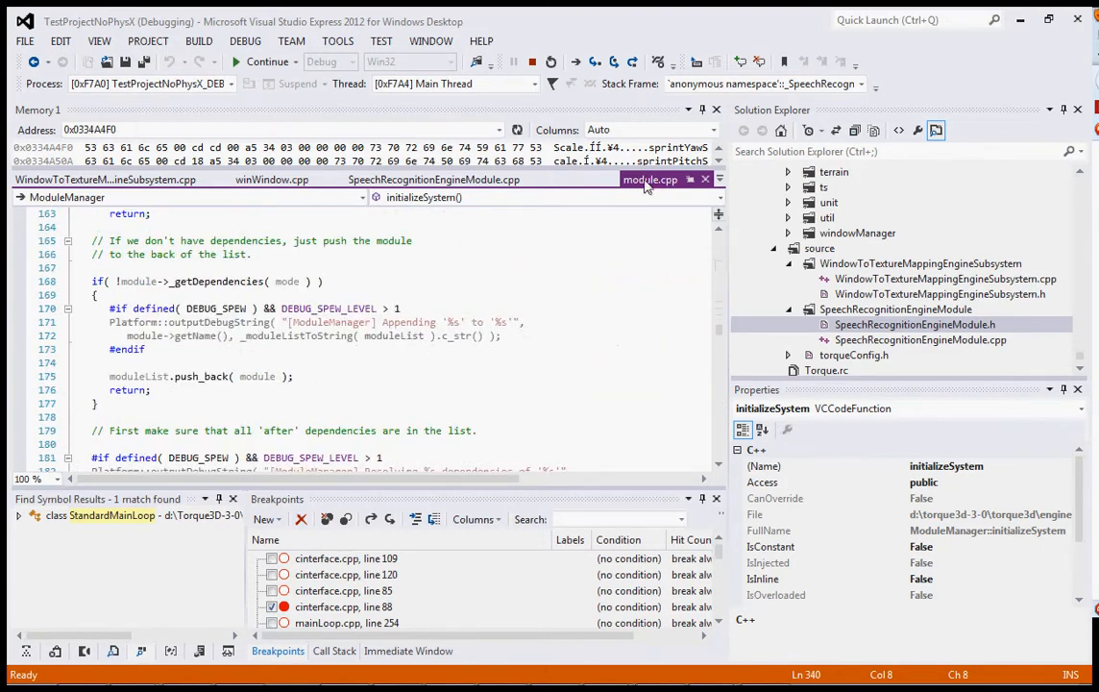
mouse_move(649, 181)
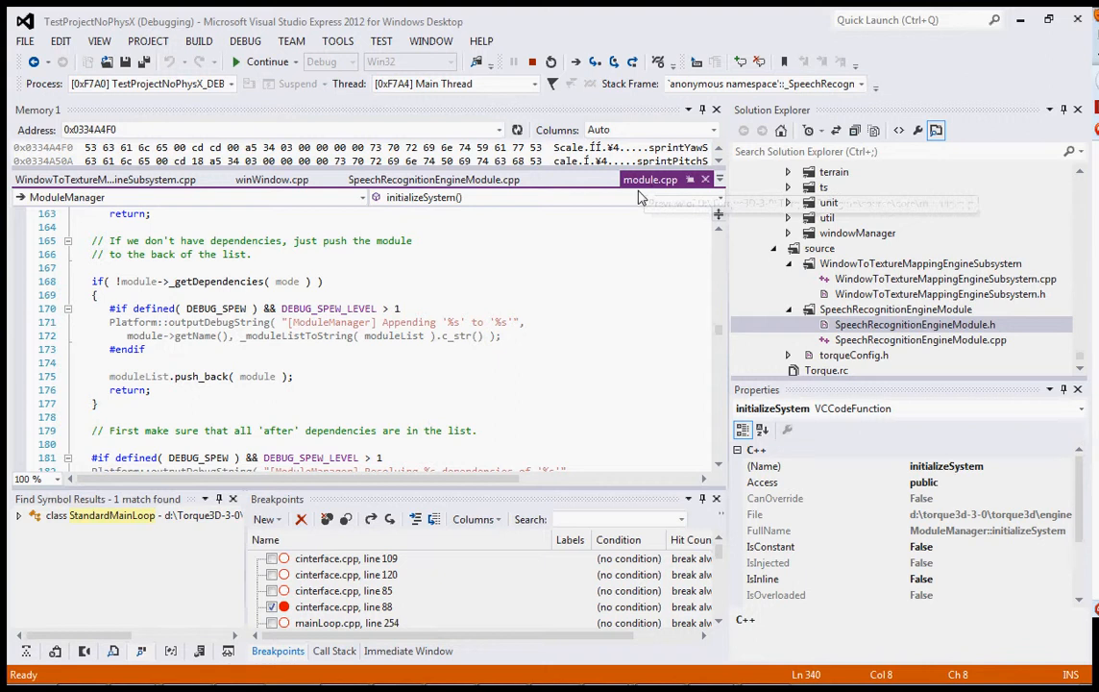
scroll("down", 3)
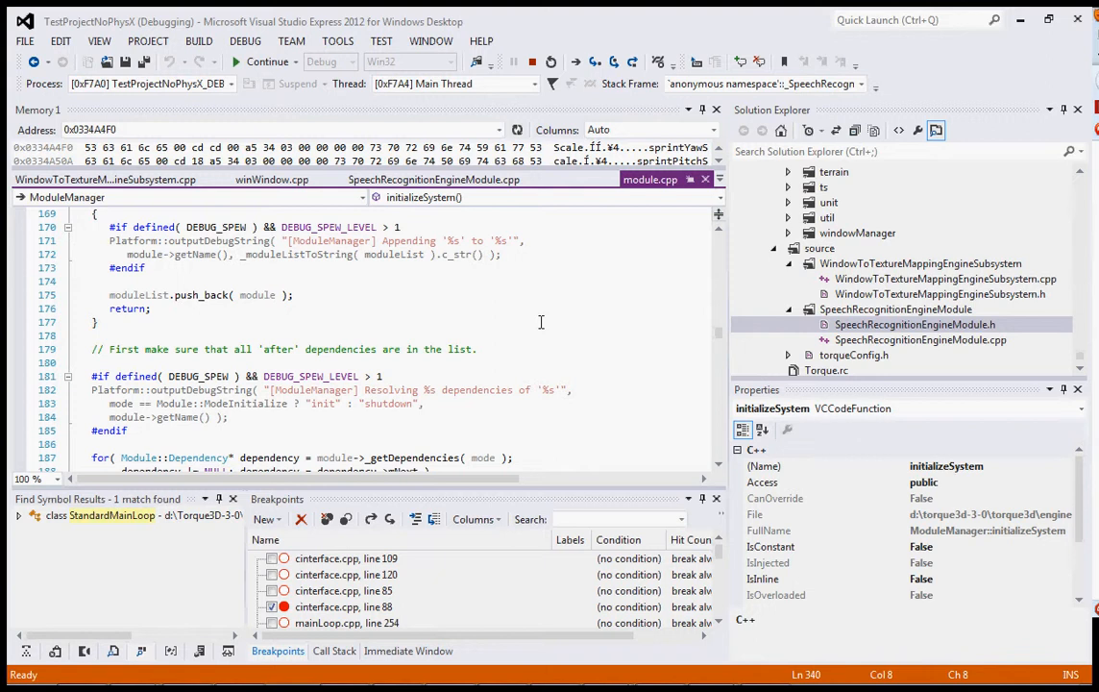
scroll("down", 3)
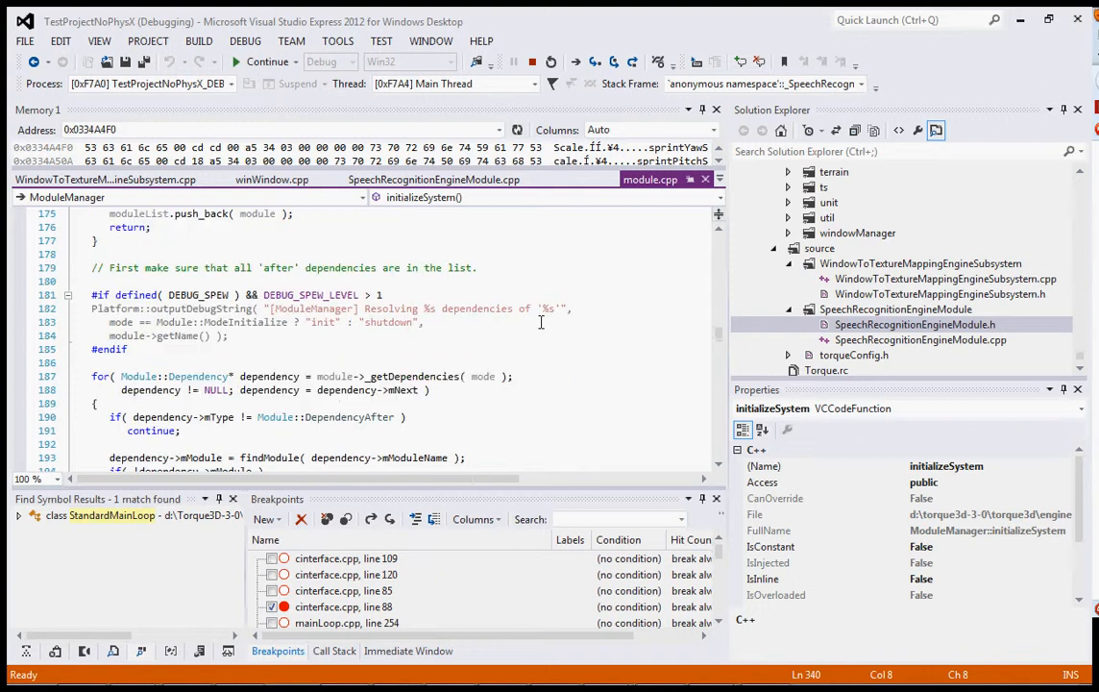
scroll("down", 3)
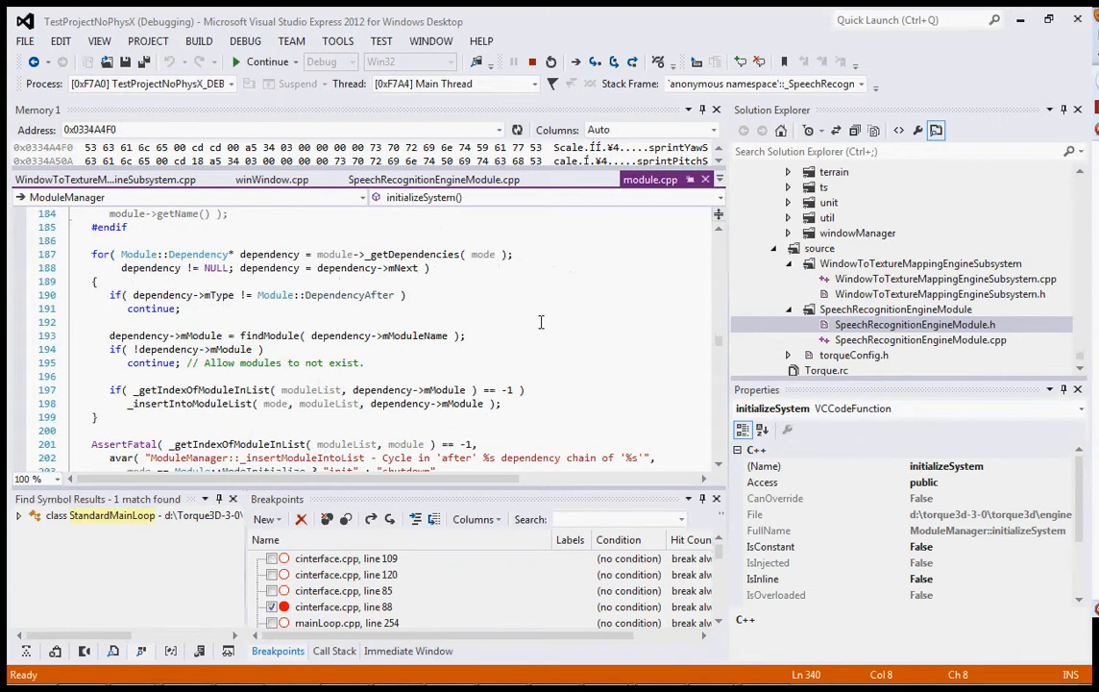
scroll("down", 3)
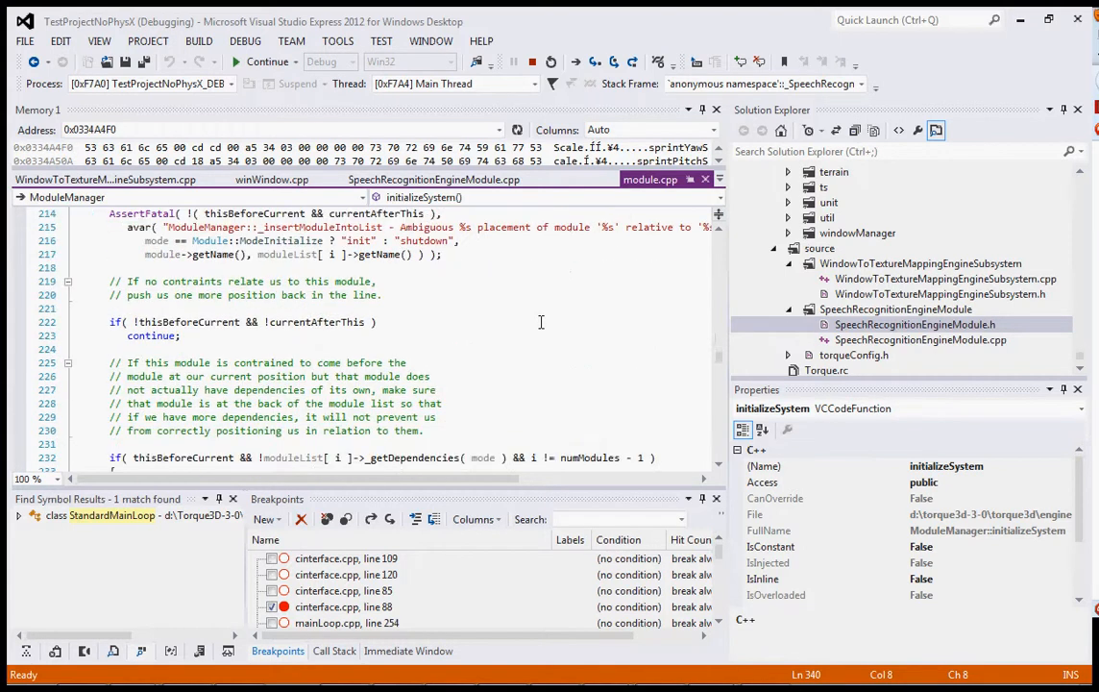
scroll("down", 3)
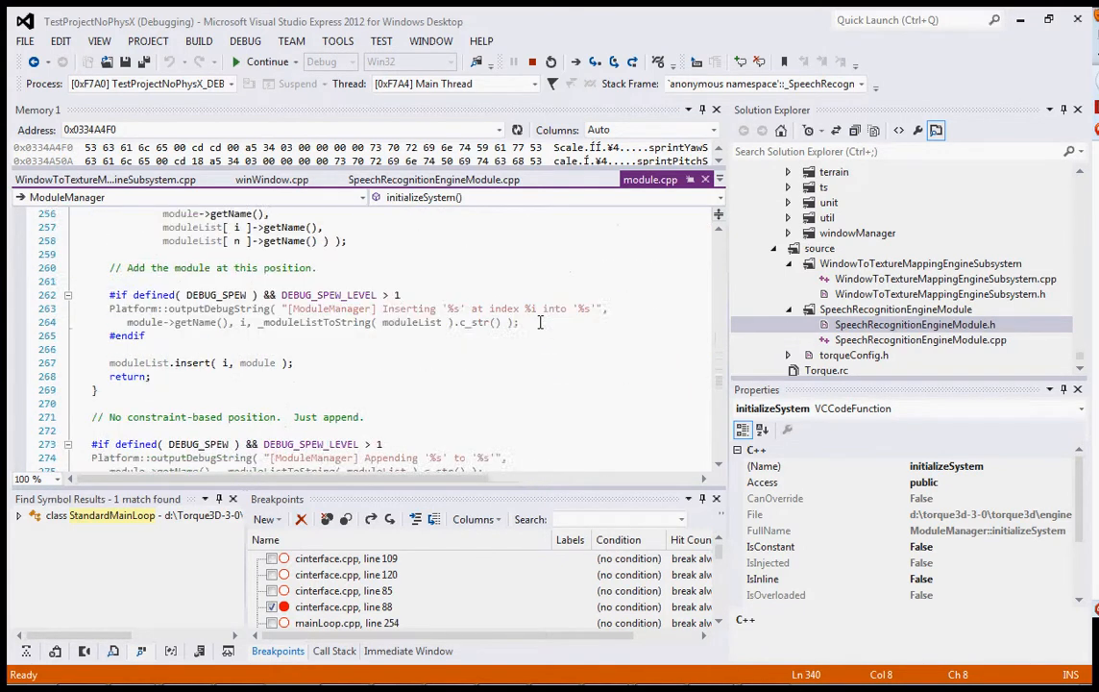
scroll("down", 3)
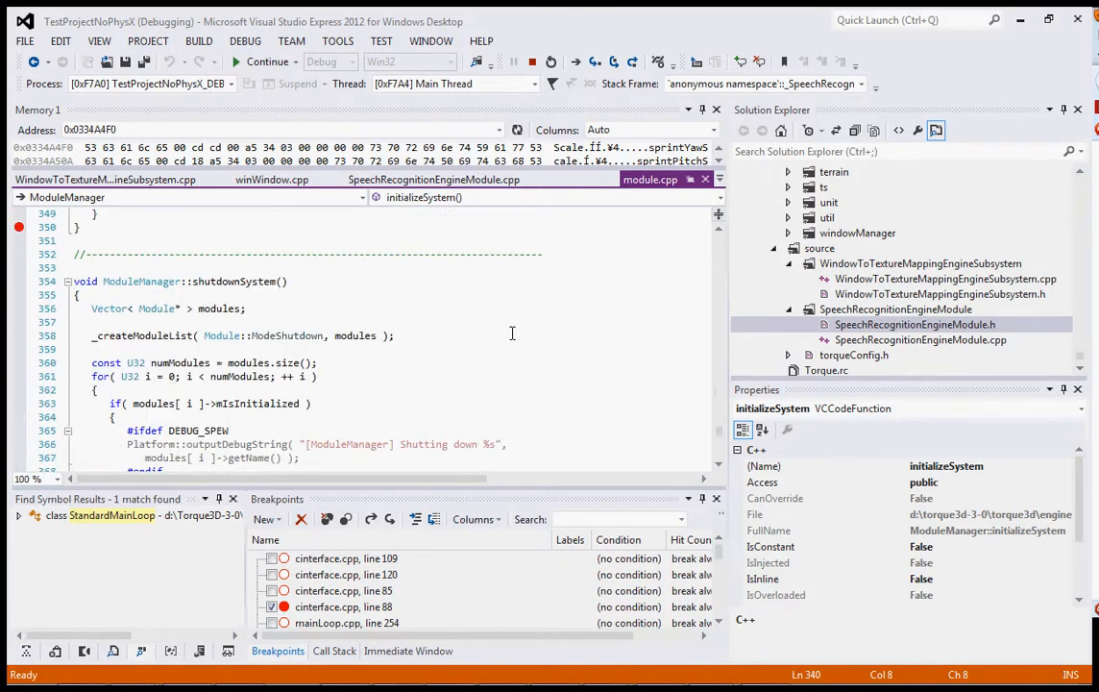
scroll("down", 3)
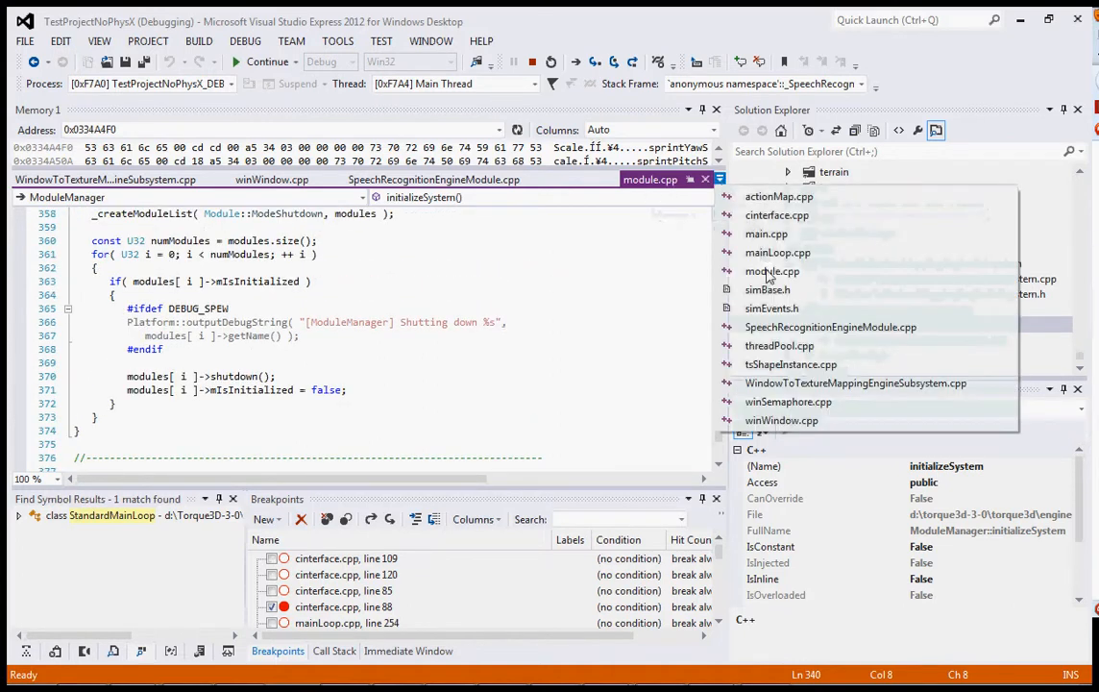
mouse_move(788, 401)
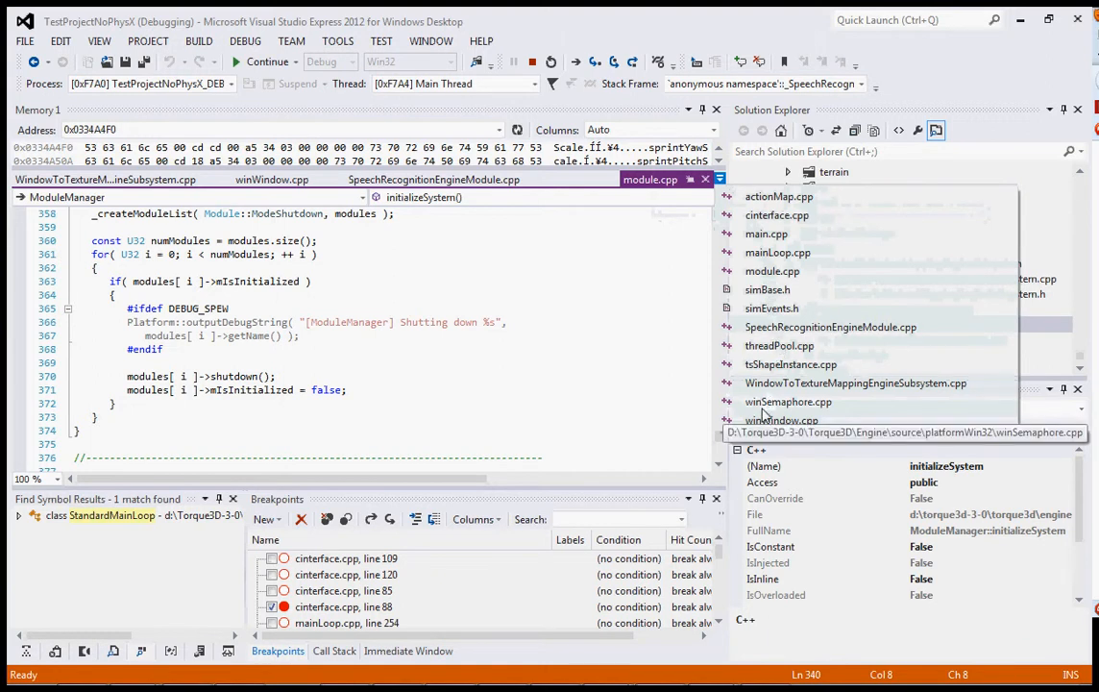
mouse_move(780, 419)
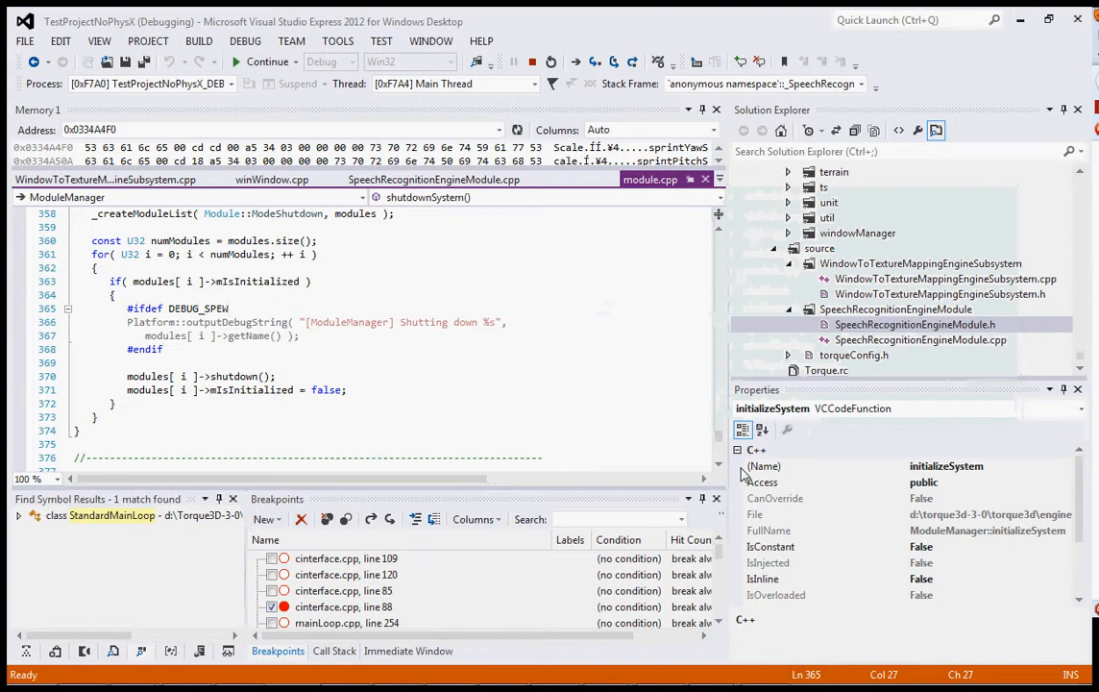
Go to the included module.h header and scroll through its documentation comment.
scroll("up", 3)
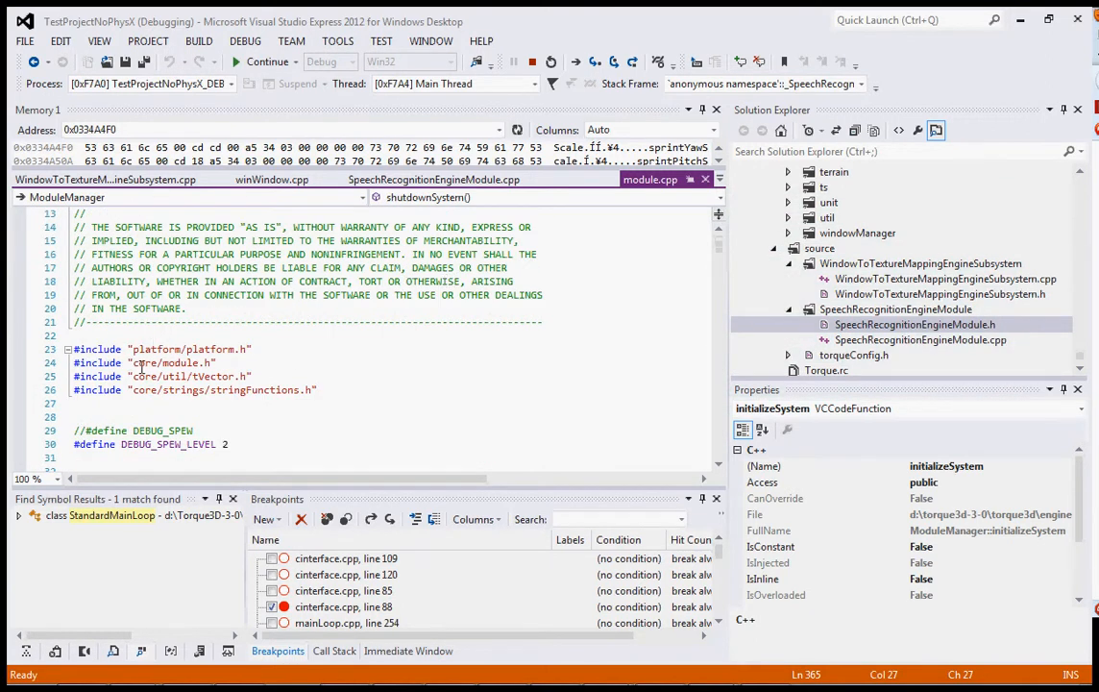
right_click(143, 362)
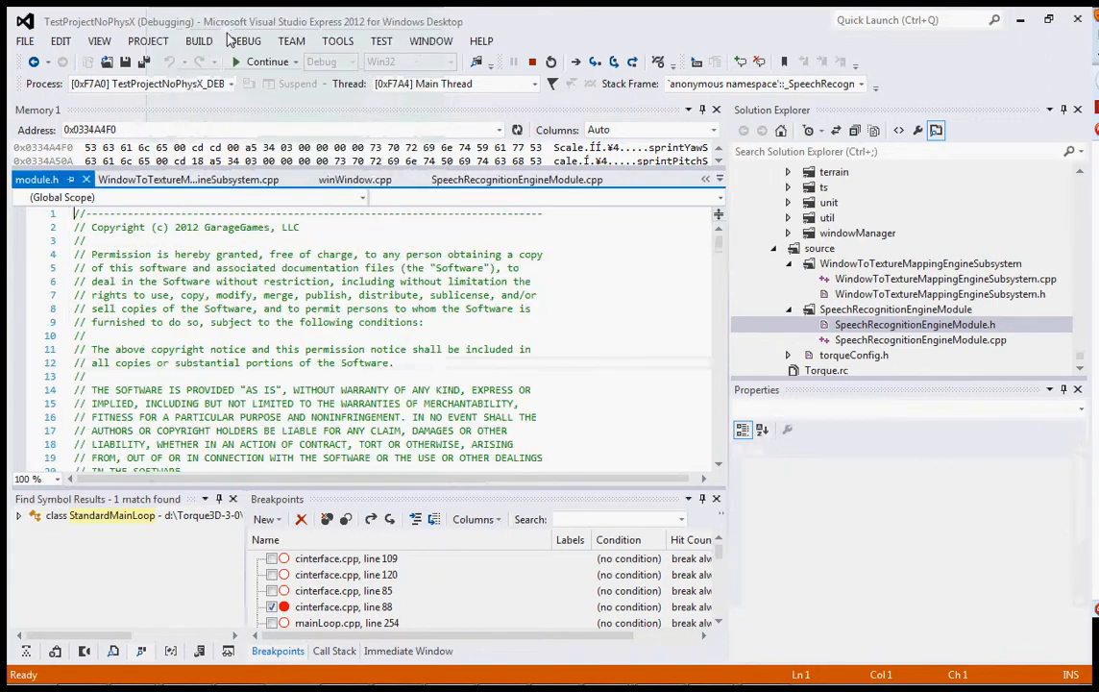
scroll("down", 3)
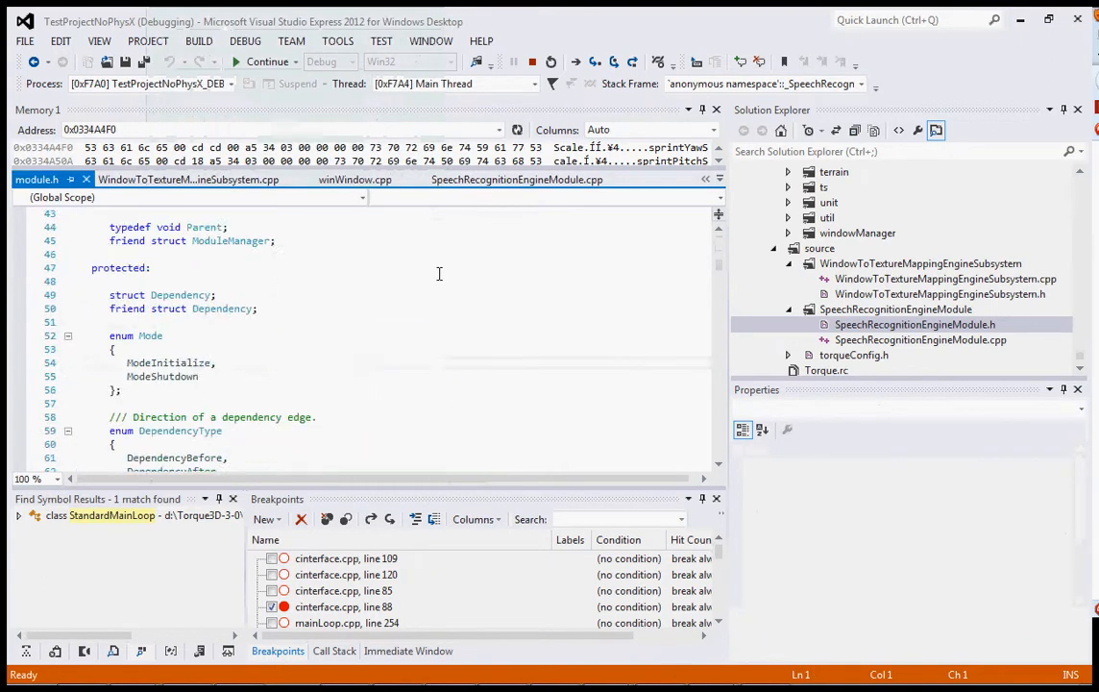
scroll("down", 3)
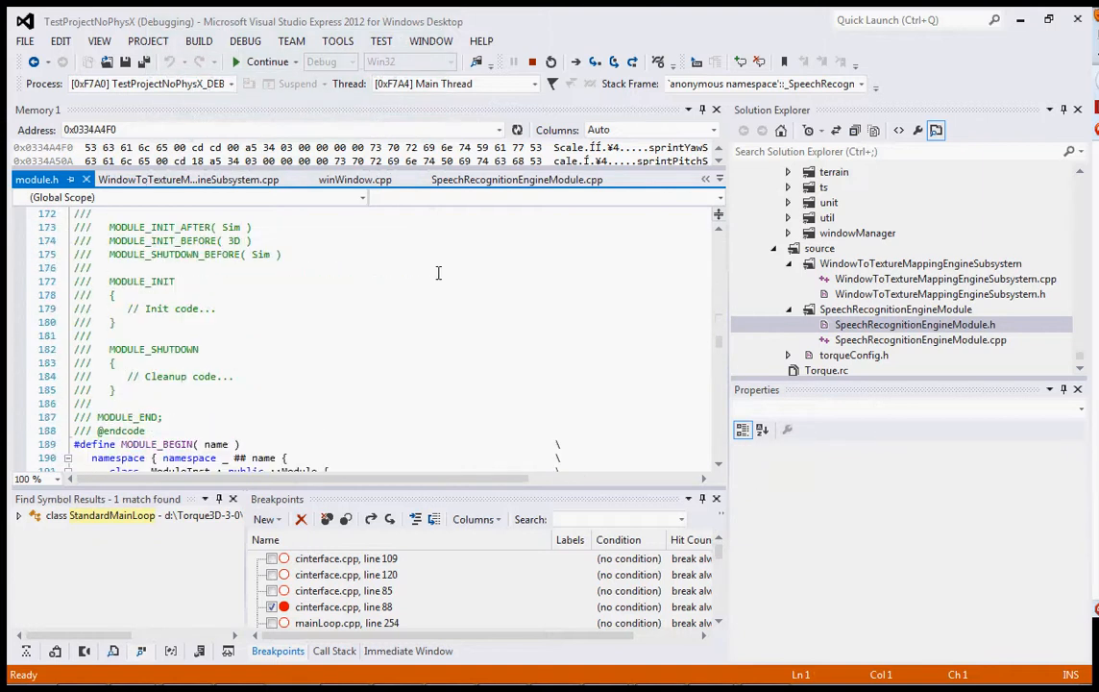
scroll("down", 3)
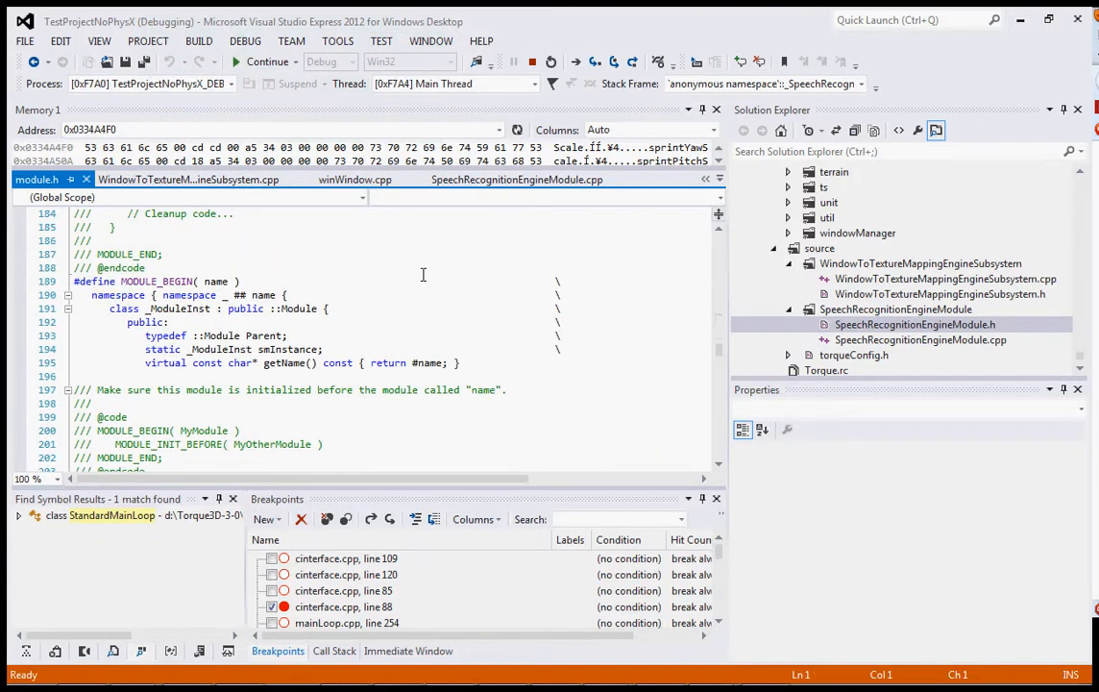
scroll("up", 3)
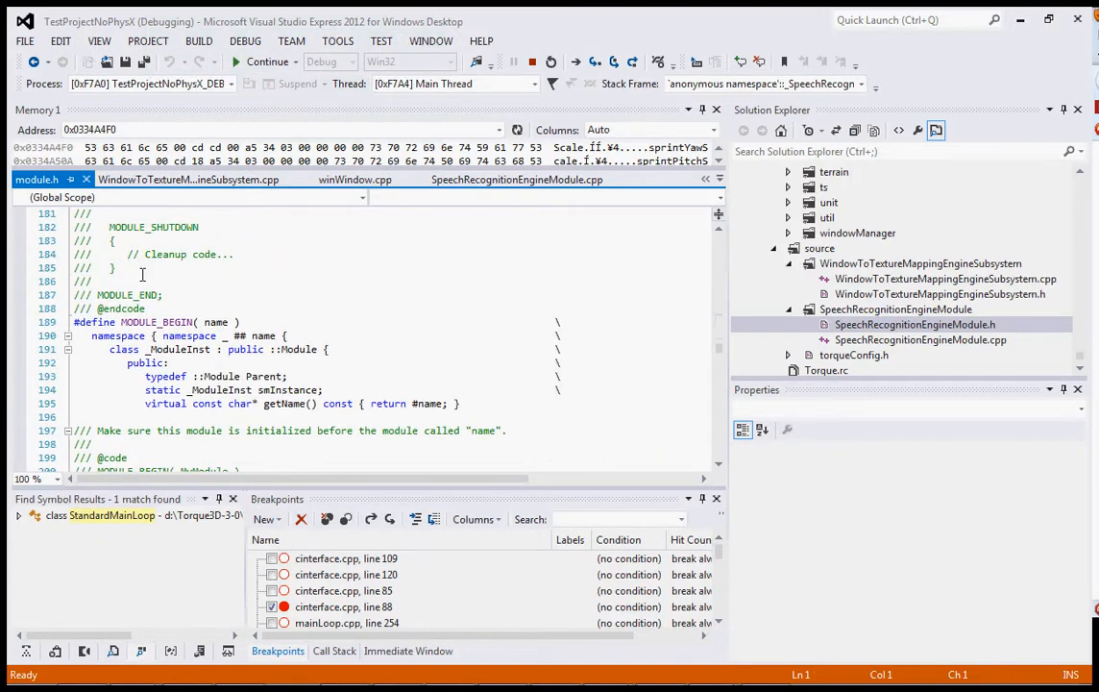
scroll("up", 3)
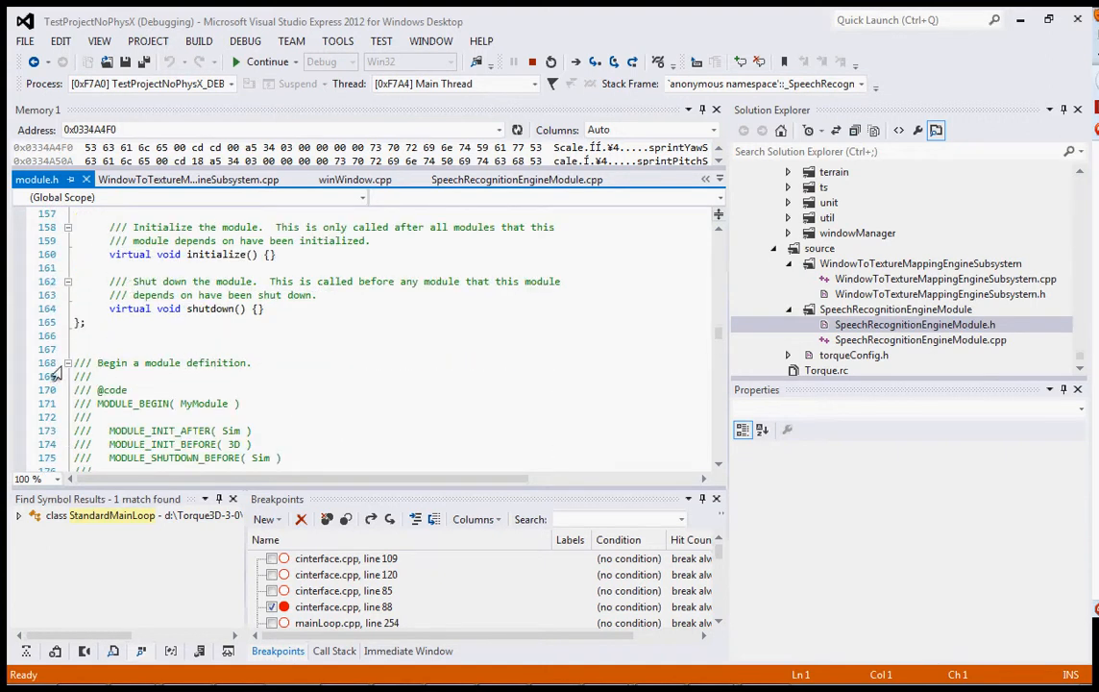
Locate the MODULE_BEGIN usage example with MODULE_SHUTDOWN_BEFORE( Sim ), then return to SpeechRecognitionEngineModule.cpp.
scroll("down", 3)
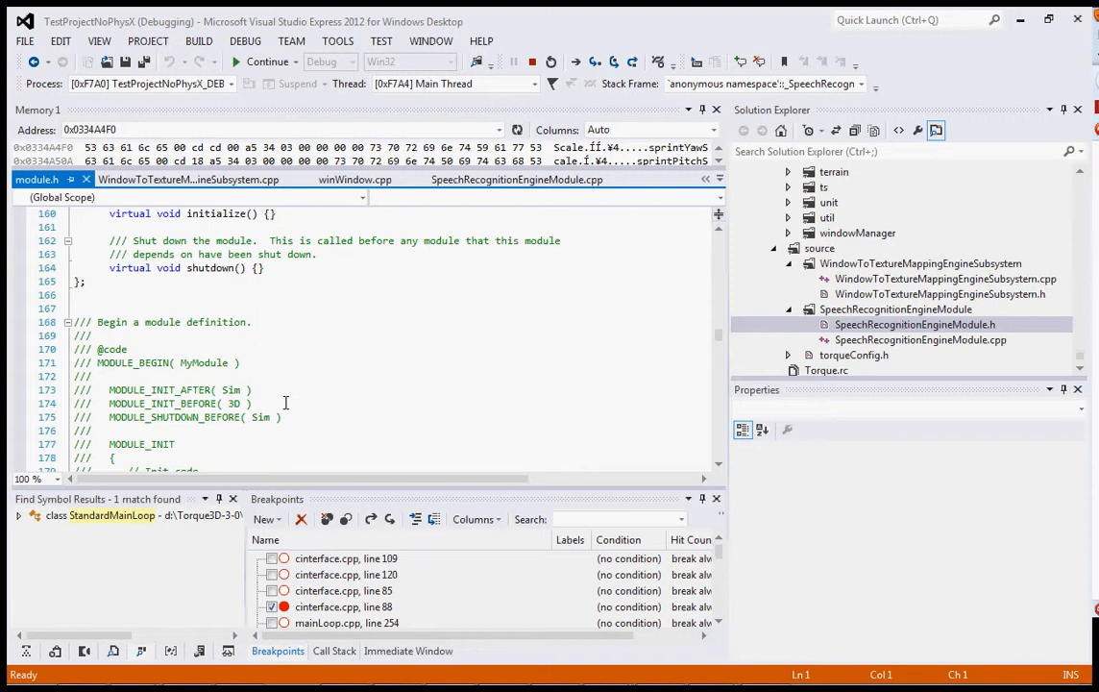
scroll("down", 3)
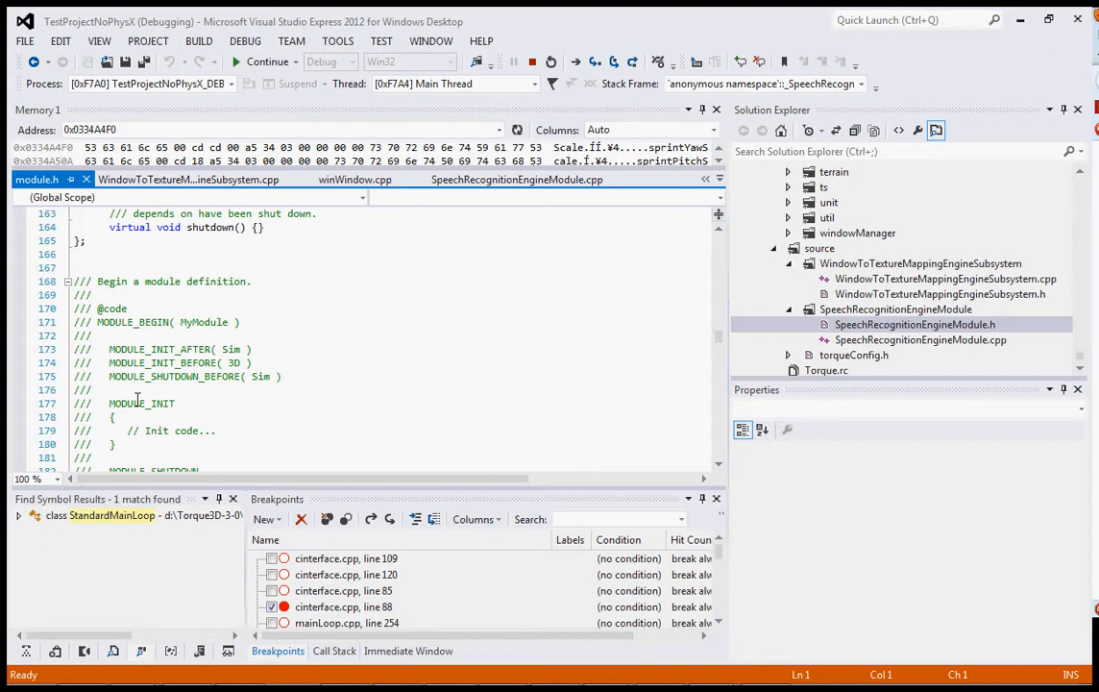
mouse_move(116, 403)
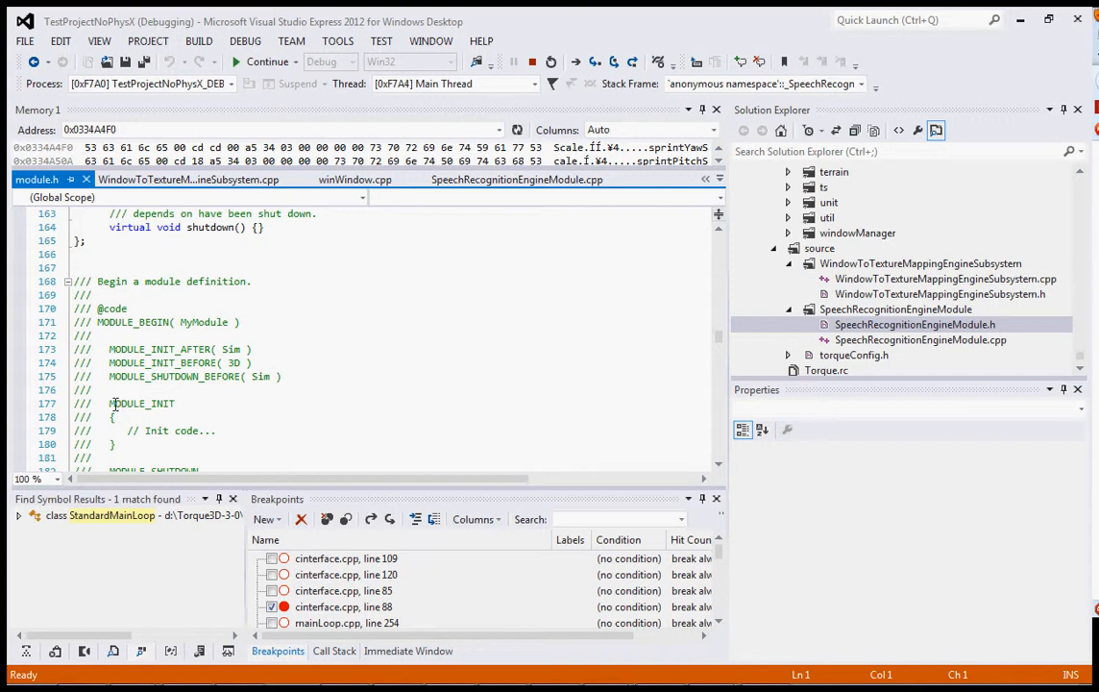
scroll("down", 3)
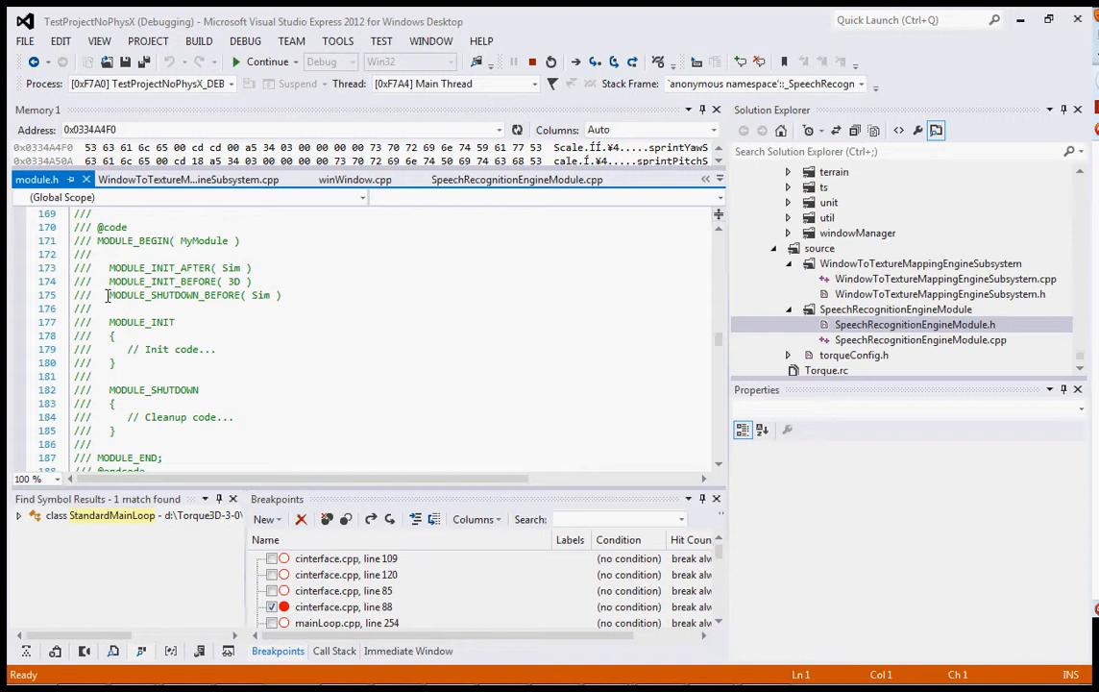
mouse_move(281, 295)
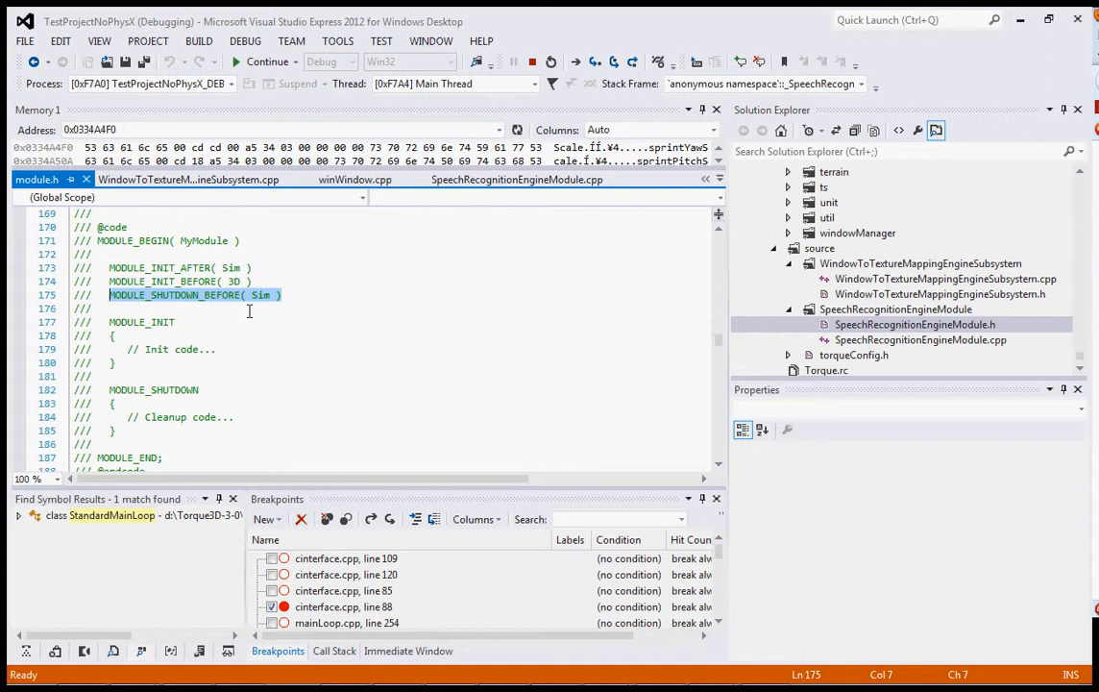
scroll("down", 3)
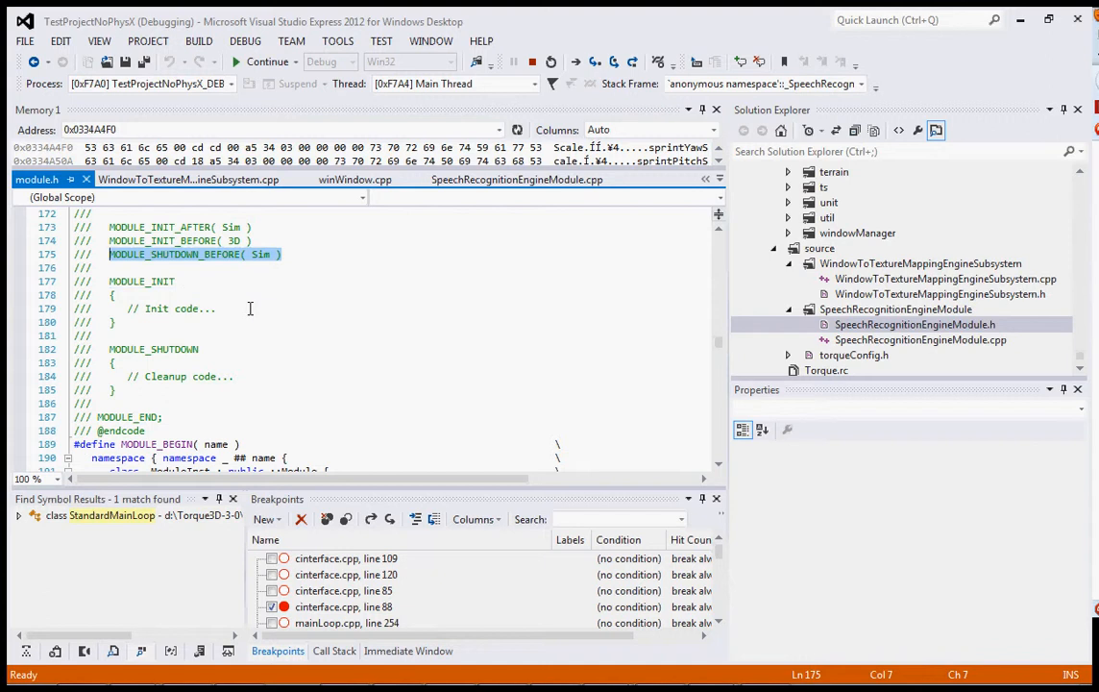
left_click(517, 180)
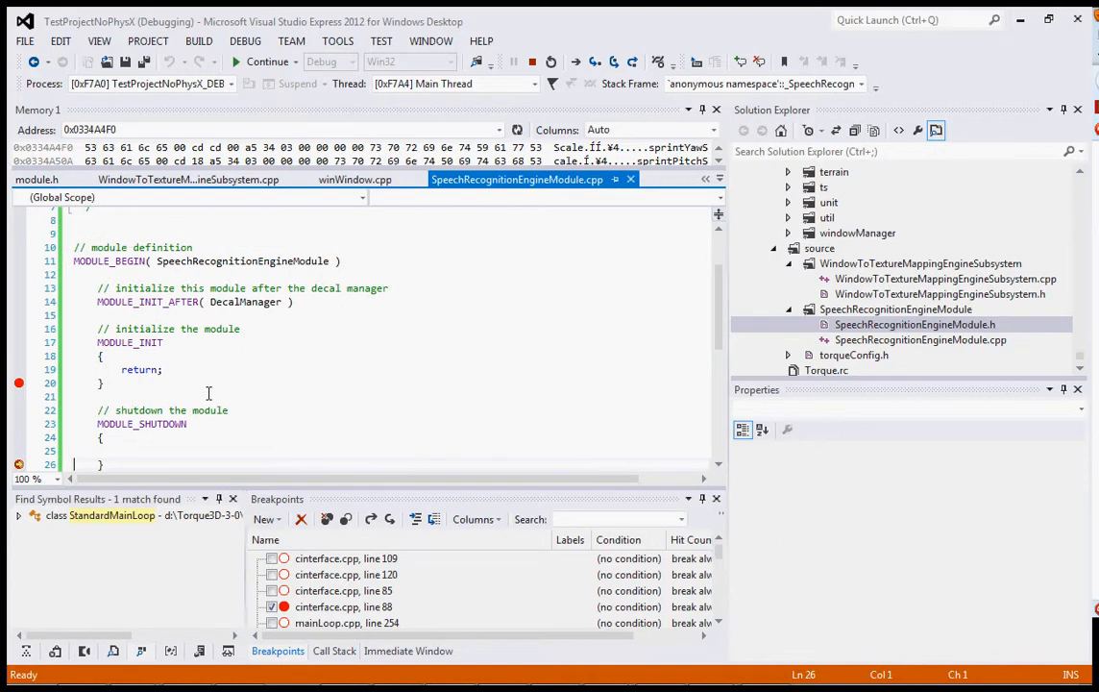
Add MODULE_SHUTDOWN_BEFORE( Sim ) below the MODULE_SHUTDOWN block in SpeechRecognitionEngineModule.cpp.
scroll("down", 3)
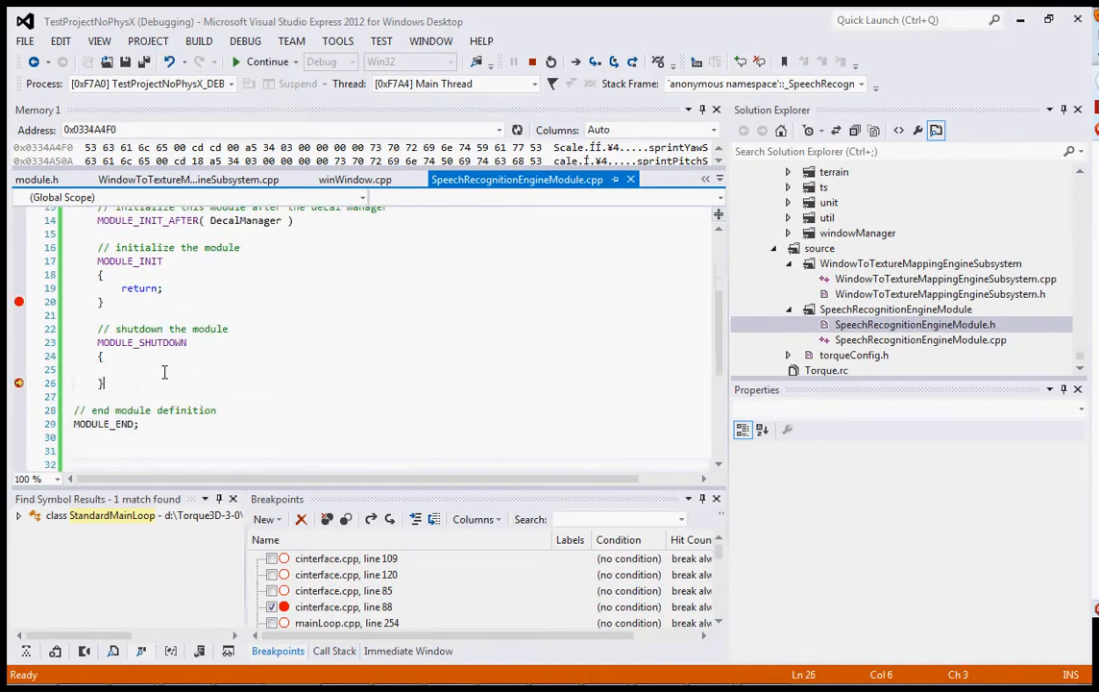
type("MODULE_SHUTDOWN_BEFORE( Sim )")
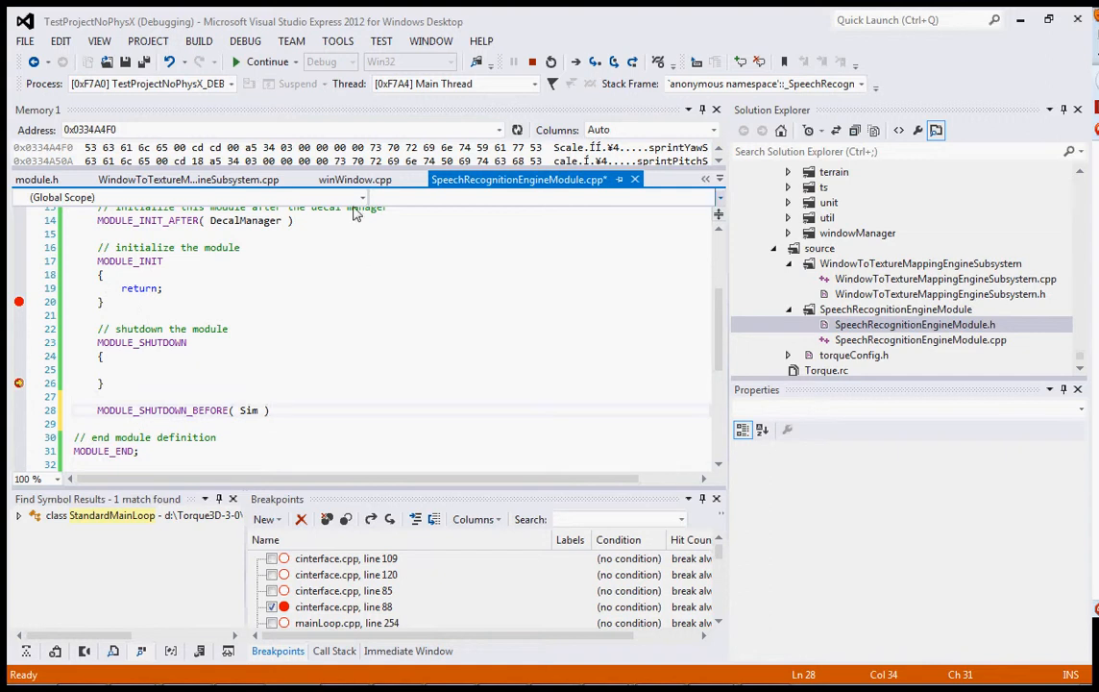
left_click(186, 180)
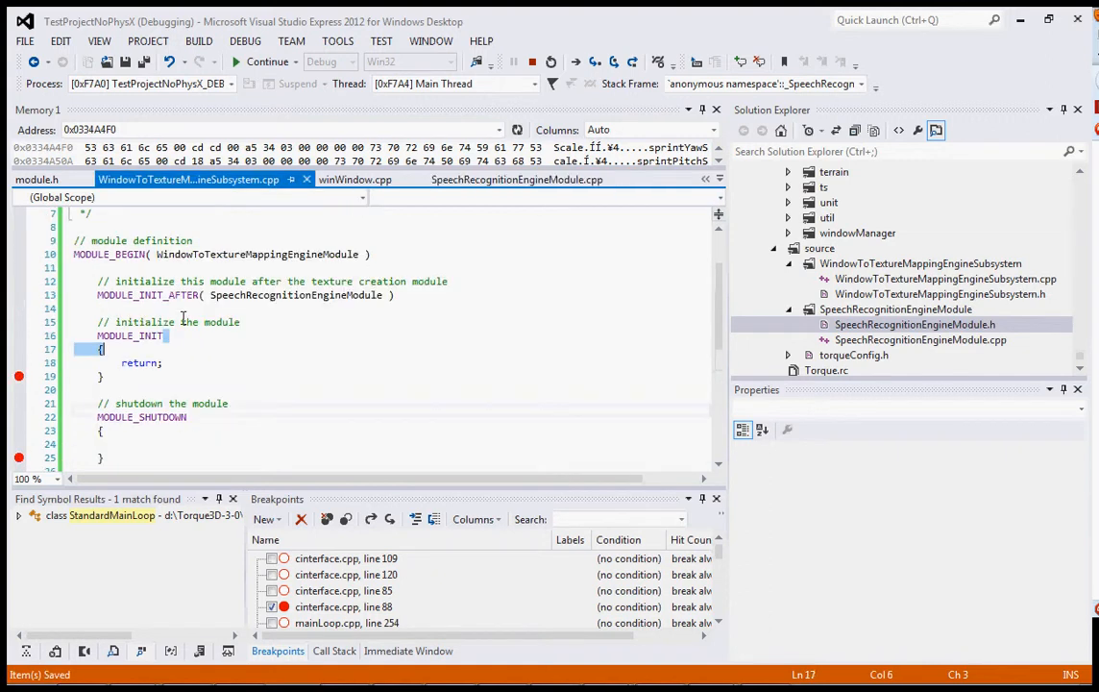
Add MODULE_SHUTDOWN_BEFORE( Sim ) after MODULE_SHUTDOWN in WindowToTextureMappingEngineSubsystem.cpp.
scroll("down", 3)
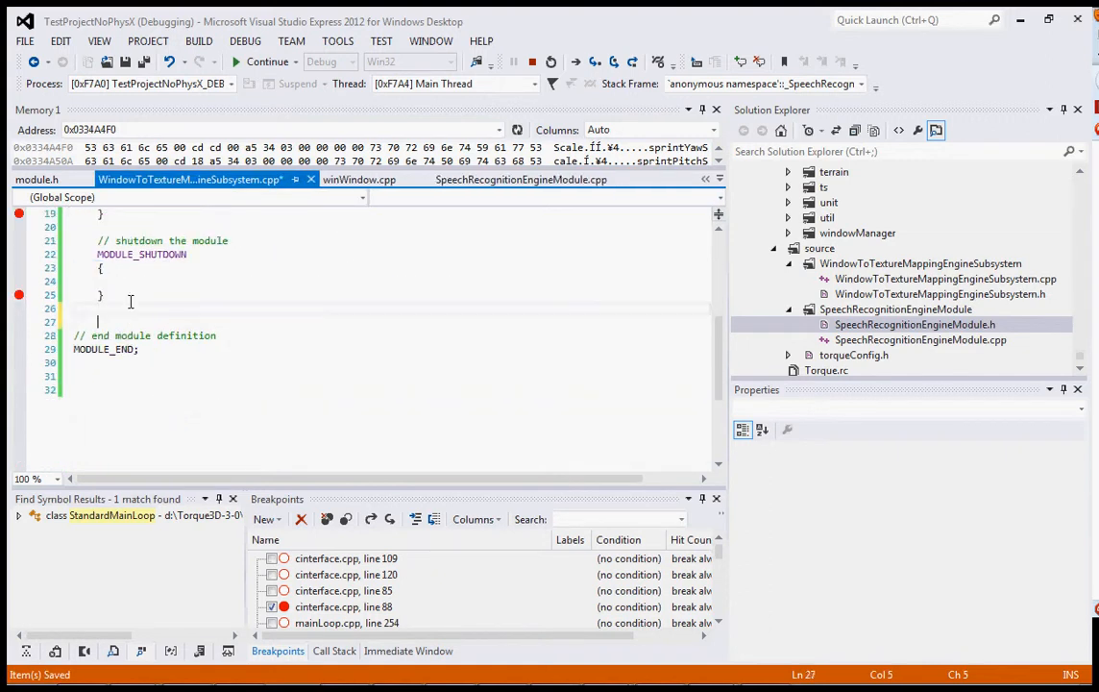
type("MODULE_SHUTDOWN_BEFORE( Sim )")
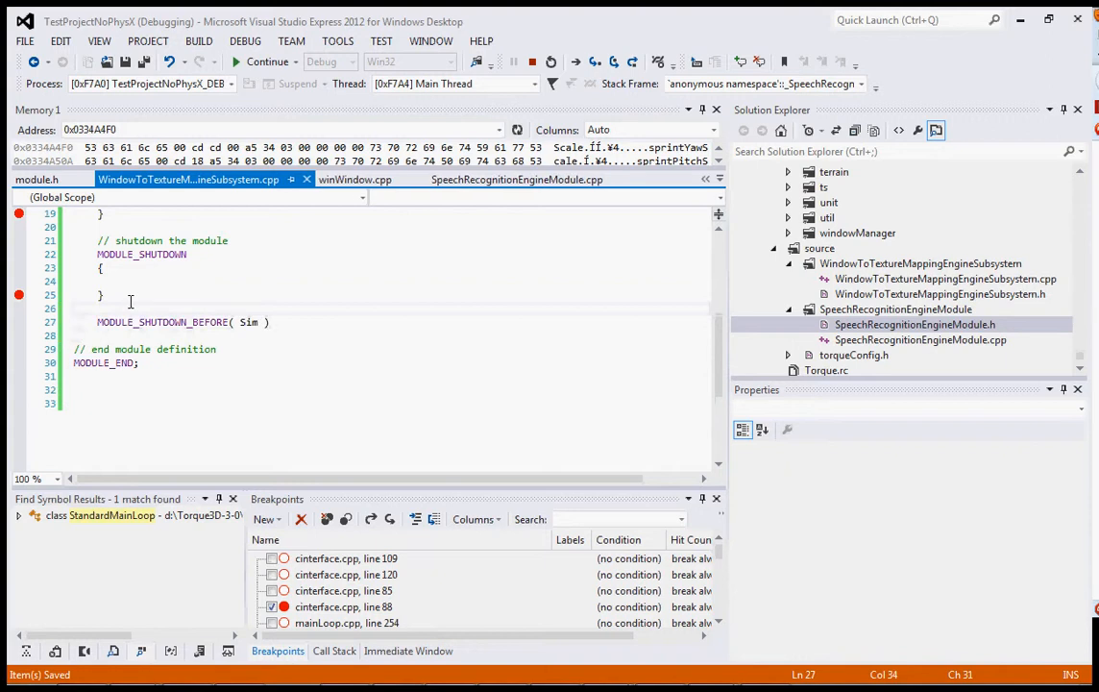
scroll("up", 3)
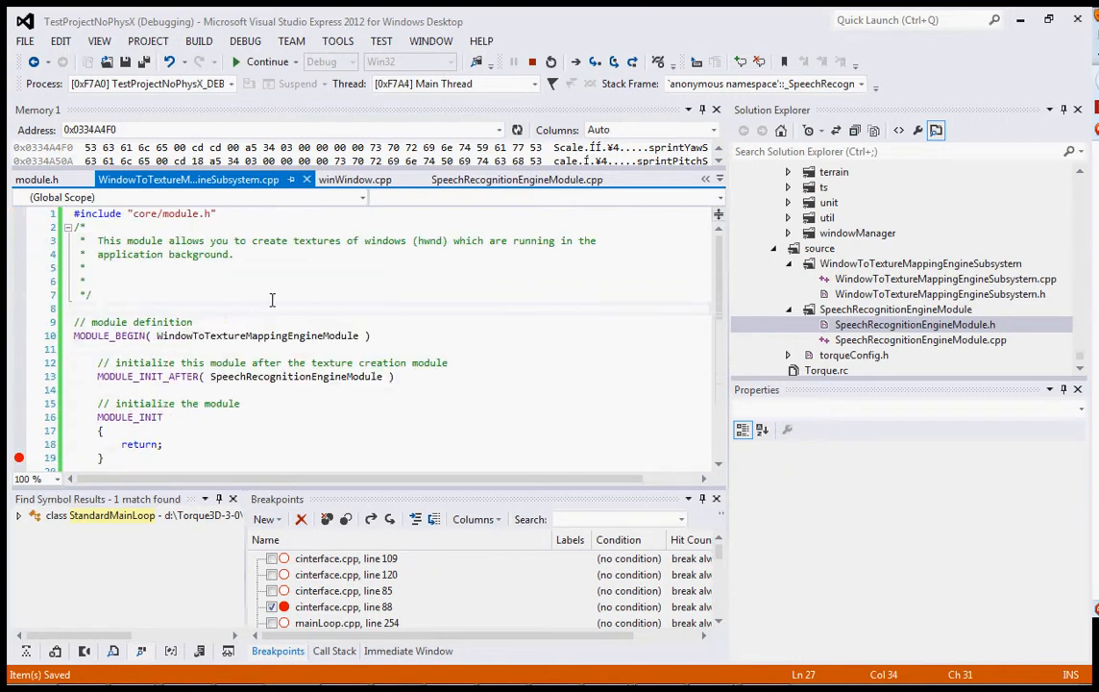
scroll("down", 3)
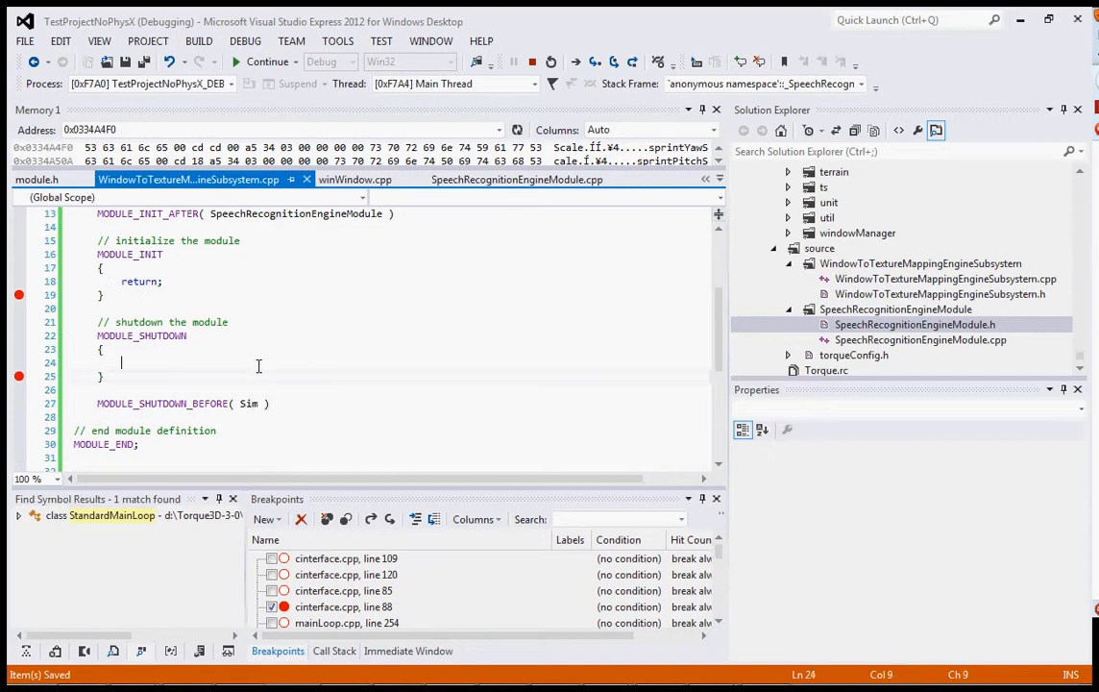
Stop the running debug session.
left_click(284, 335)
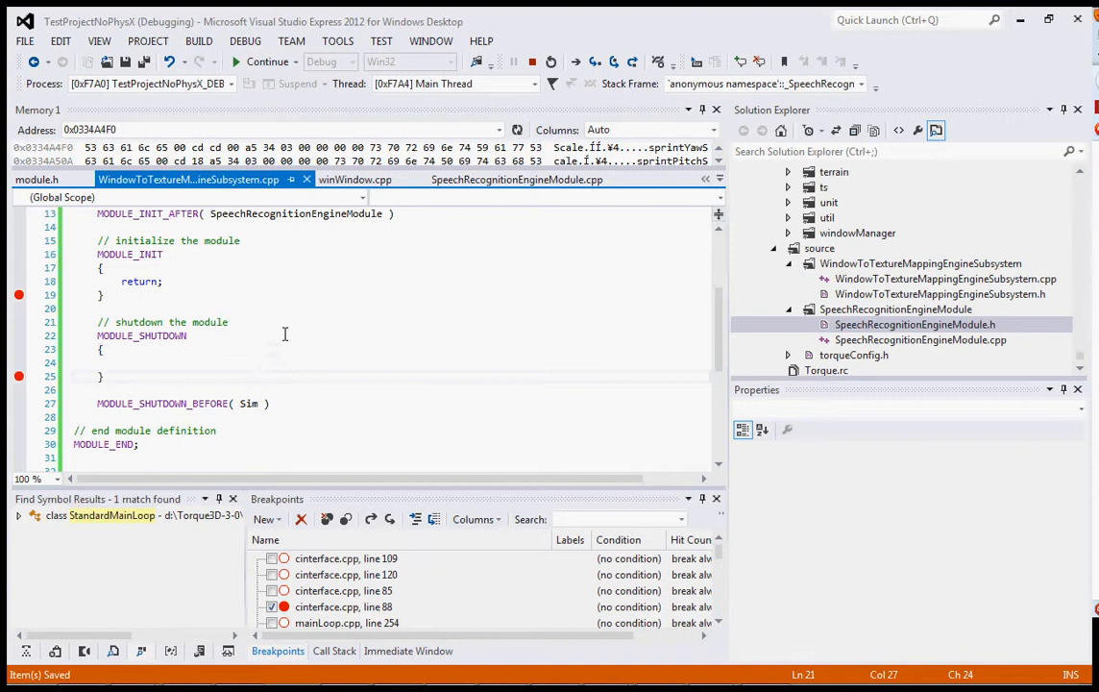
left_click(282, 296)
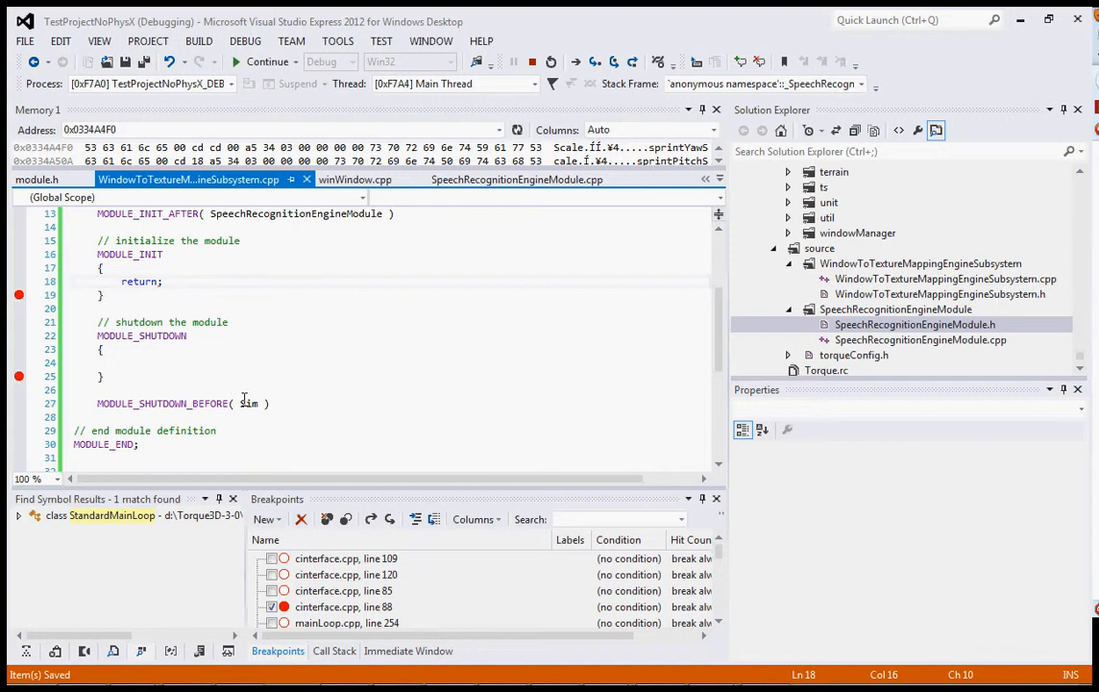
mouse_move(235, 408)
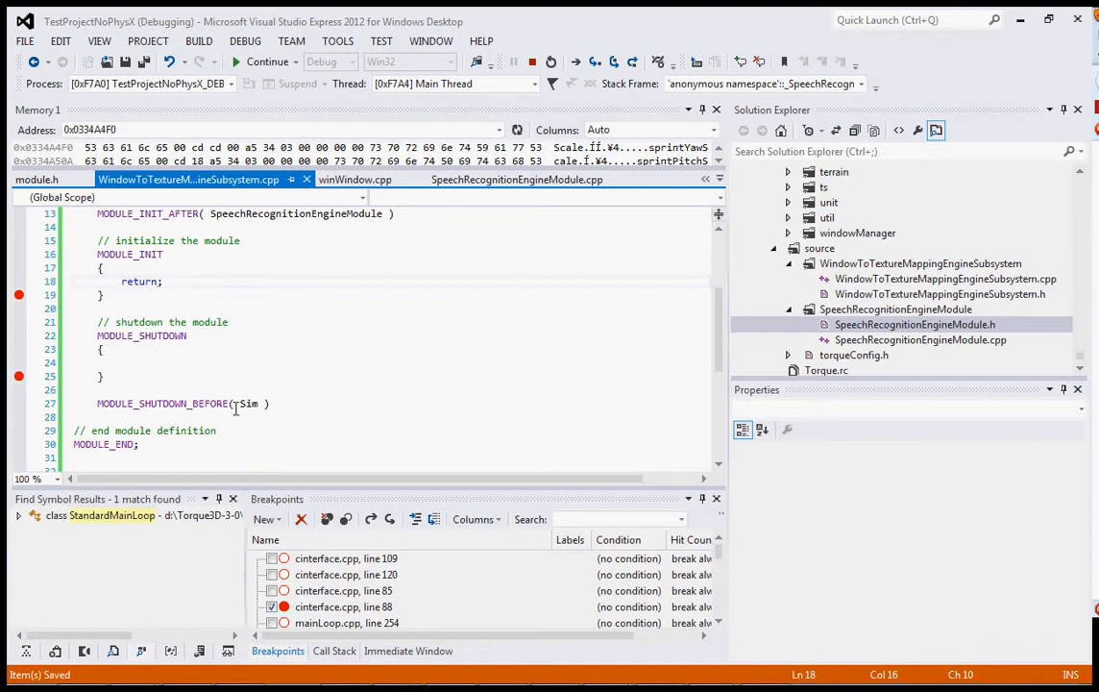
left_click(161, 281)
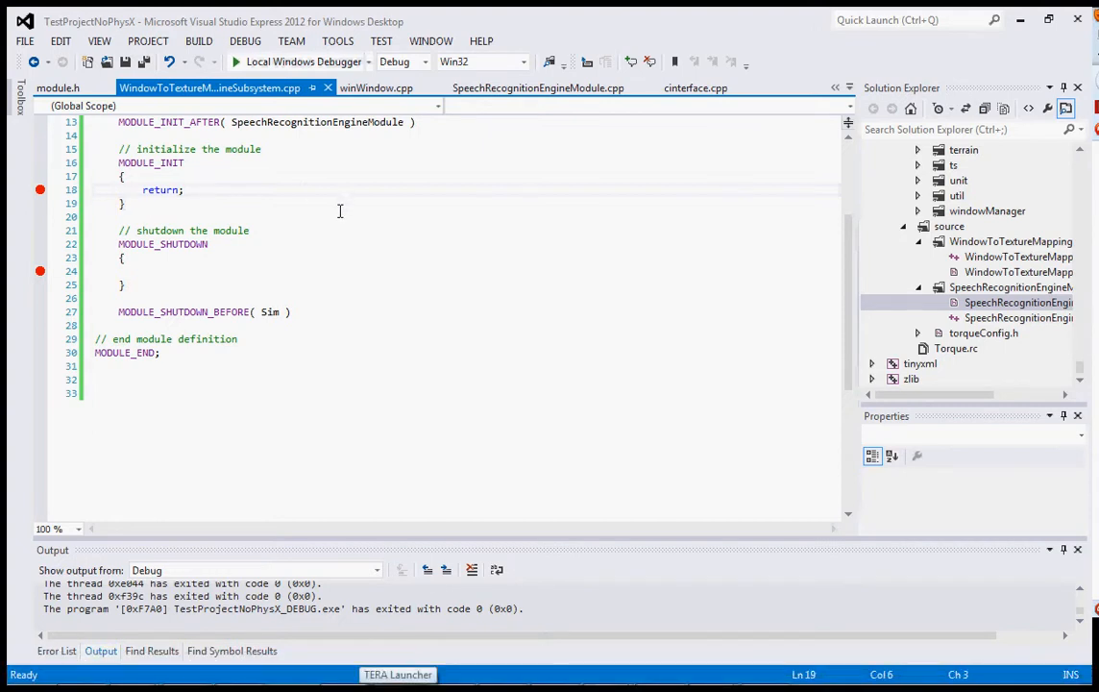
mouse_move(199, 40)
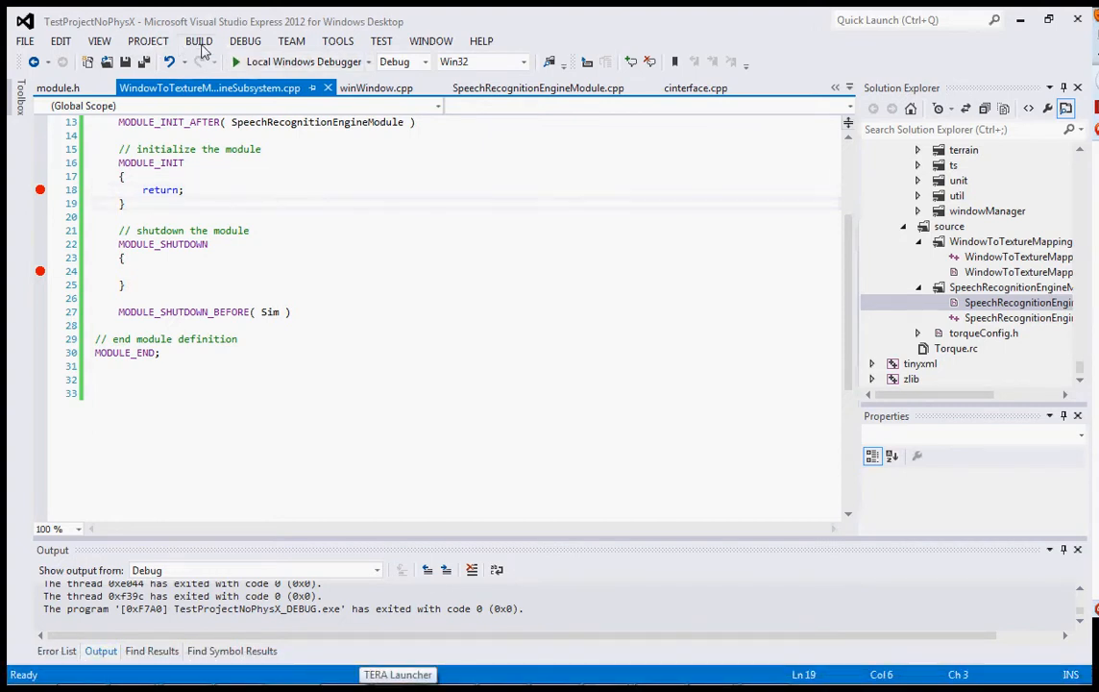
Rebuild the project and launch it under the Local Windows Debugger, stopping at torque_winmain.
left_click(197, 41)
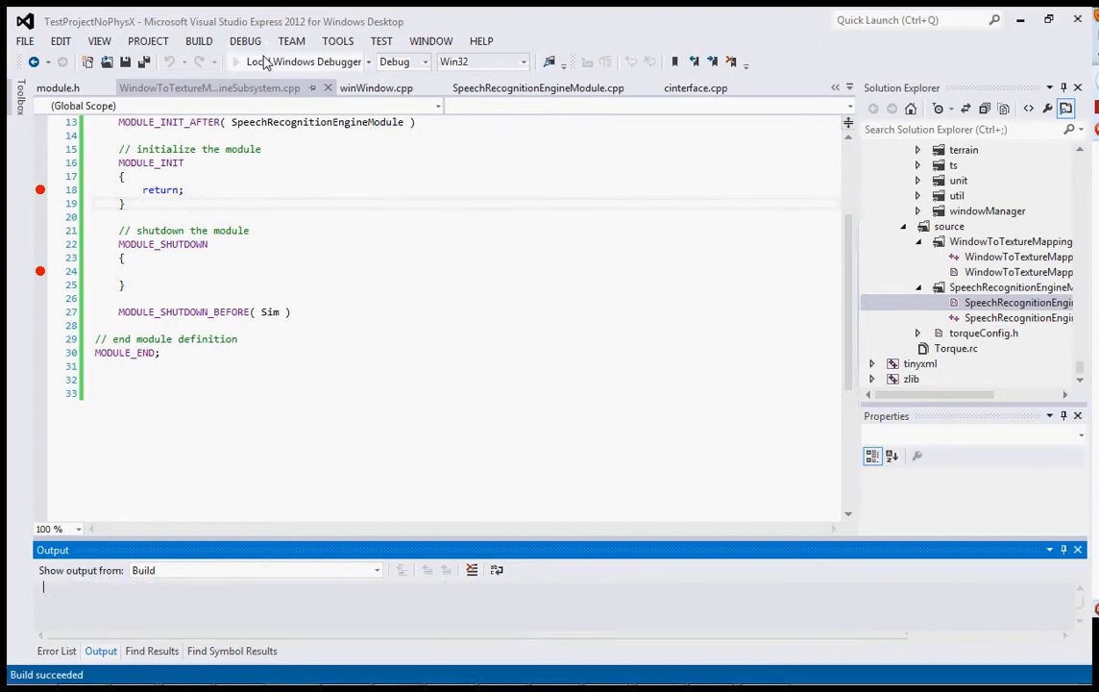
left_click(236, 61)
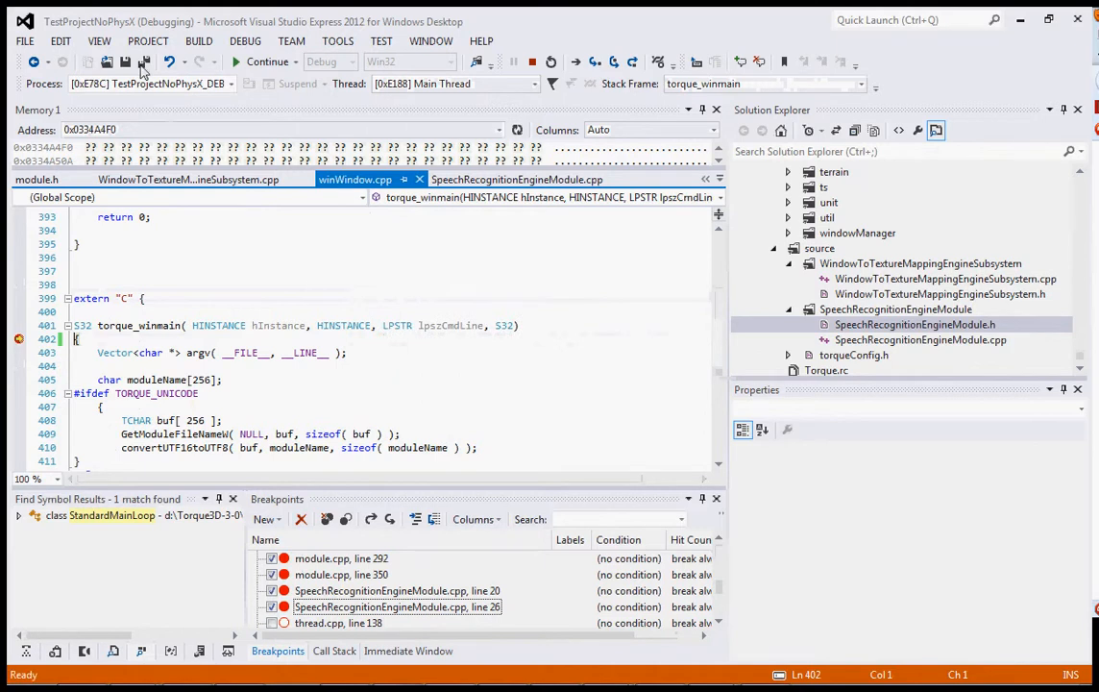
Continue past the torque_winmain and torque_engineinit breakpoints so the Torque 3D game window opens.
left_click(267, 61)
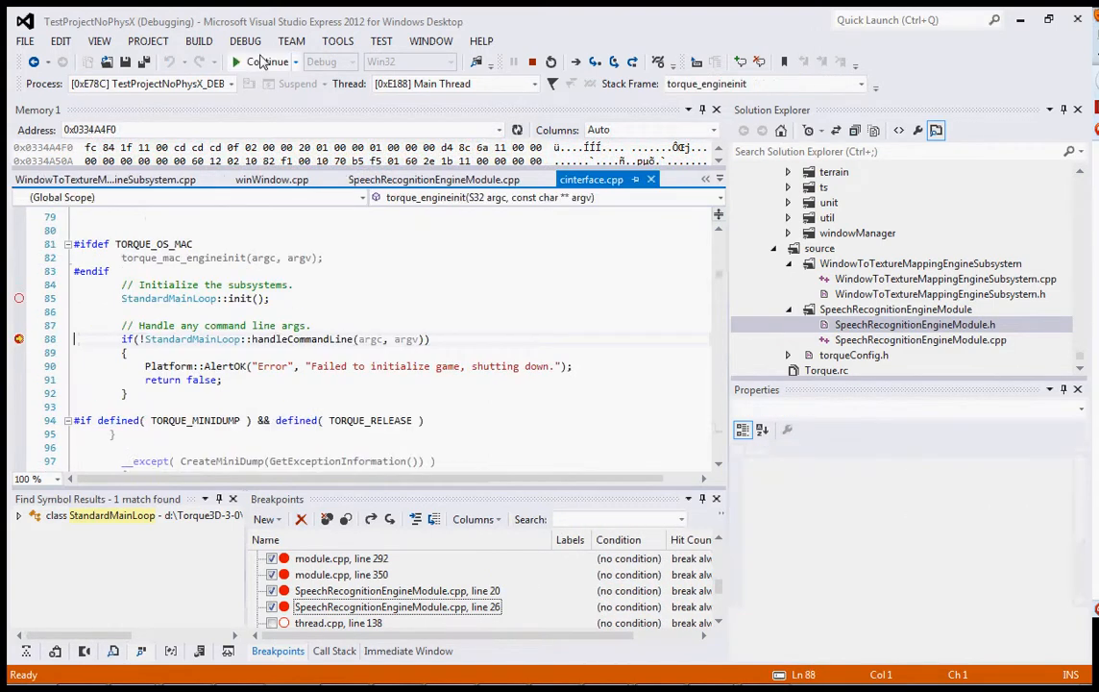
left_click(235, 61)
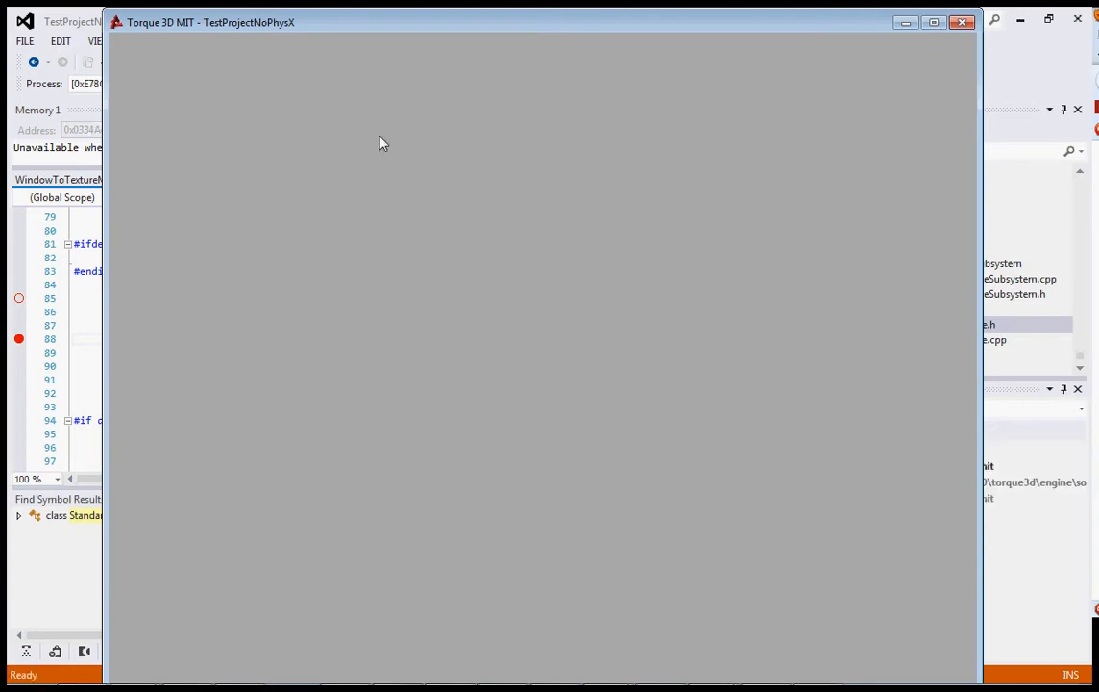
mouse_move(123, 350)
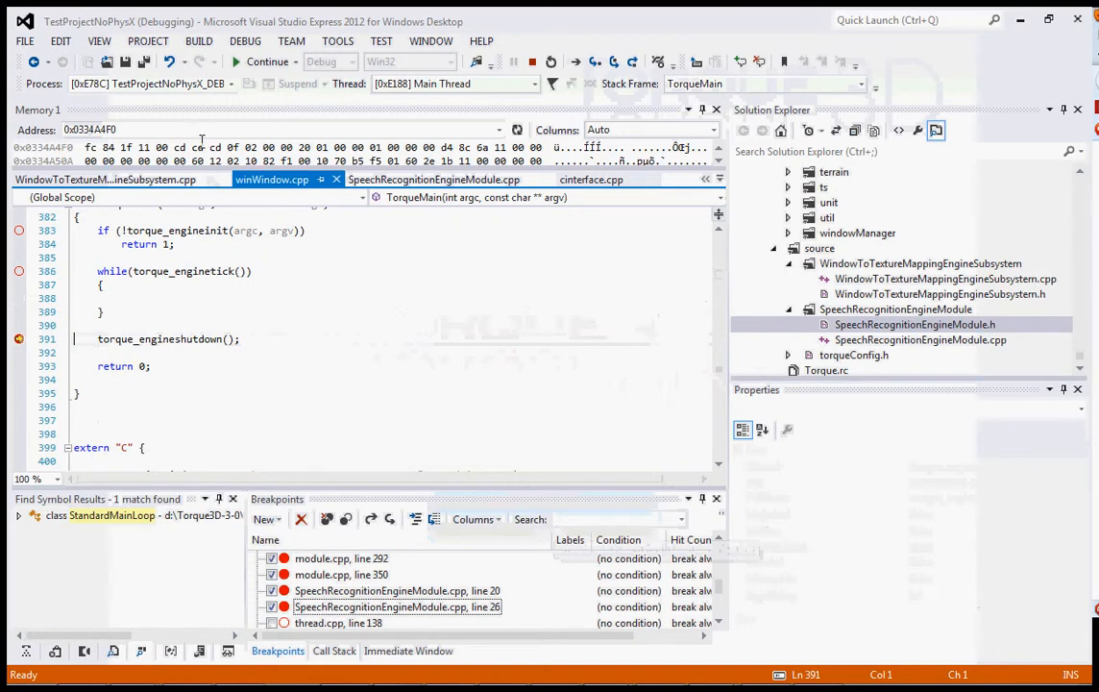
Continue through the window-to-texture and speech recognition shutdown breakpoints until TestProjectNoPhysX_DEBUG.exe exits with code 0.
left_click(267, 61)
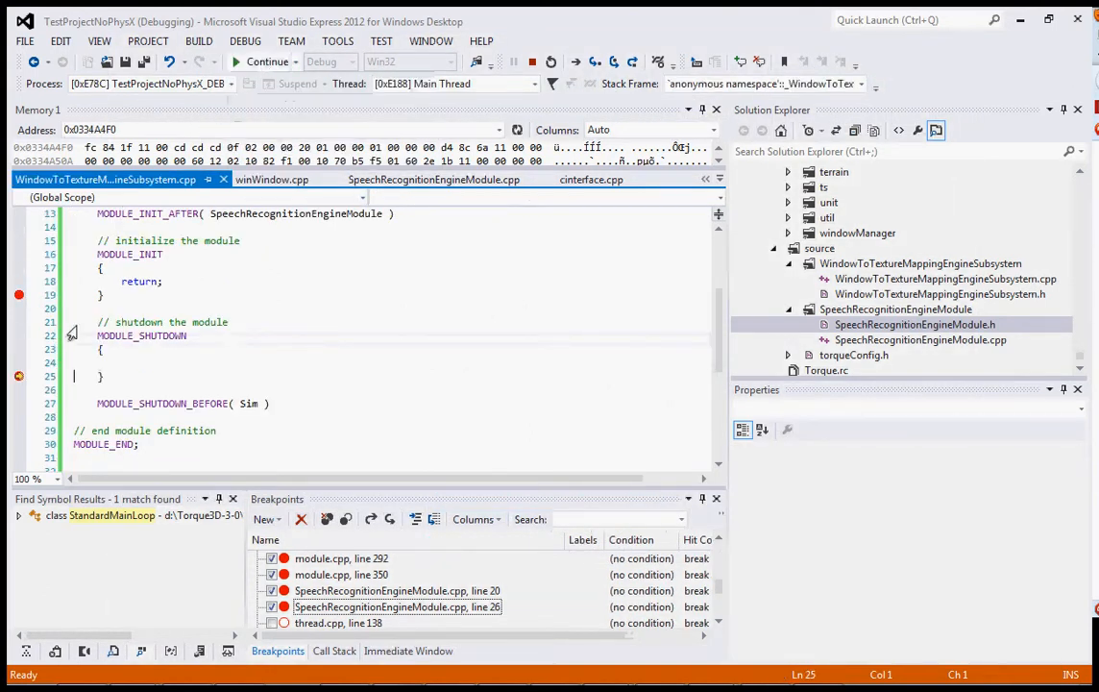
left_click(259, 62)
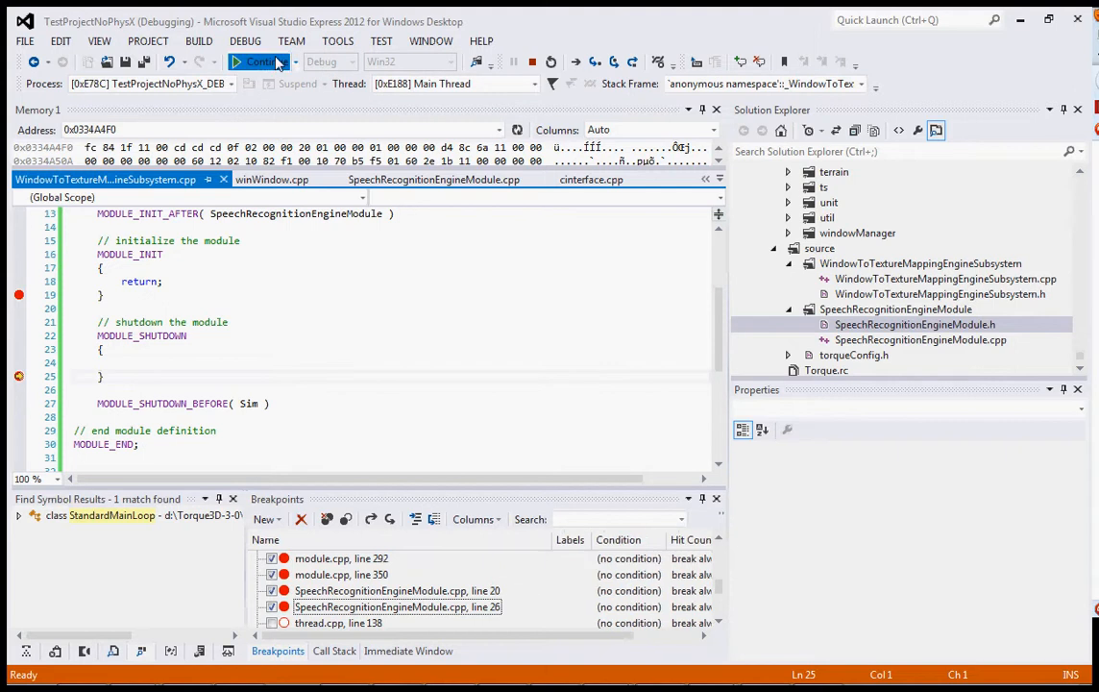
left_click(257, 61)
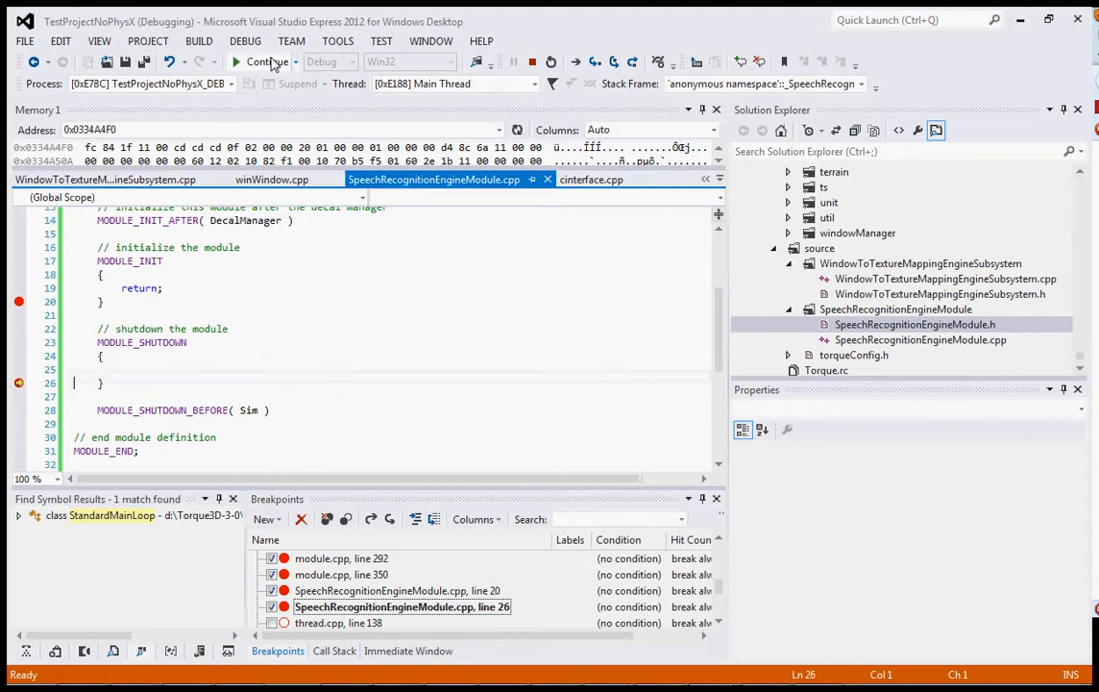
left_click(269, 62)
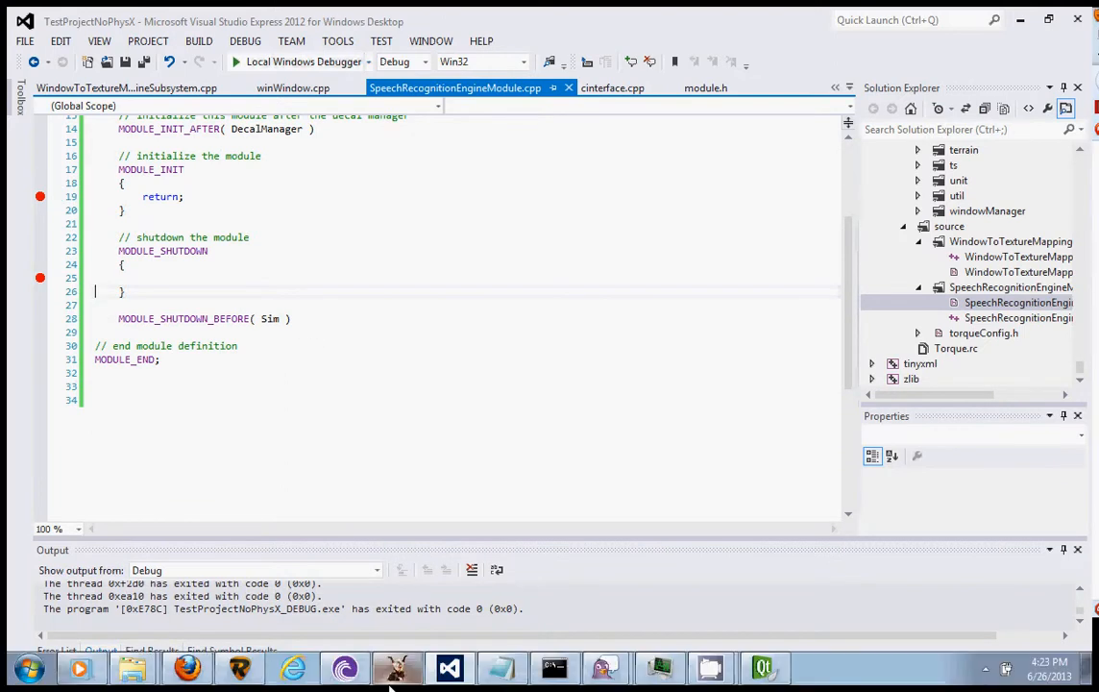
scroll("up", 3)
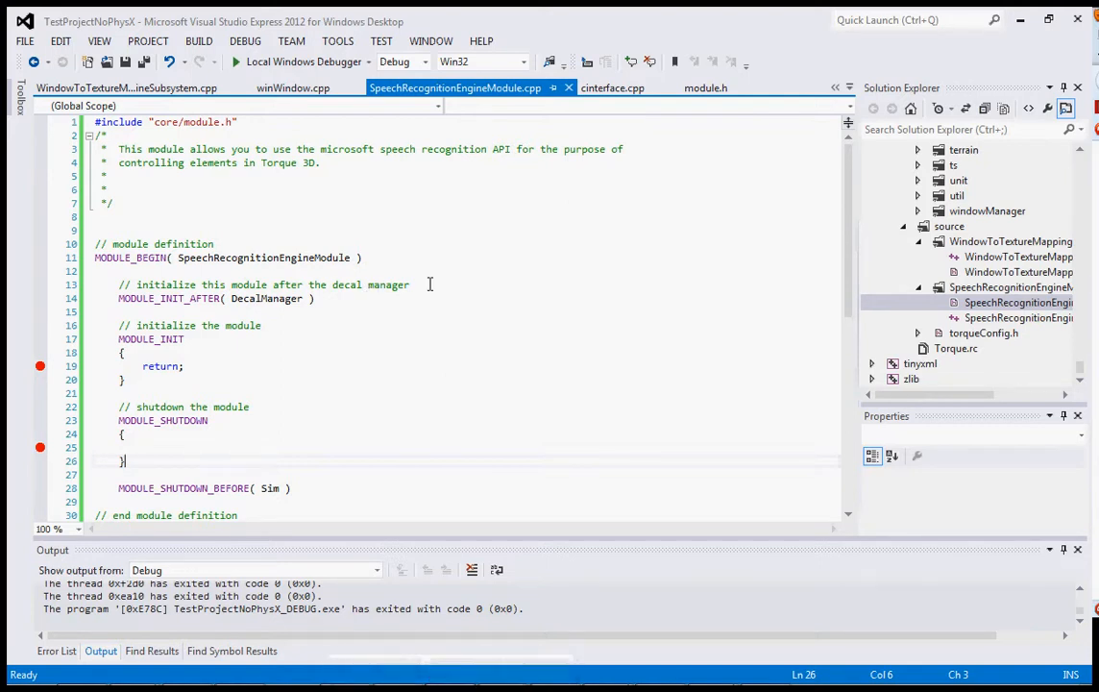
left_click(446, 285)
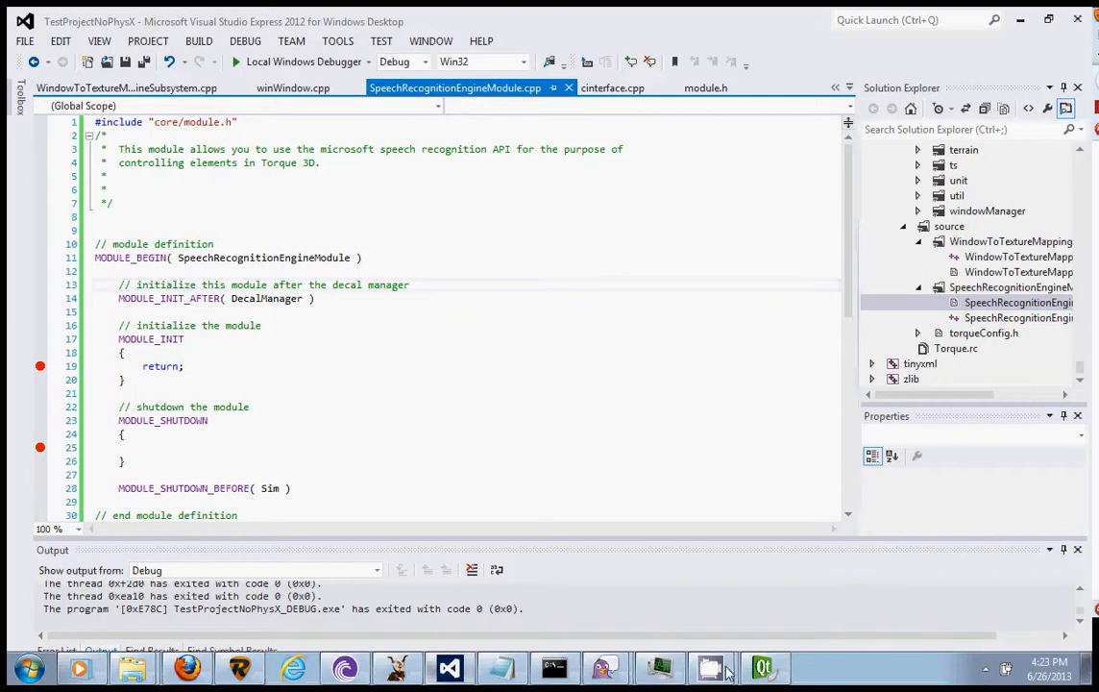
left_click(710, 666)
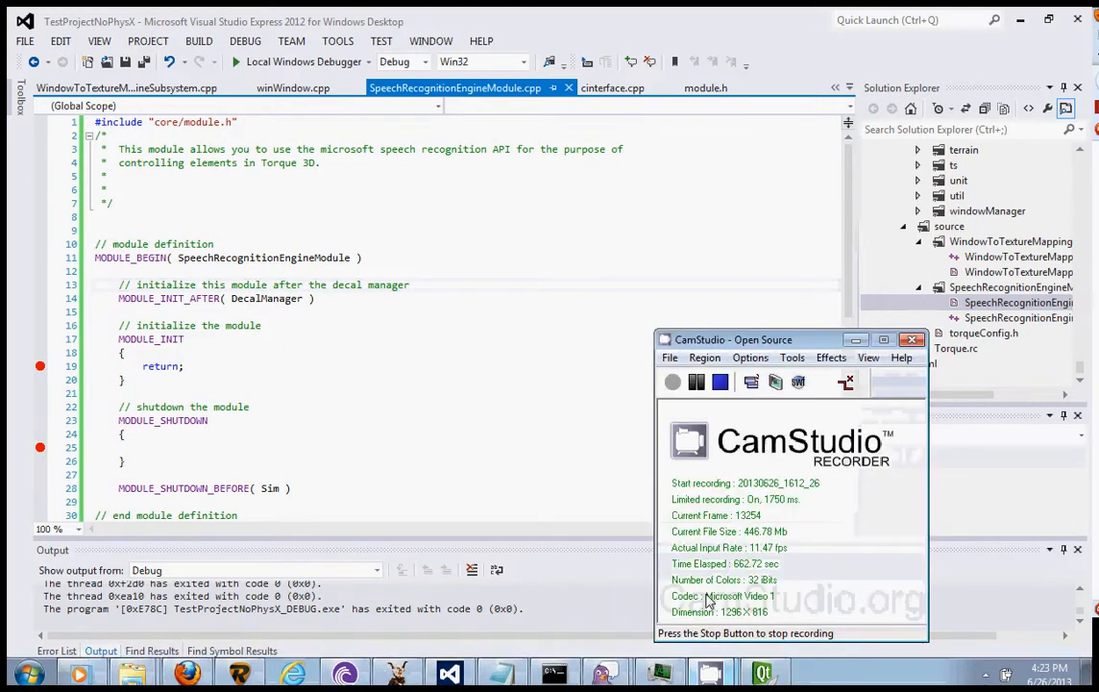